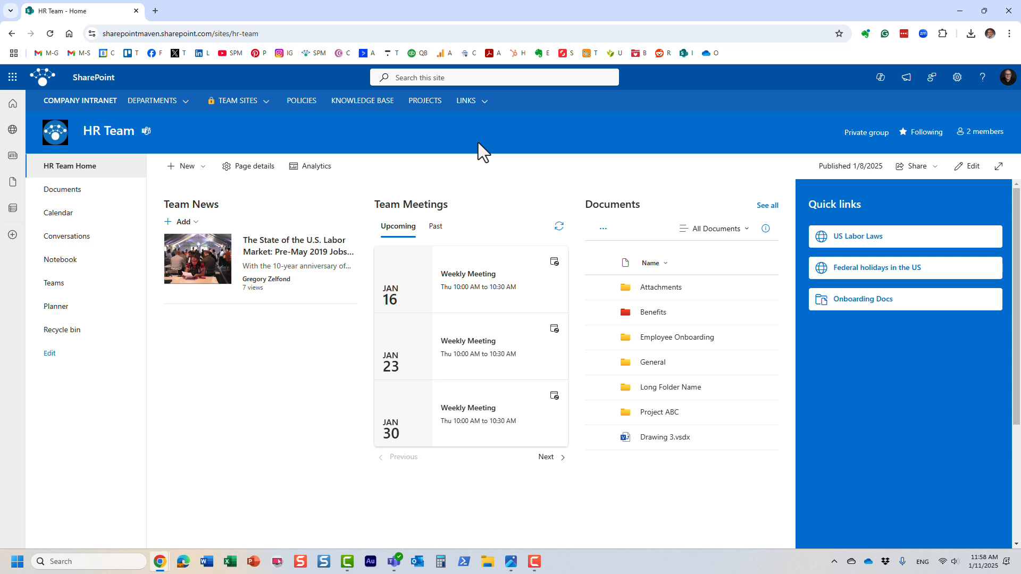
pyautogui.moveTo(432, 130)
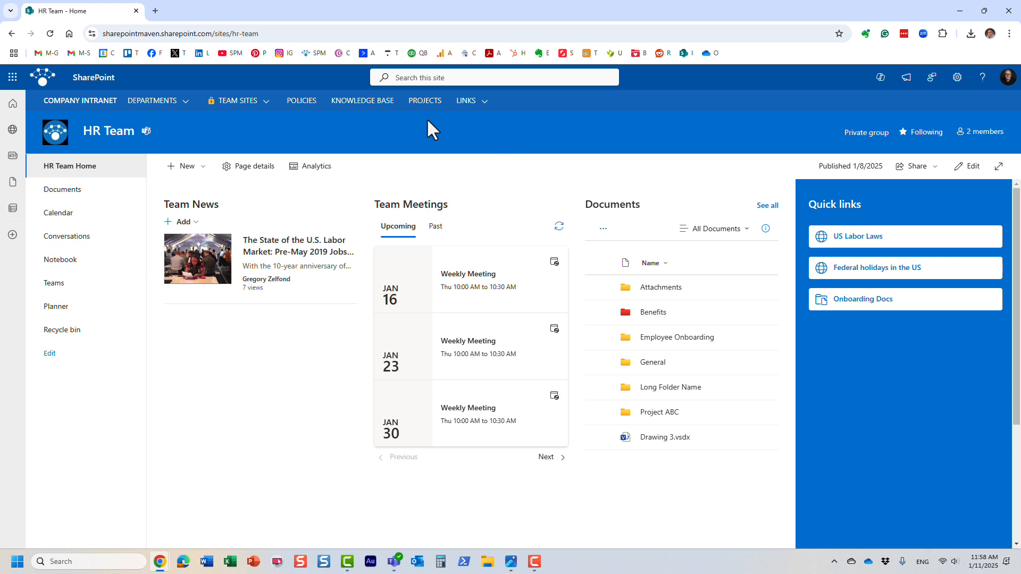
pyautogui.moveTo(469, 147)
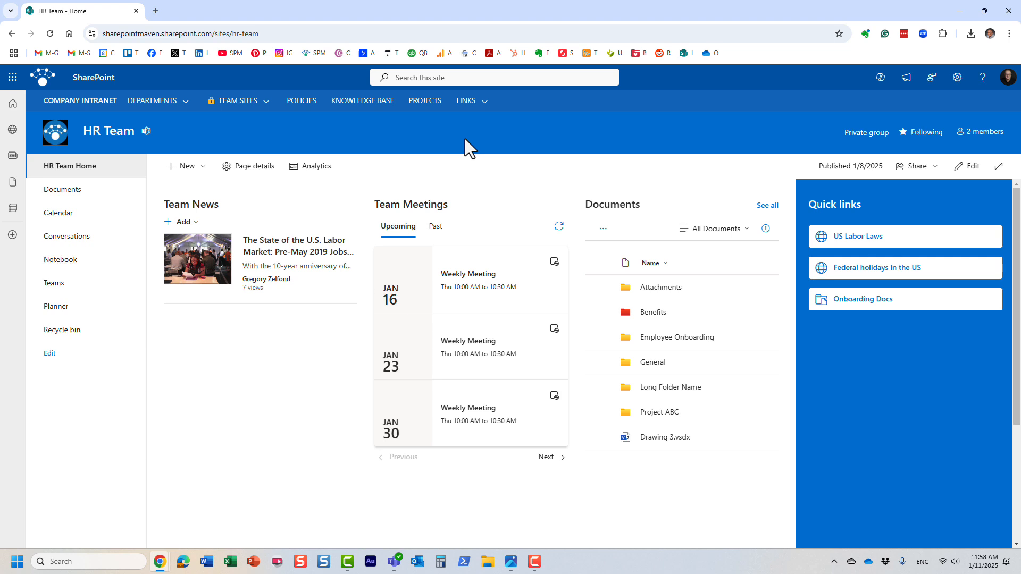
pyautogui.moveTo(460, 147)
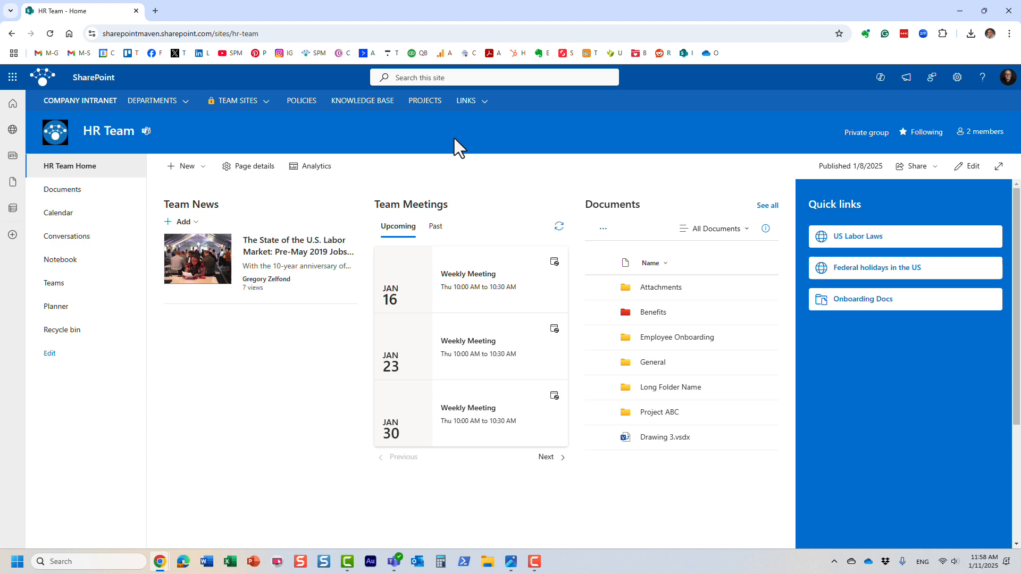
pyautogui.moveTo(156, 121)
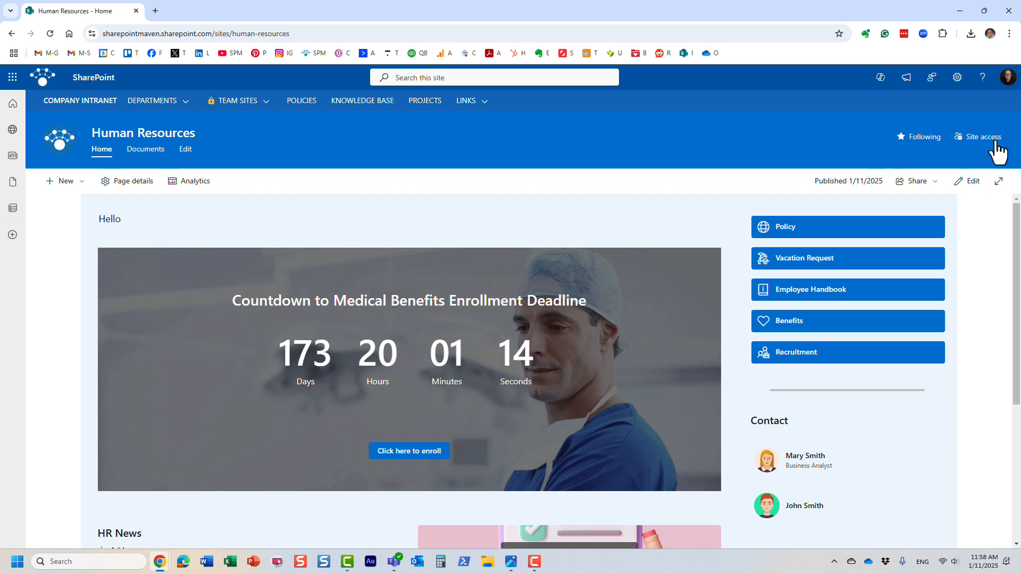
# Show the Human Resources site permissions with the owners and visitors groups expanded.
pyautogui.click(956, 77)
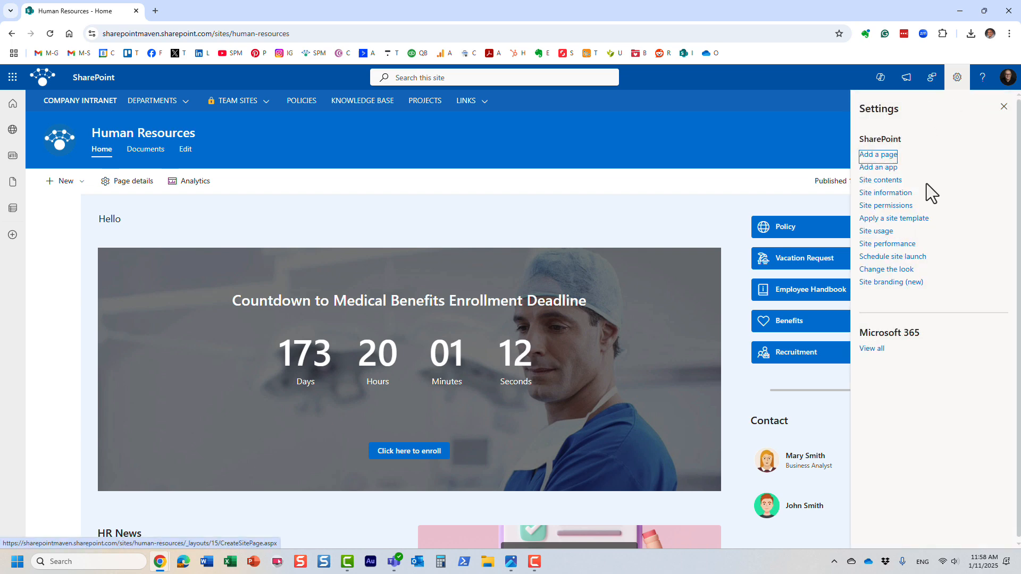
pyautogui.click(886, 206)
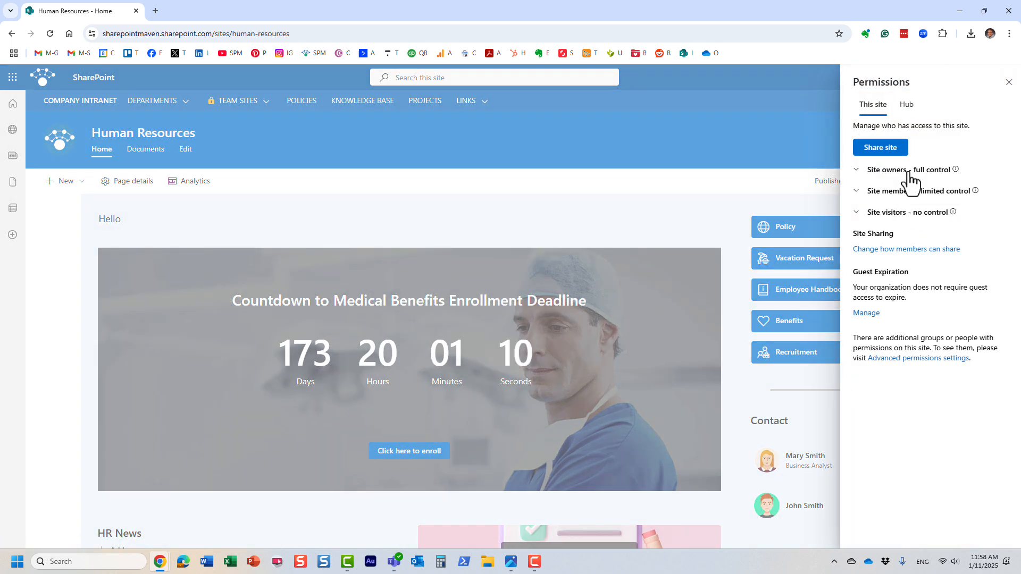
pyautogui.click(856, 169)
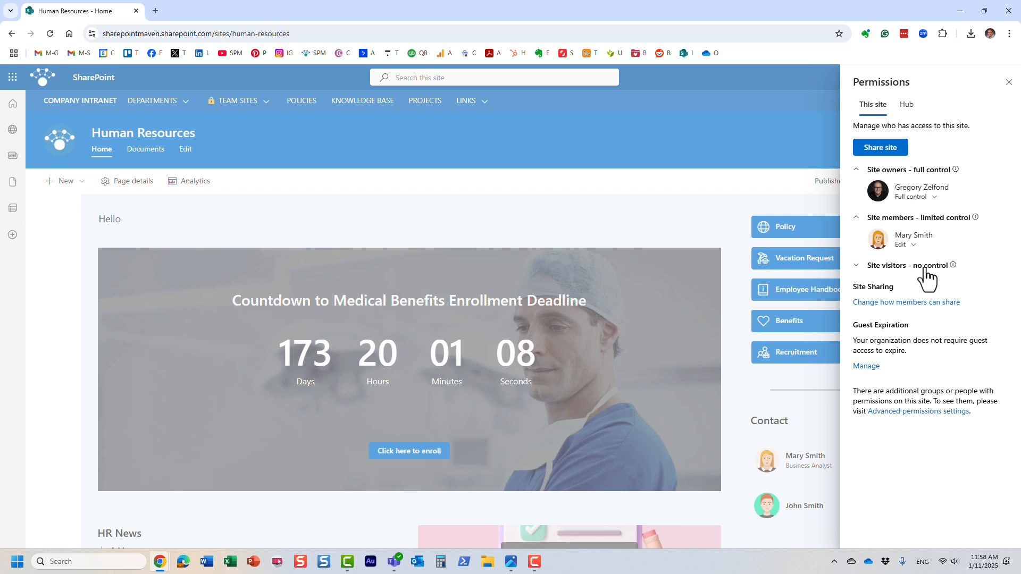
pyautogui.click(856, 266)
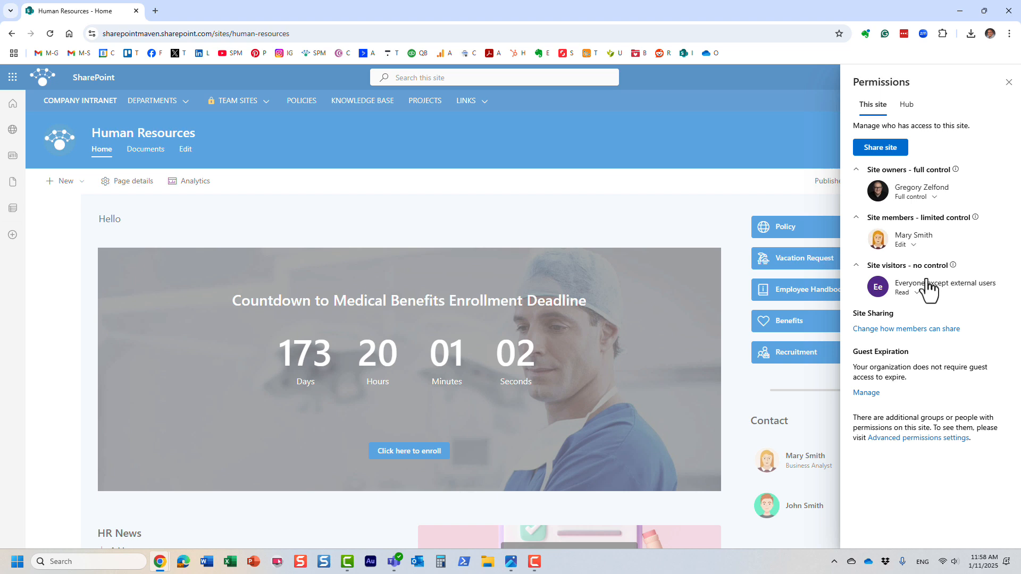
pyautogui.moveTo(928, 289)
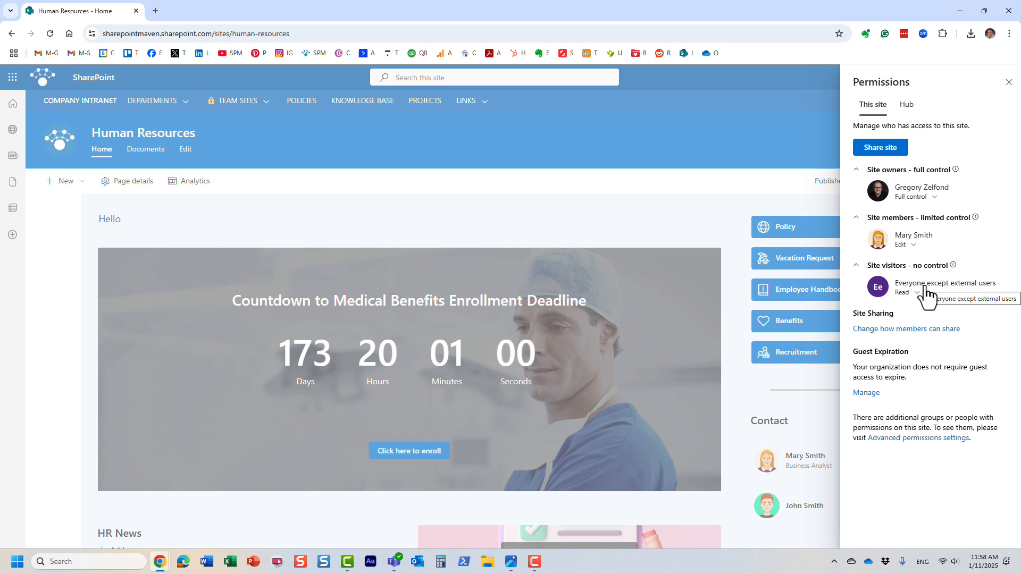
pyautogui.moveTo(920, 273)
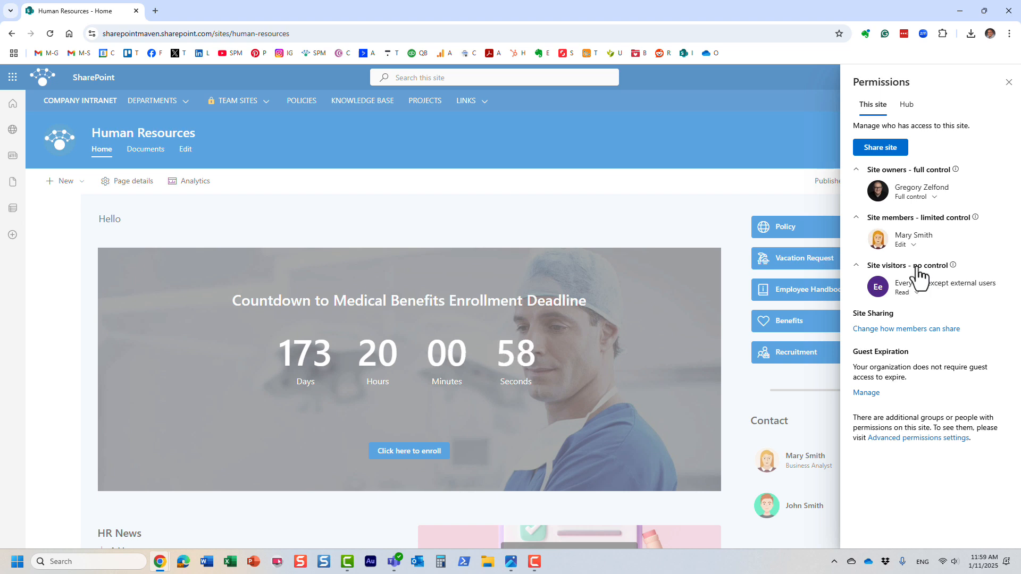
pyautogui.moveTo(970, 246)
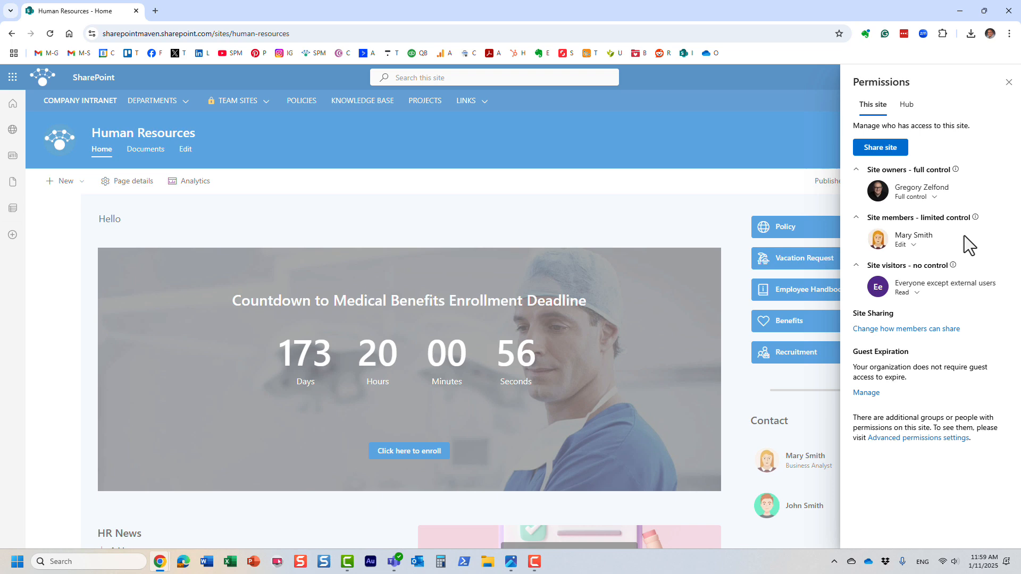
pyautogui.moveTo(970, 246)
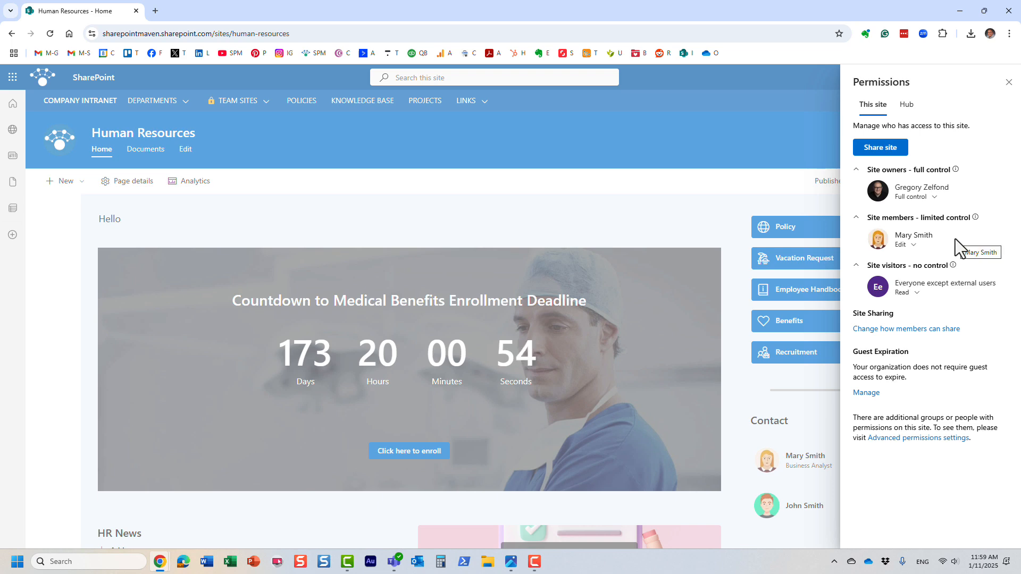
pyautogui.moveTo(939, 182)
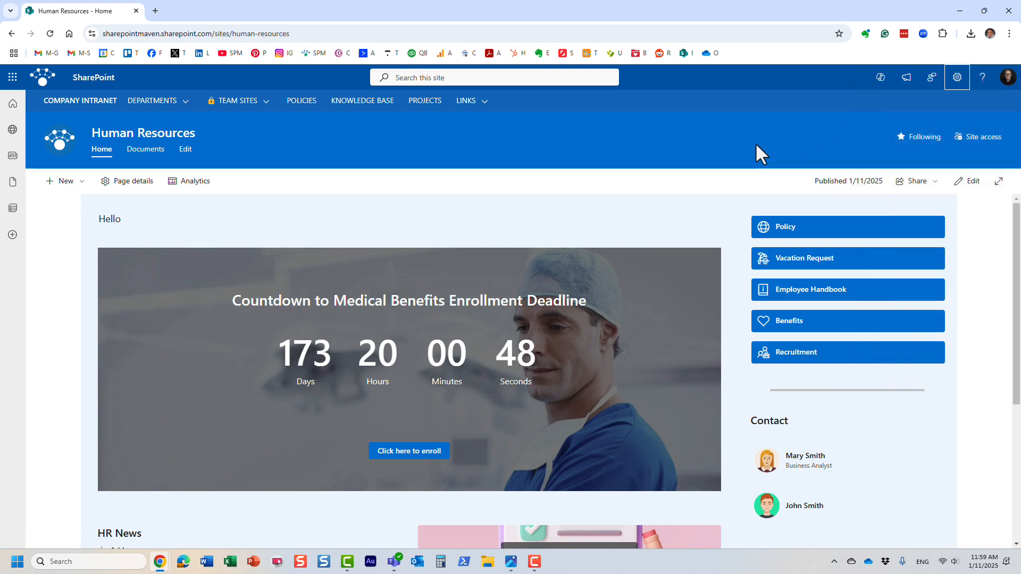
pyautogui.moveTo(684, 160)
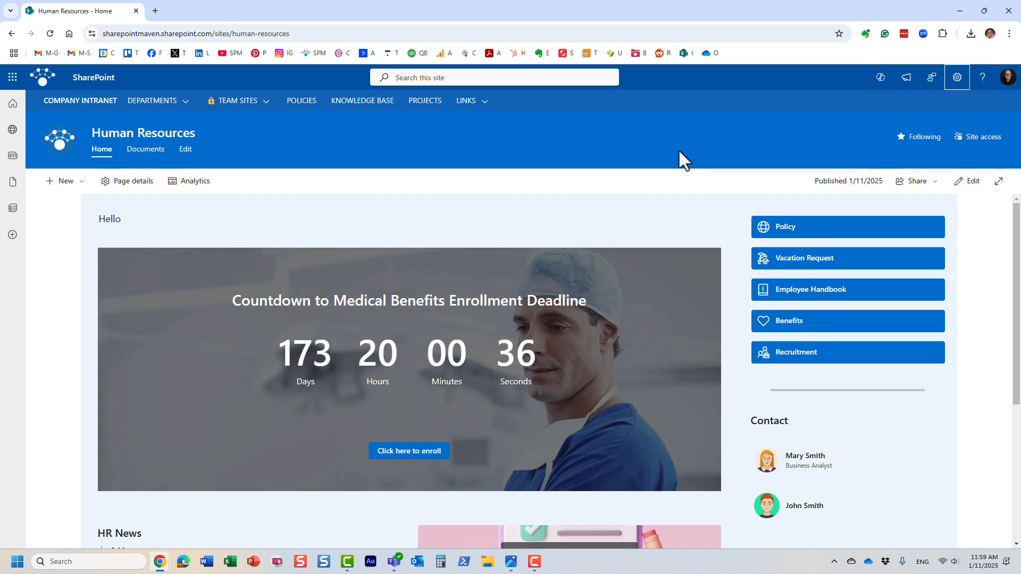
pyautogui.moveTo(604, 155)
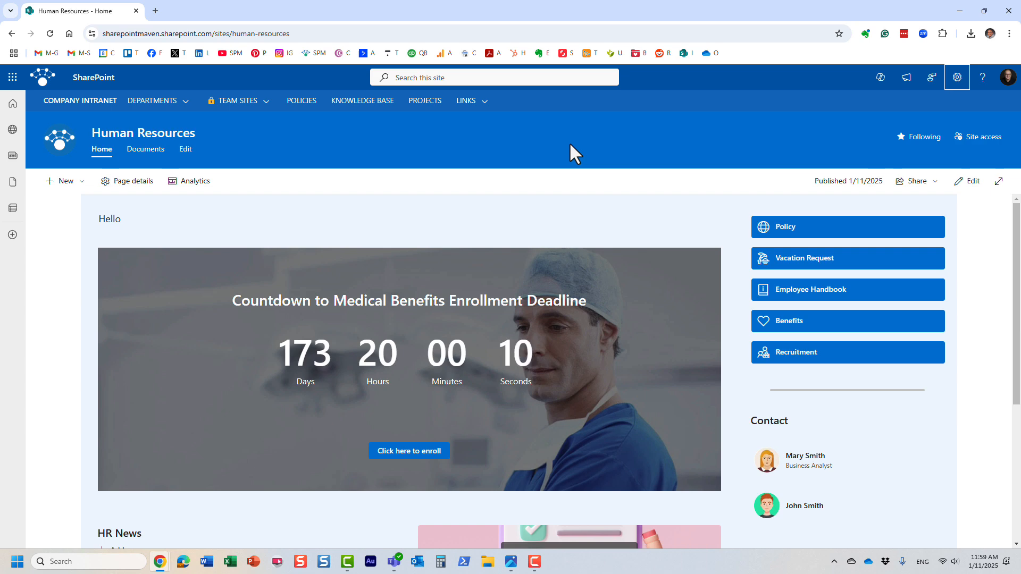
pyautogui.moveTo(13, 77)
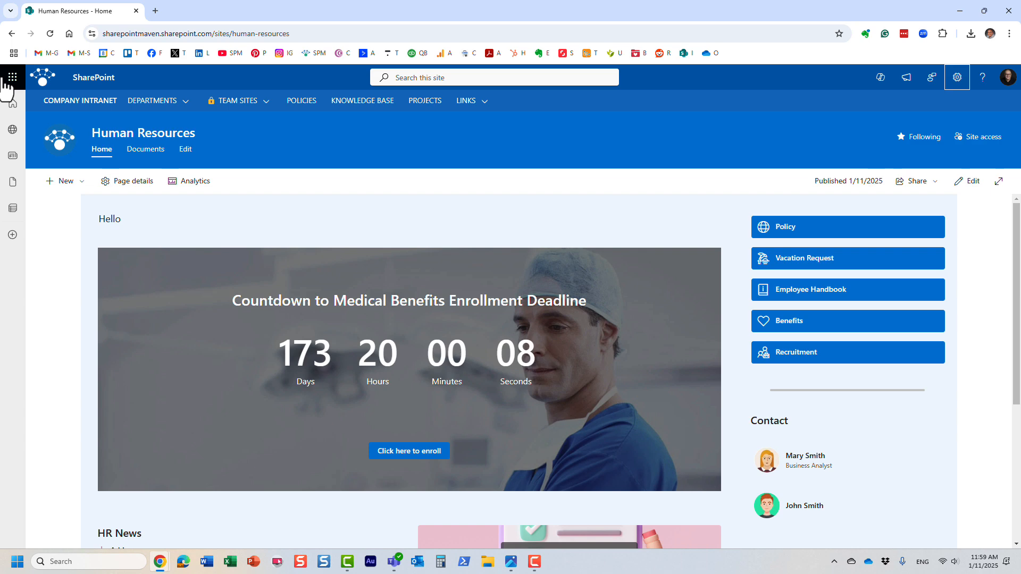
pyautogui.click(12, 77)
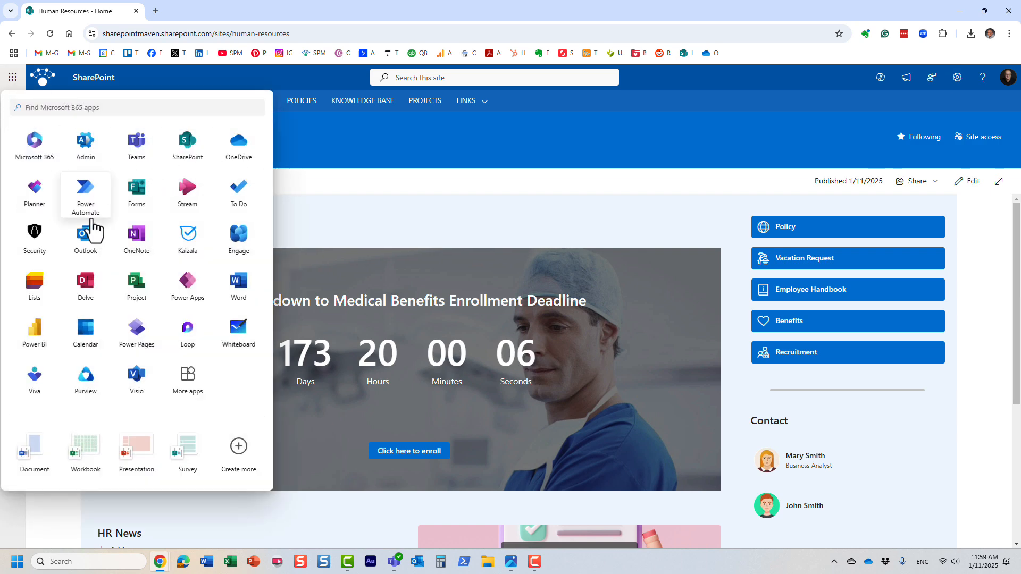
pyautogui.moveTo(271, 161)
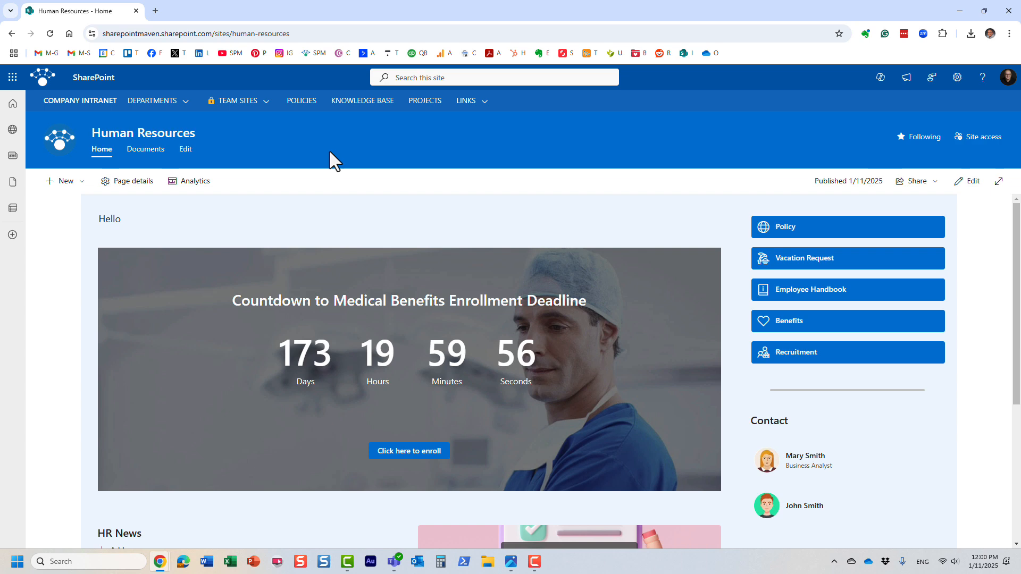
pyautogui.moveTo(696, 162)
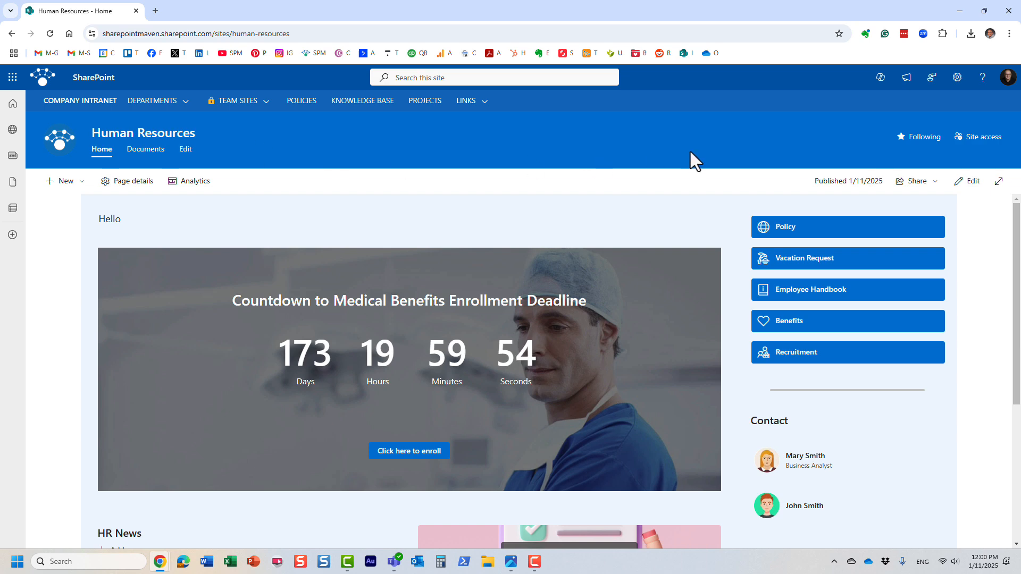
pyautogui.moveTo(525, 161)
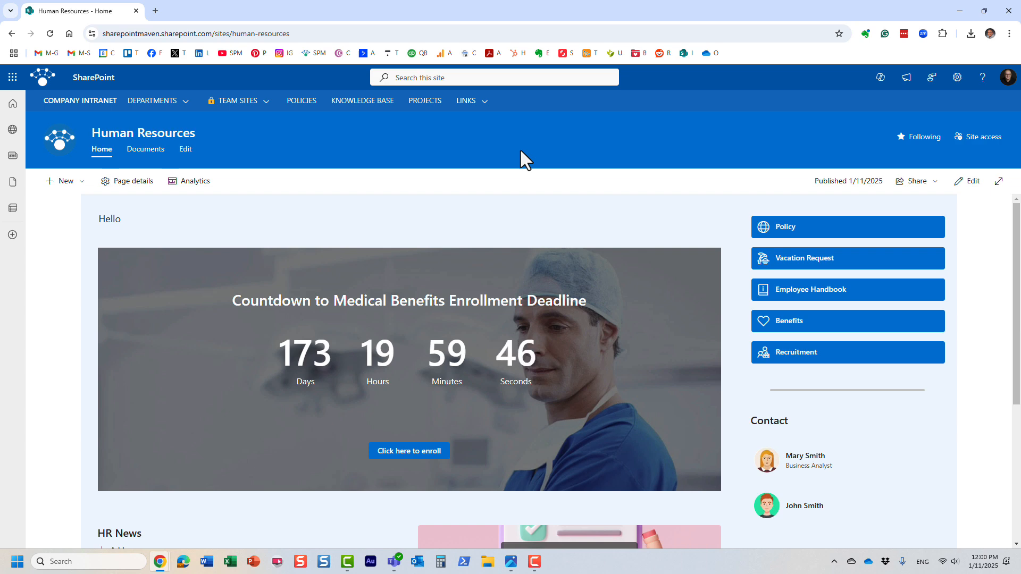
pyautogui.moveTo(429, 159)
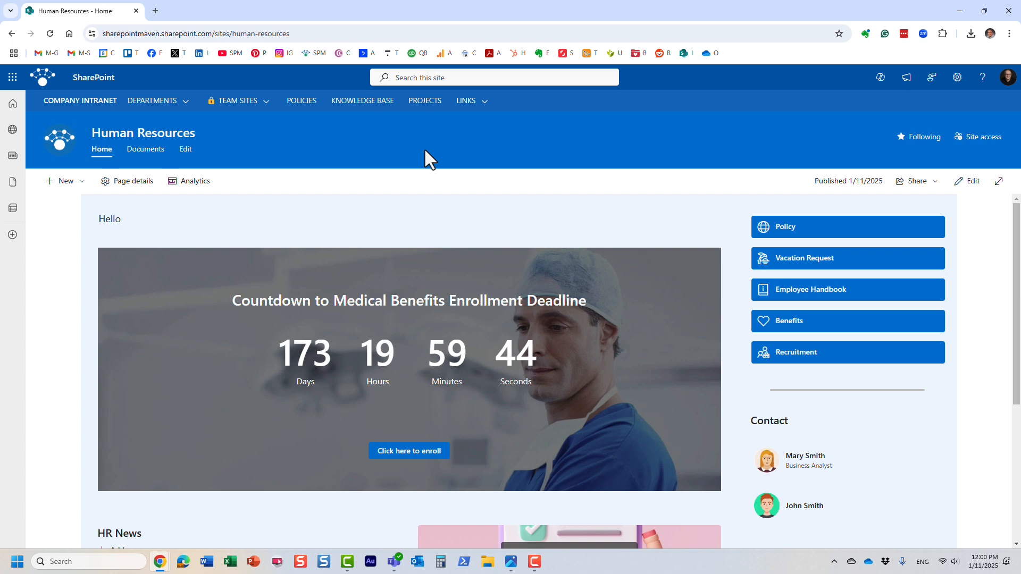
pyautogui.moveTo(468, 160)
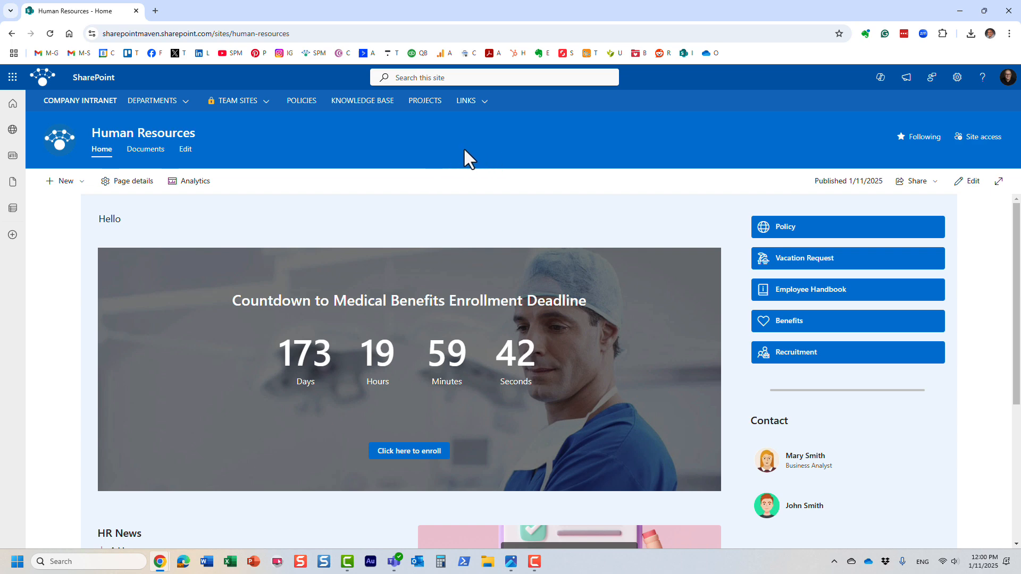
pyautogui.moveTo(415, 162)
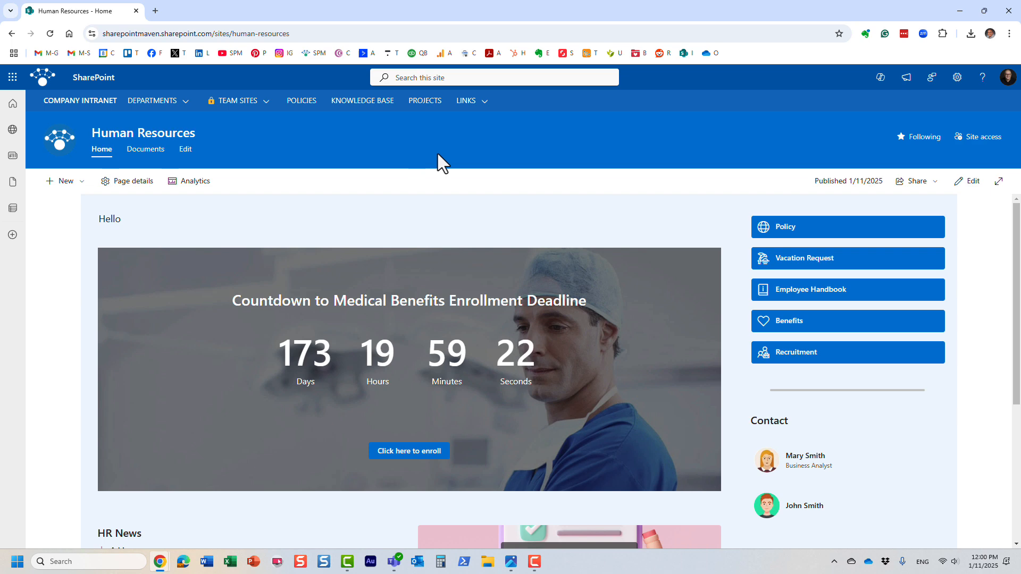
pyautogui.moveTo(517, 545)
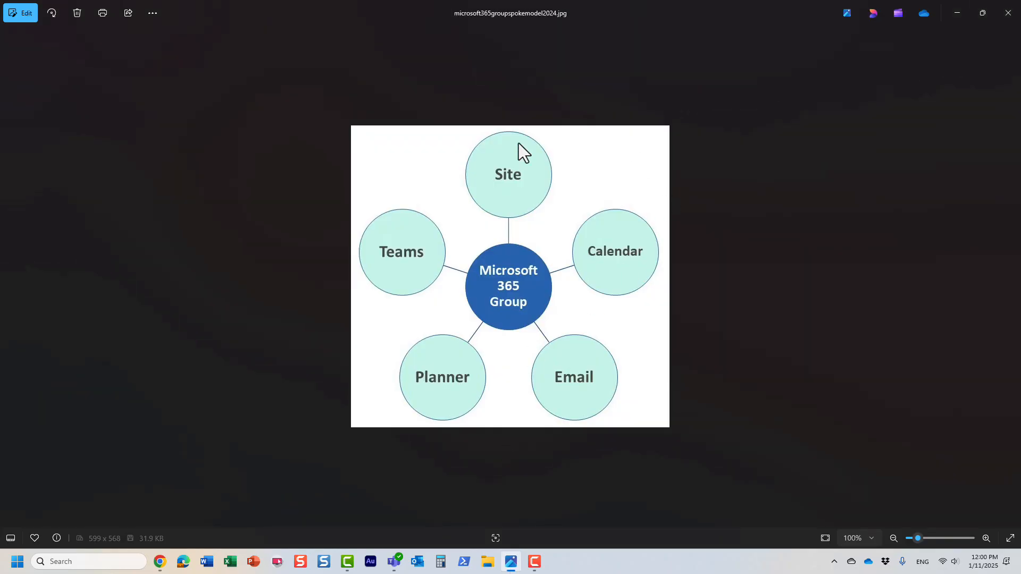
pyautogui.moveTo(593, 233)
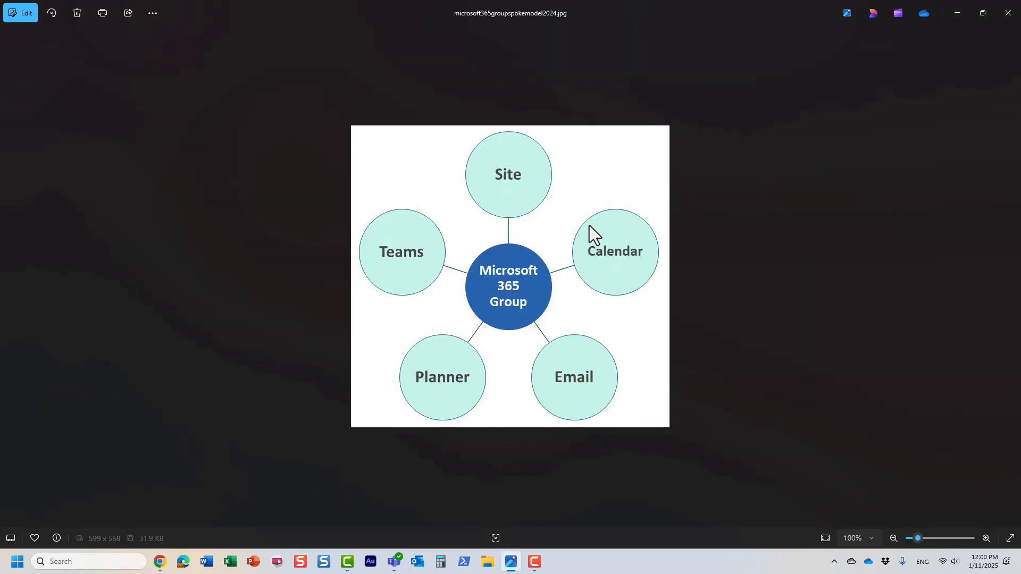
pyautogui.moveTo(738, 271)
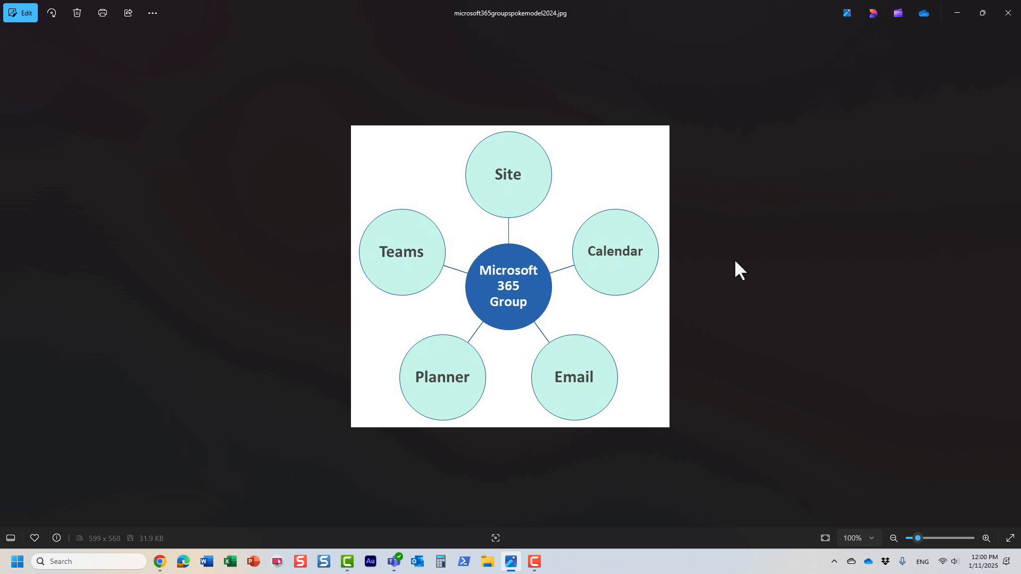
pyautogui.moveTo(506, 274)
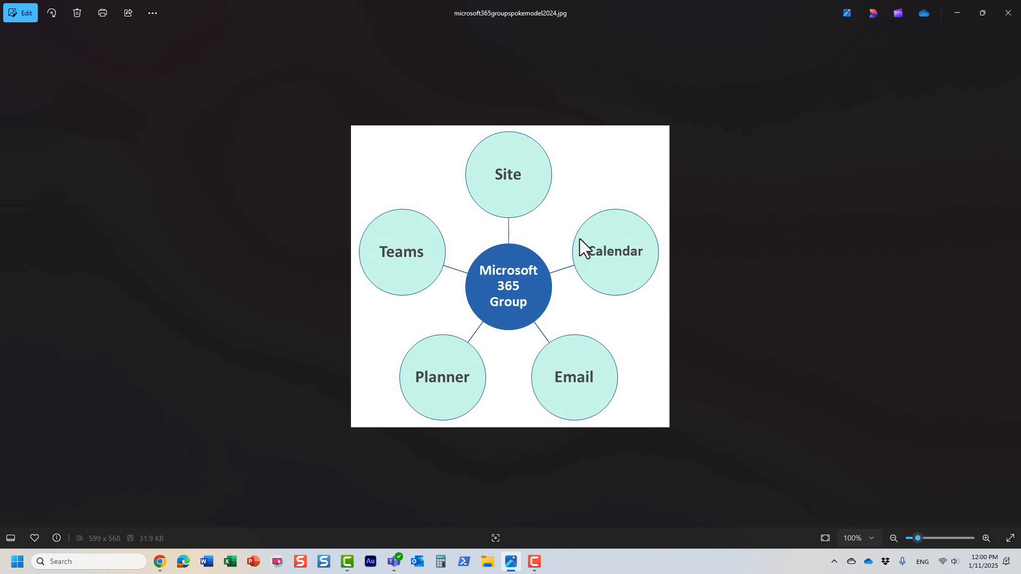
pyautogui.moveTo(514, 322)
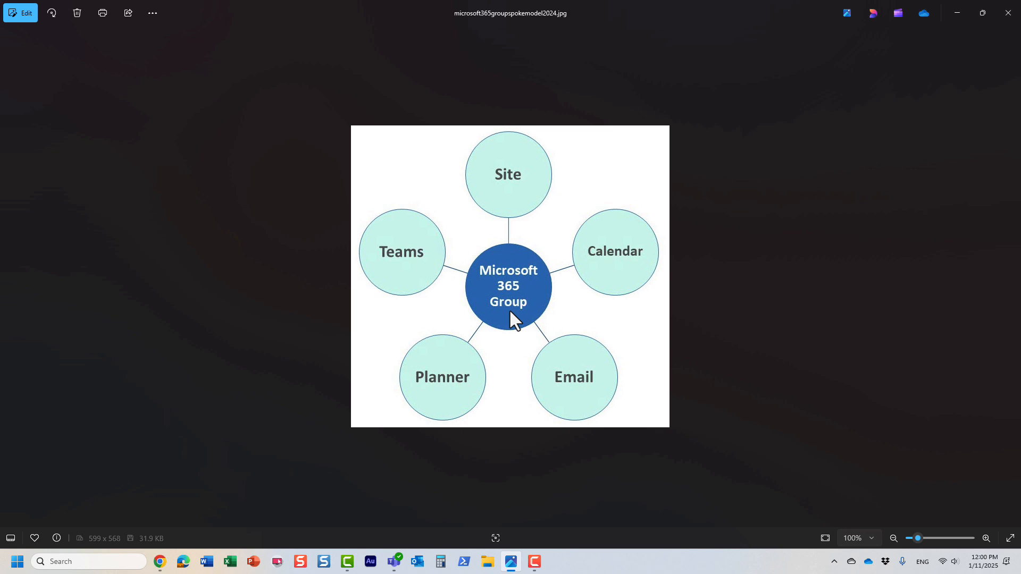
pyautogui.moveTo(587, 301)
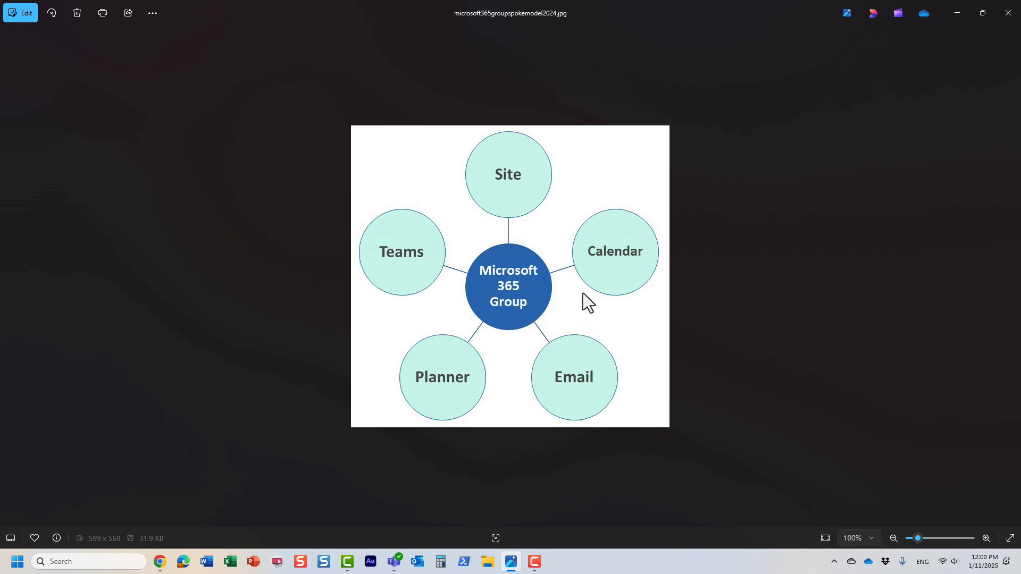
pyautogui.moveTo(485, 294)
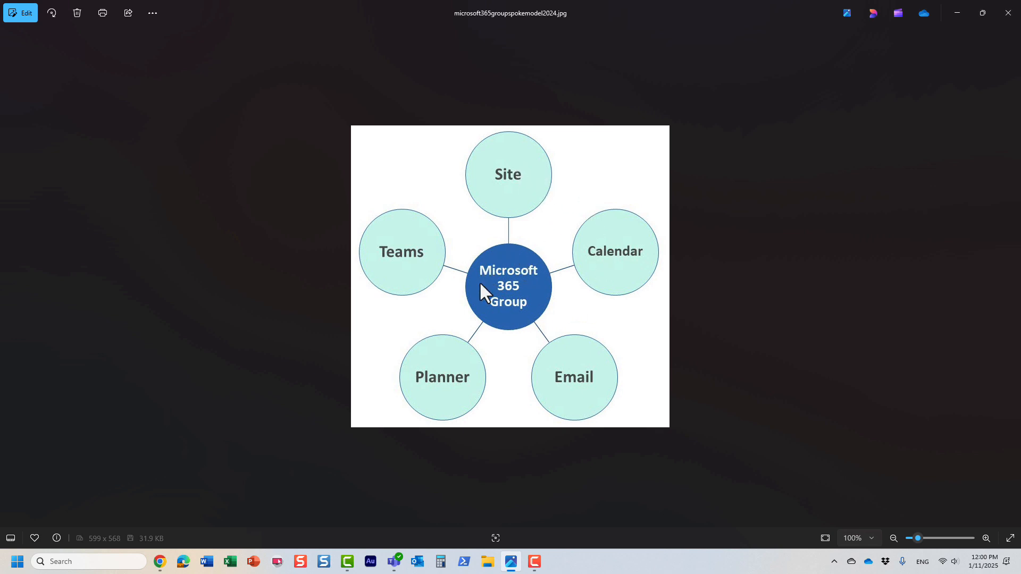
pyautogui.moveTo(519, 327)
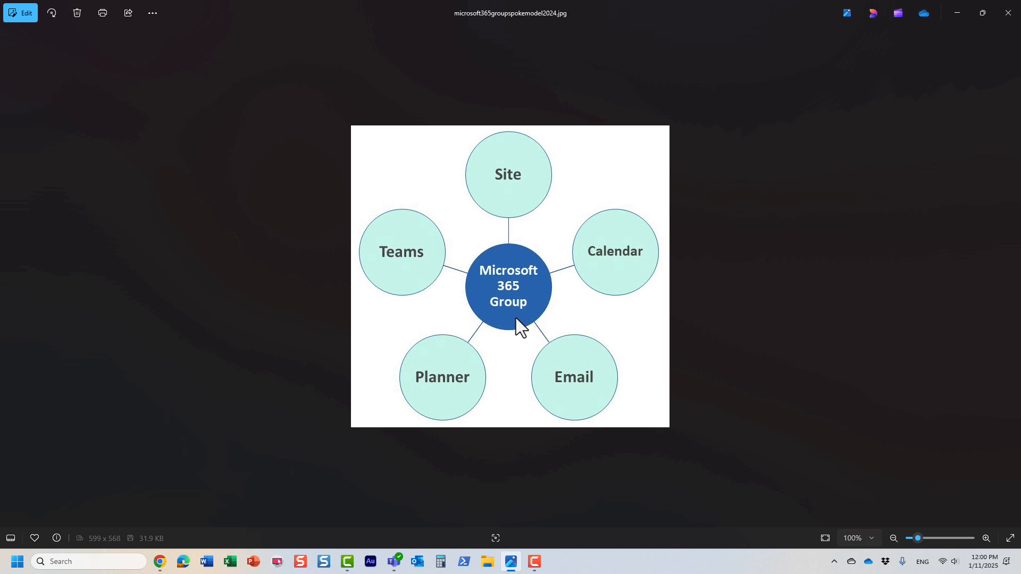
pyautogui.moveTo(539, 279)
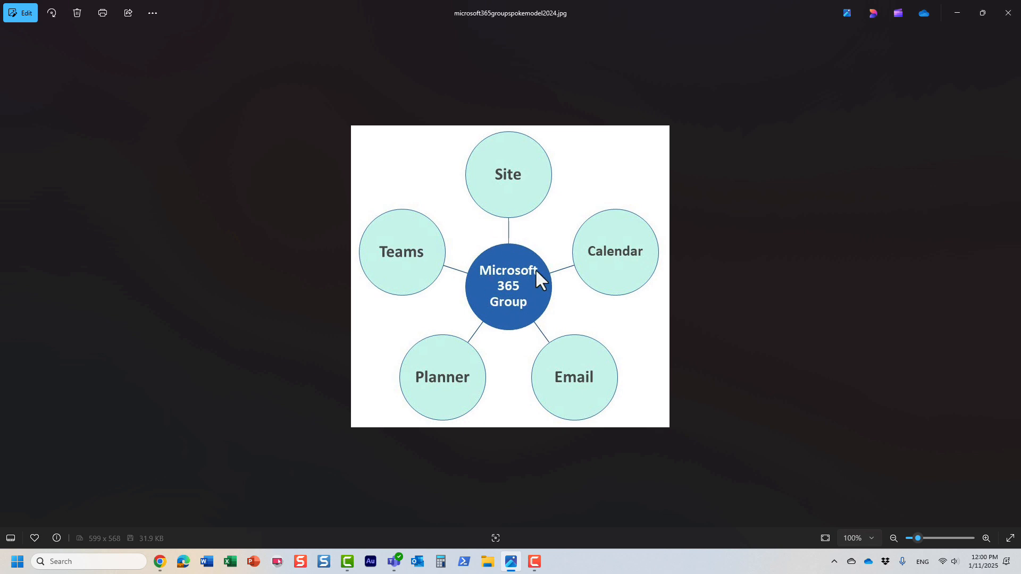
pyautogui.moveTo(571, 285)
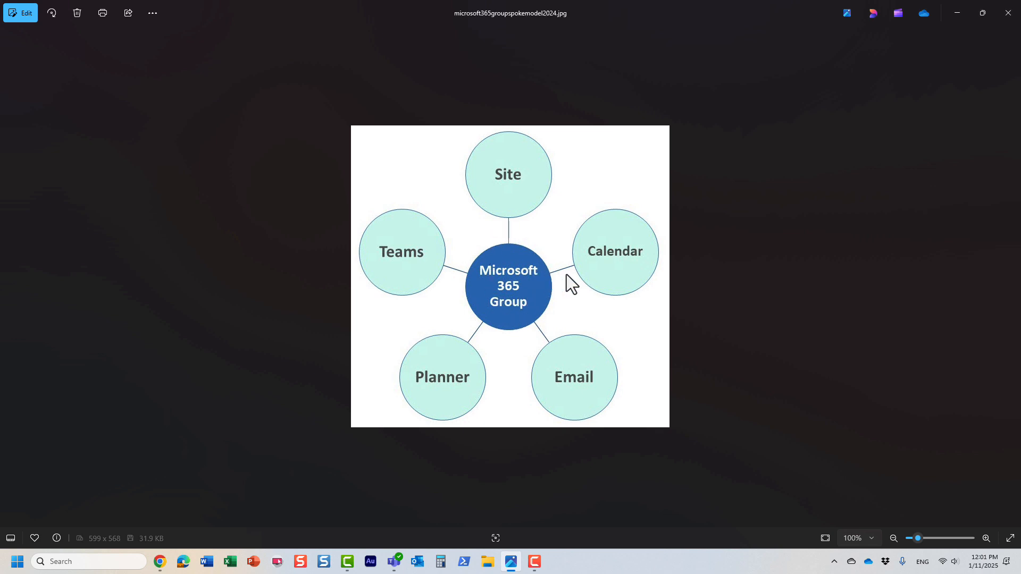
pyautogui.moveTo(488, 248)
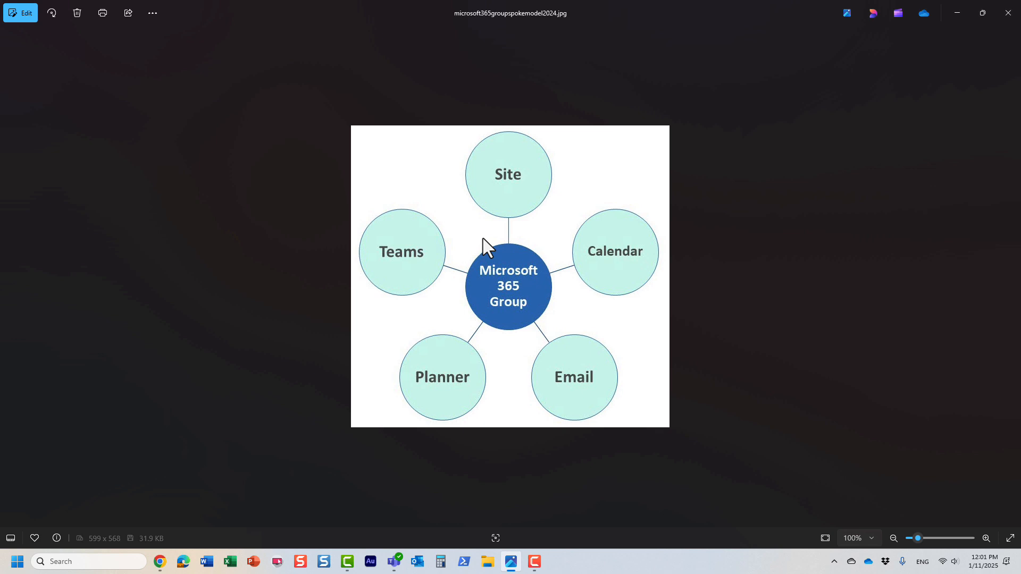
pyautogui.moveTo(544, 396)
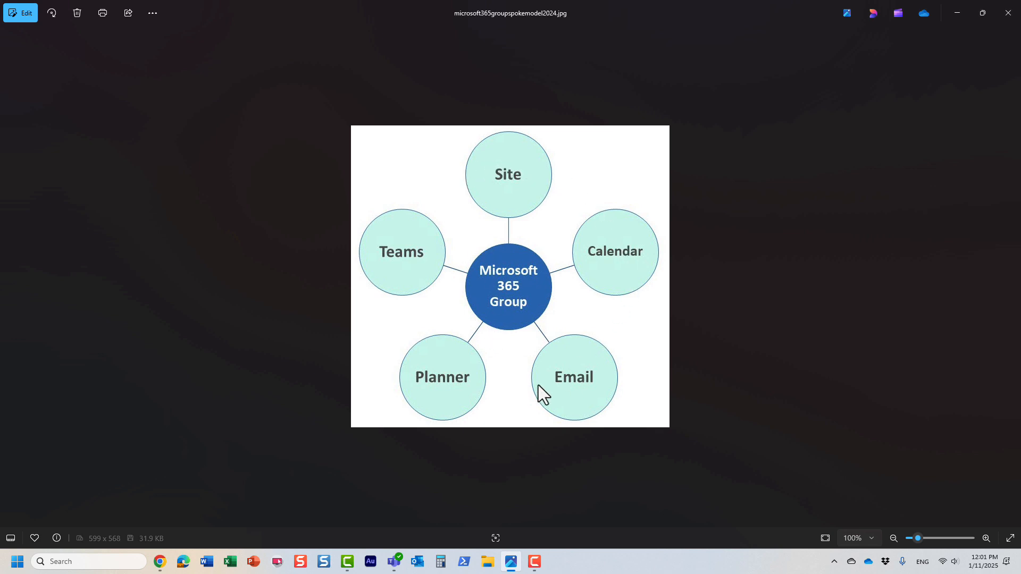
pyautogui.moveTo(540, 253)
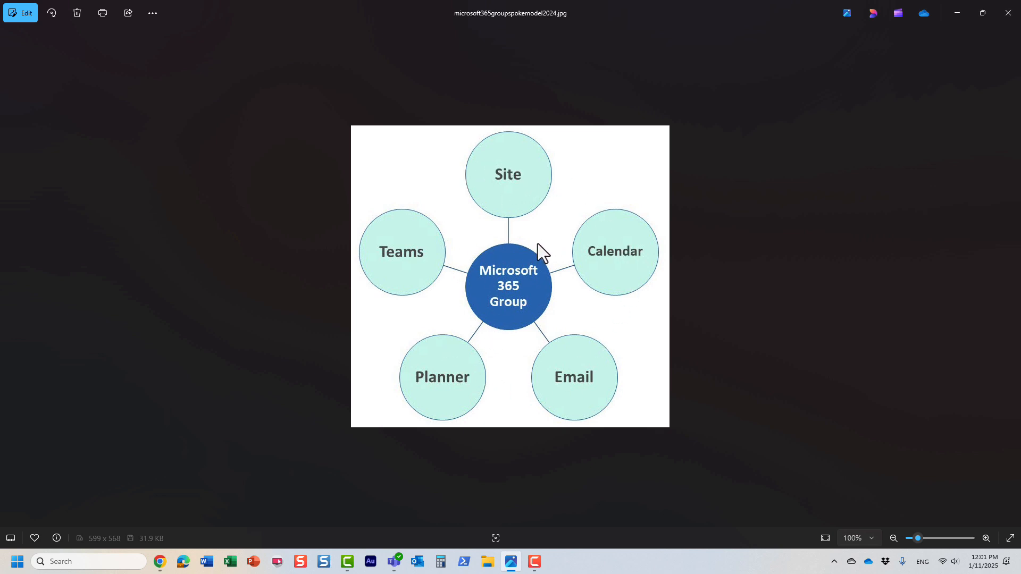
pyautogui.moveTo(524, 199)
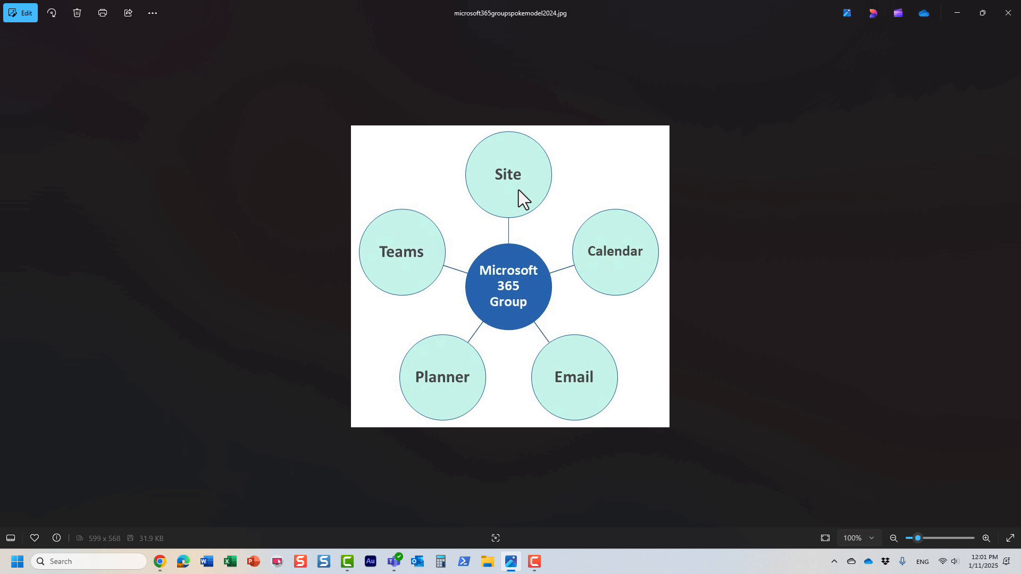
pyautogui.moveTo(411, 267)
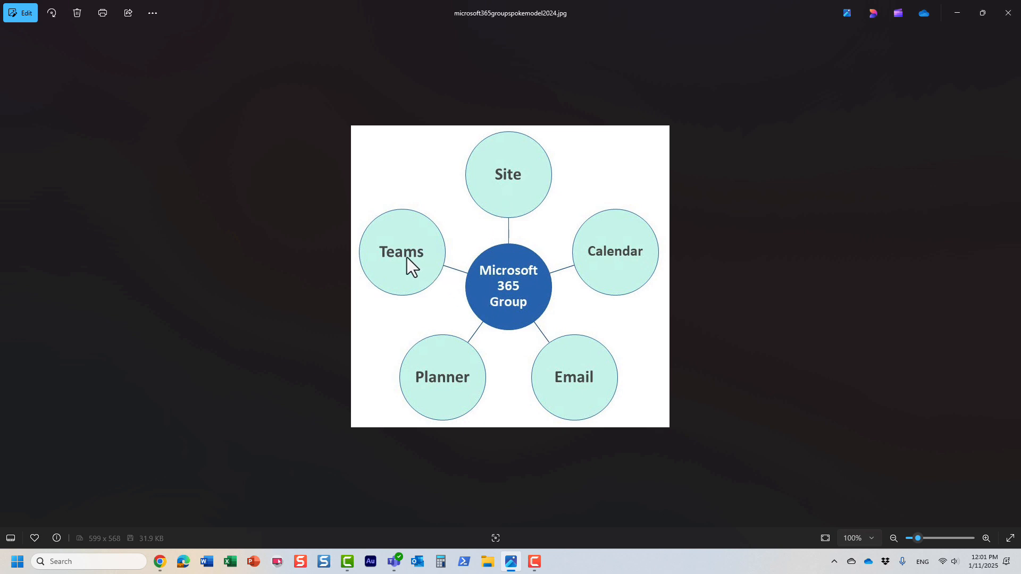
pyautogui.moveTo(408, 262)
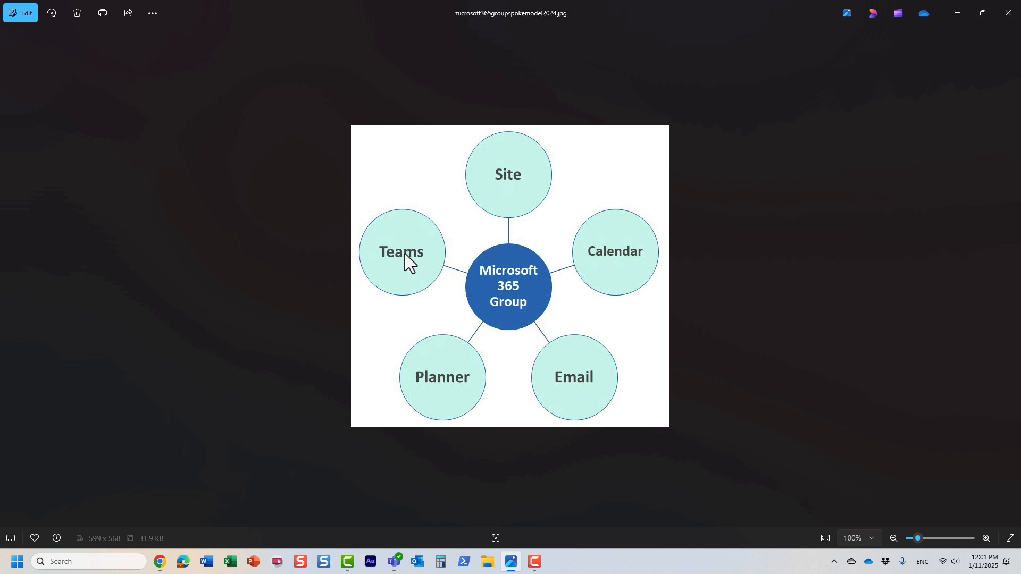
pyautogui.moveTo(413, 283)
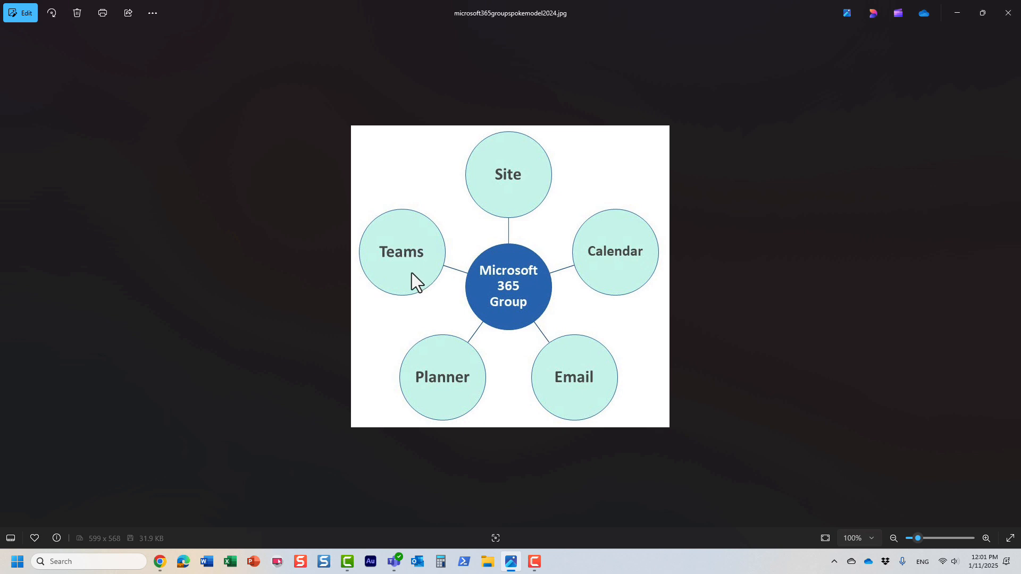
pyautogui.moveTo(416, 276)
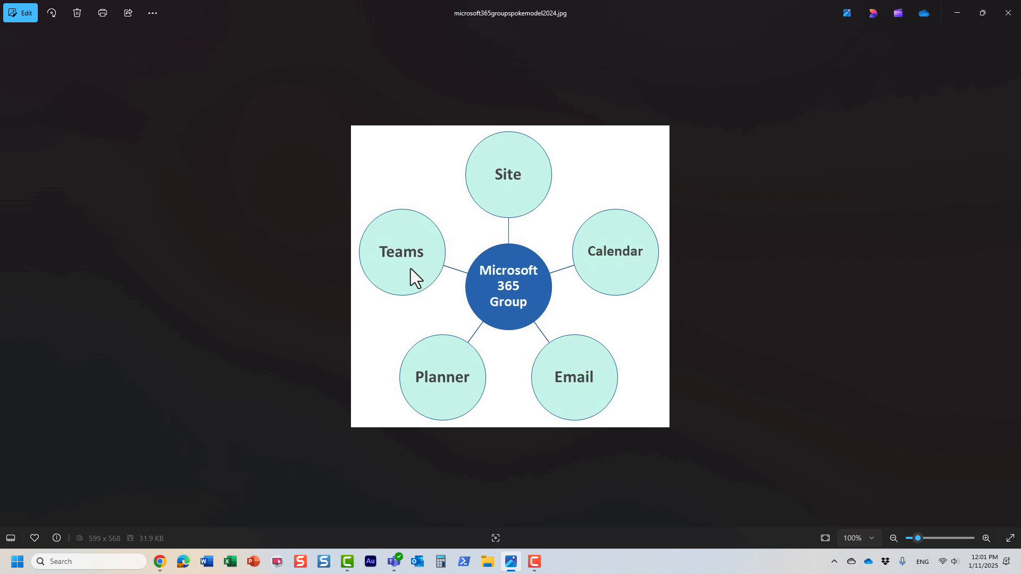
pyautogui.moveTo(526, 198)
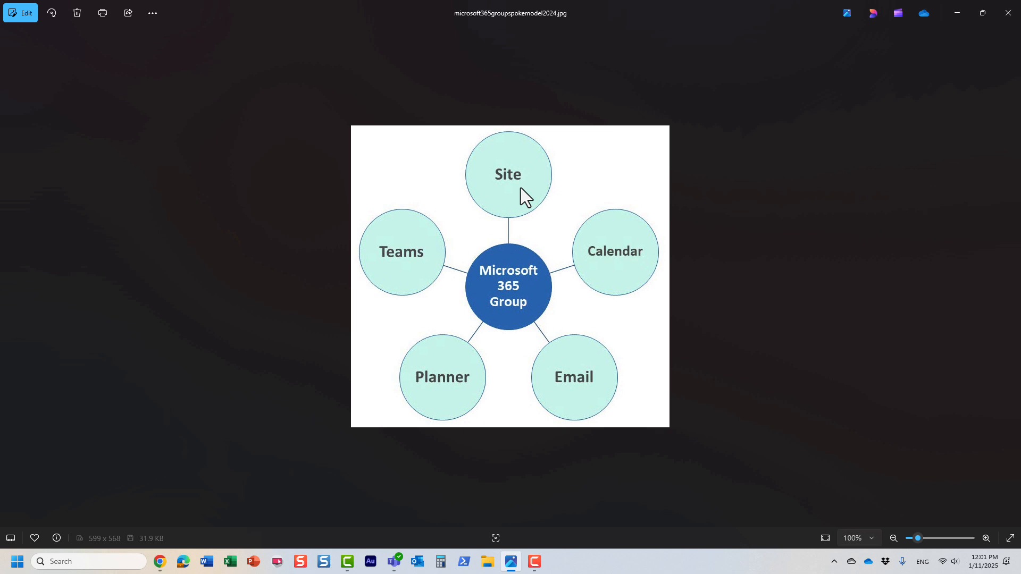
pyautogui.moveTo(412, 236)
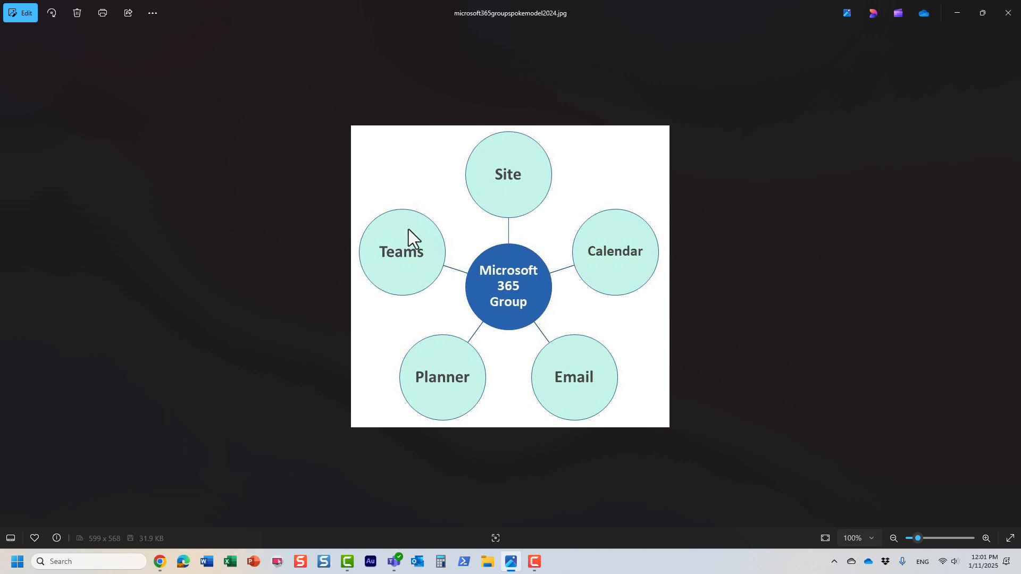
pyautogui.moveTo(616, 253)
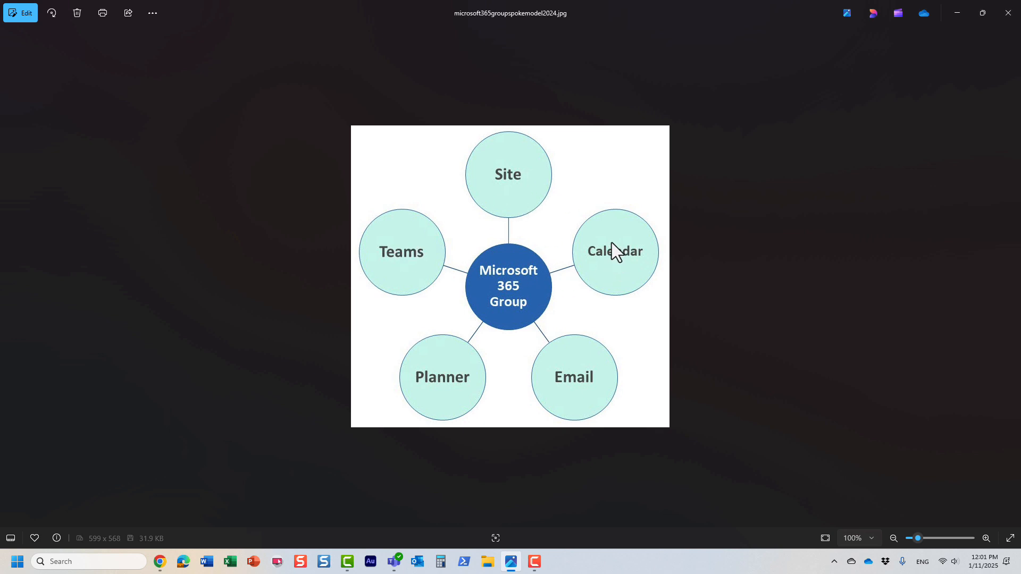
pyautogui.moveTo(562, 389)
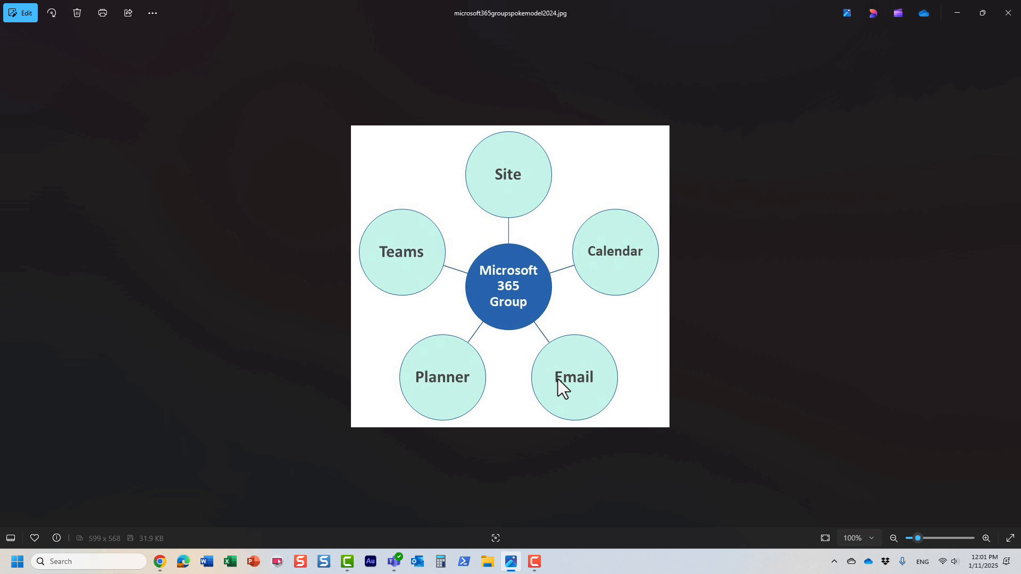
pyautogui.moveTo(471, 398)
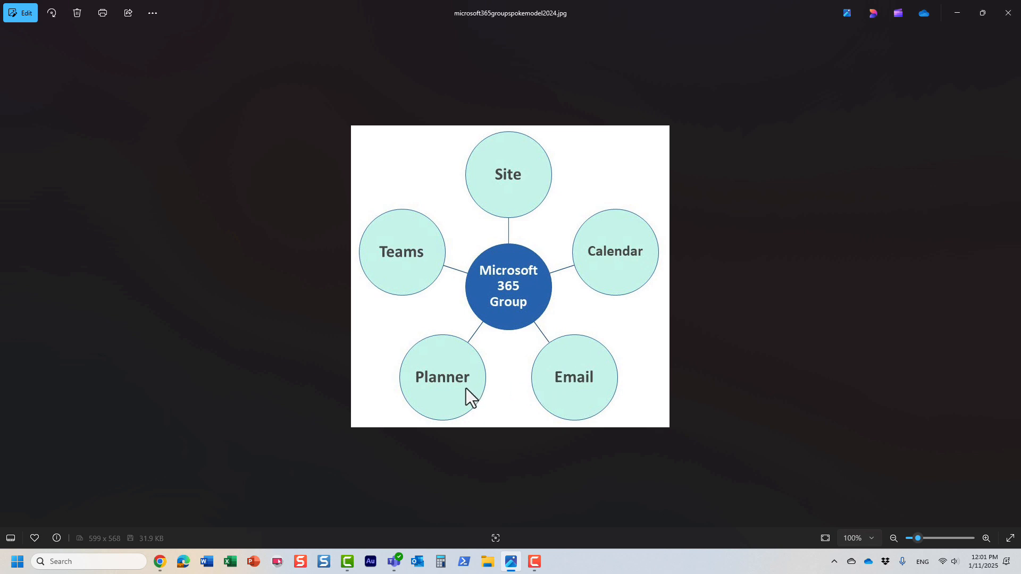
pyautogui.moveTo(470, 383)
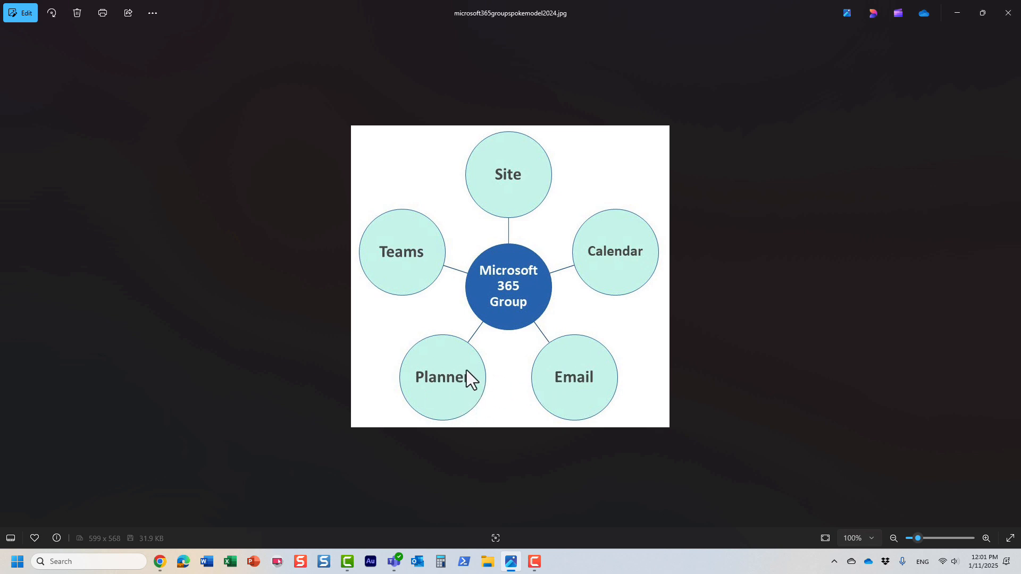
pyautogui.moveTo(453, 394)
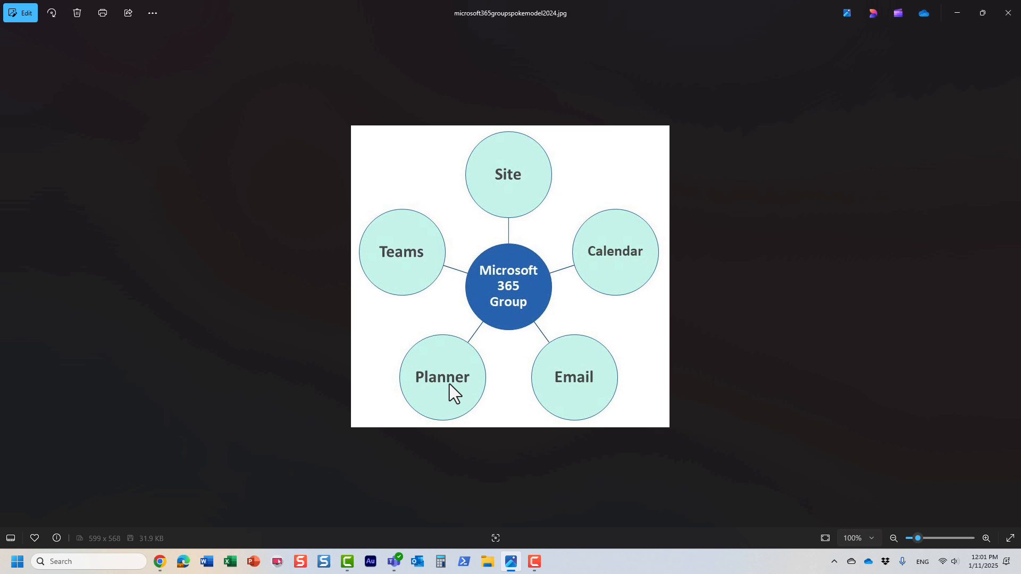
pyautogui.moveTo(470, 344)
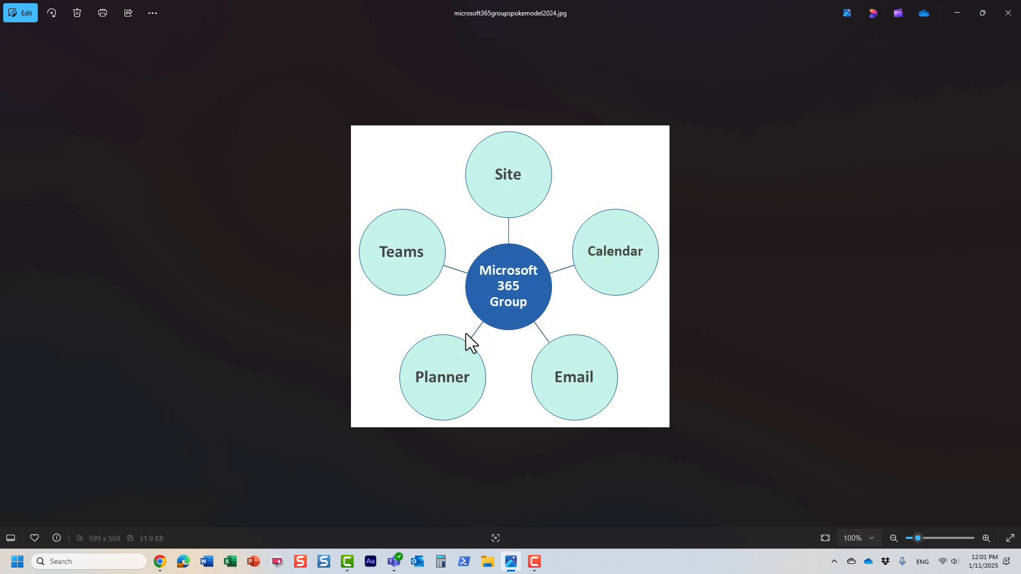
pyautogui.moveTo(492, 249)
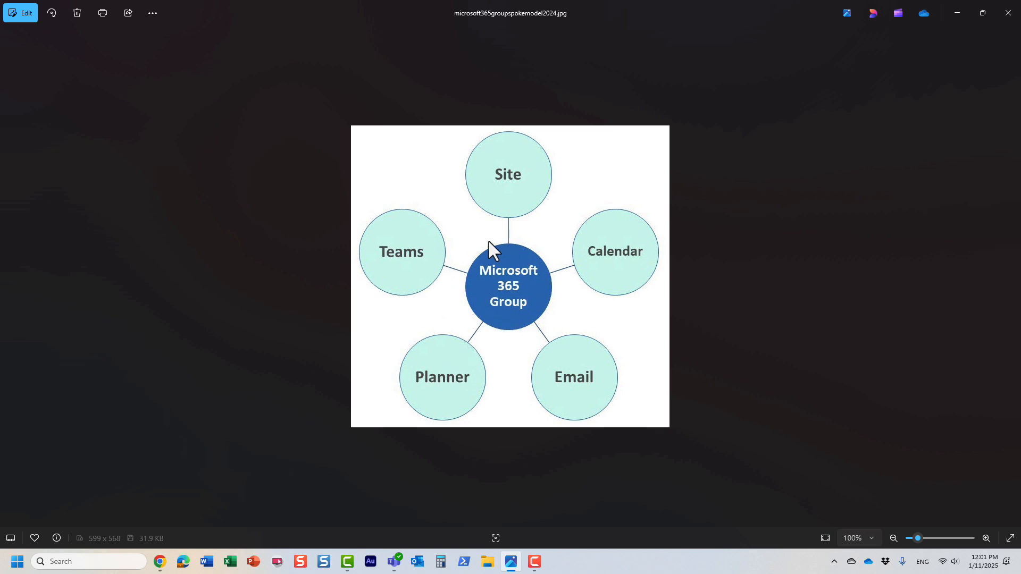
pyautogui.moveTo(416, 271)
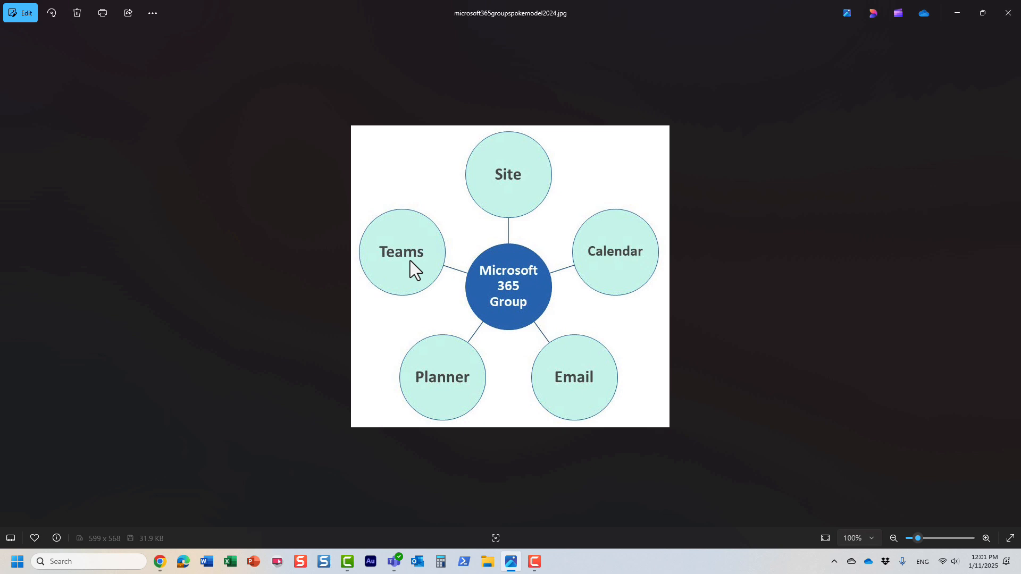
pyautogui.moveTo(491, 301)
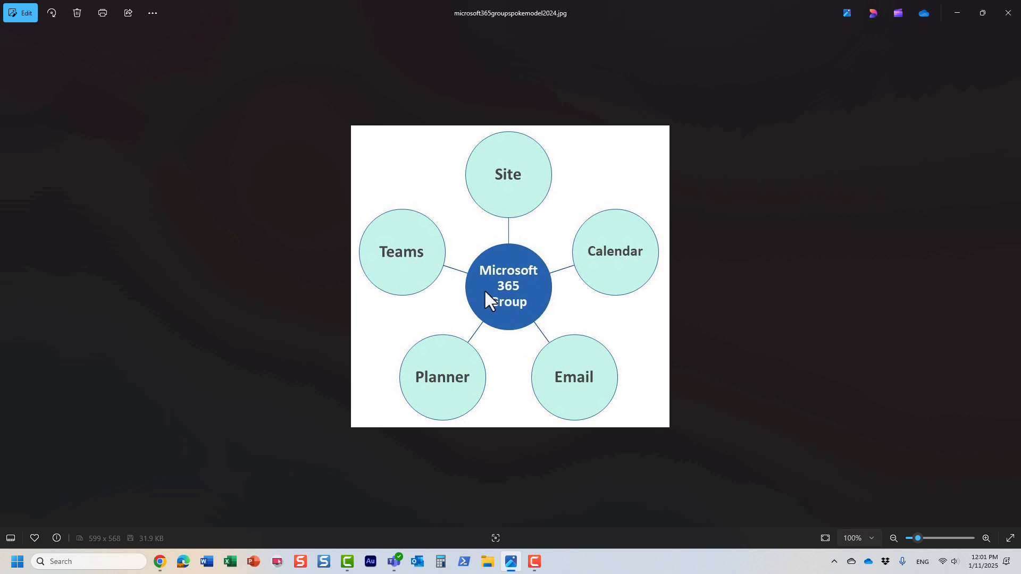
pyautogui.moveTo(512, 322)
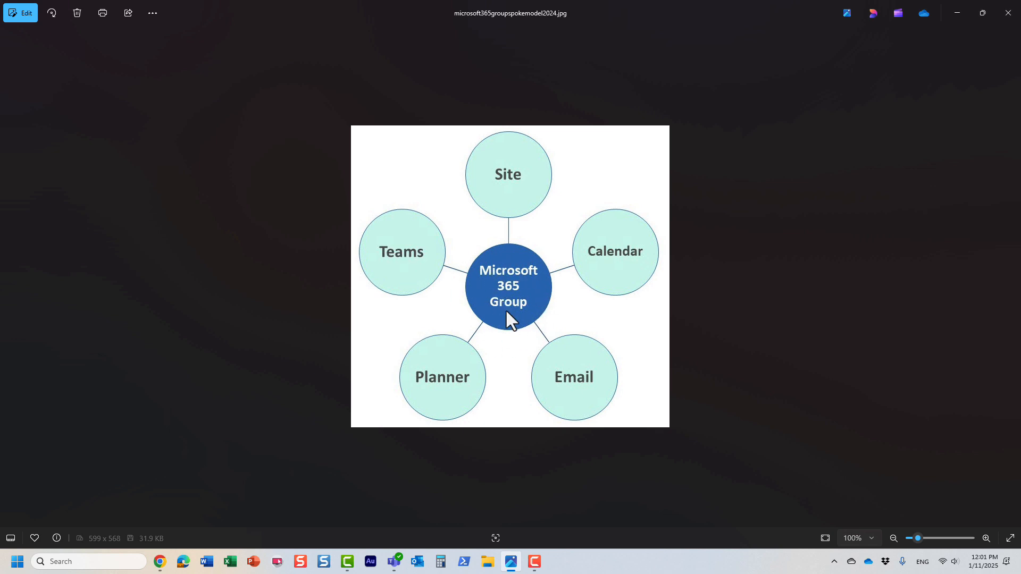
pyautogui.moveTo(508, 201)
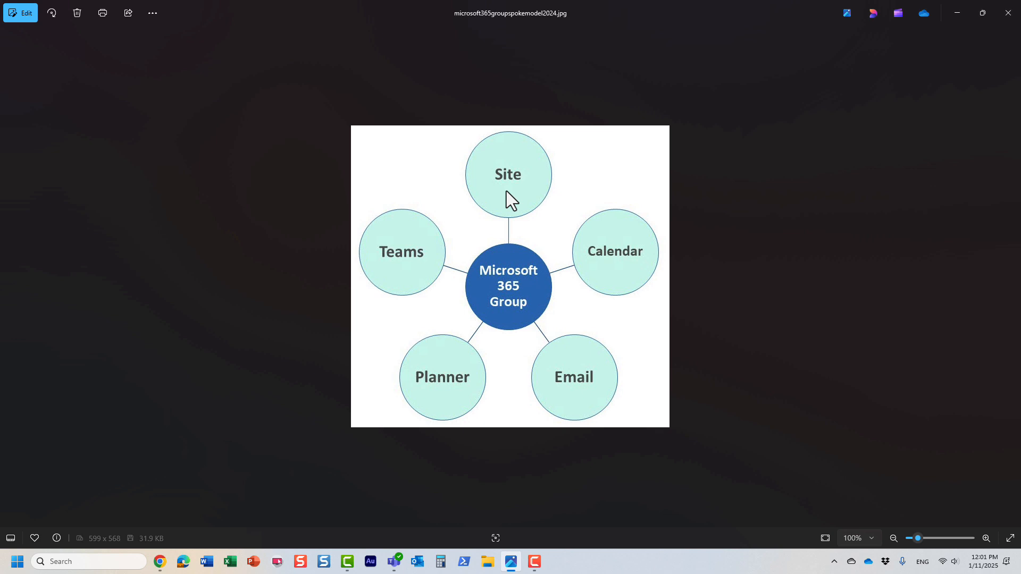
pyautogui.moveTo(636, 268)
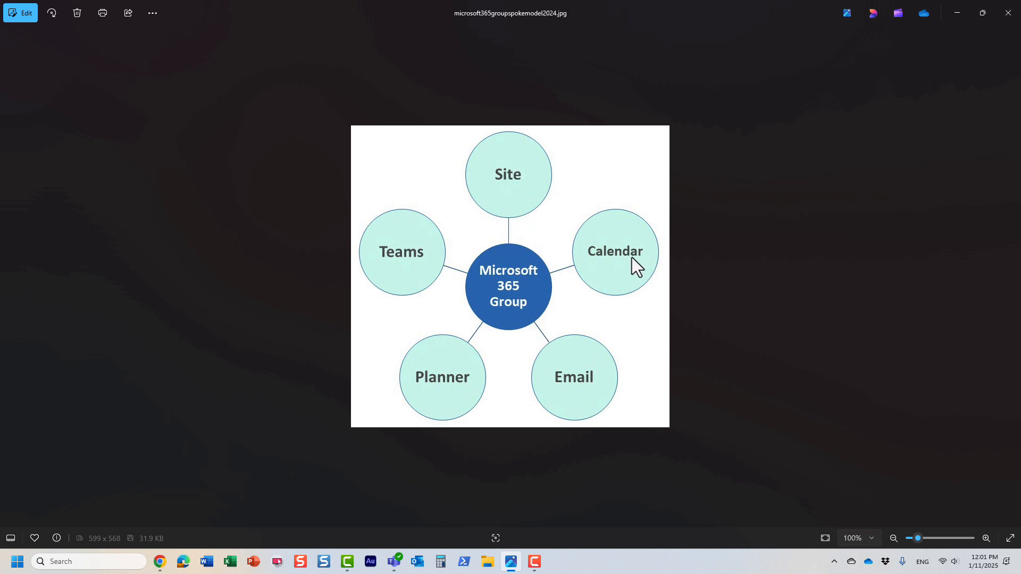
pyautogui.moveTo(516, 368)
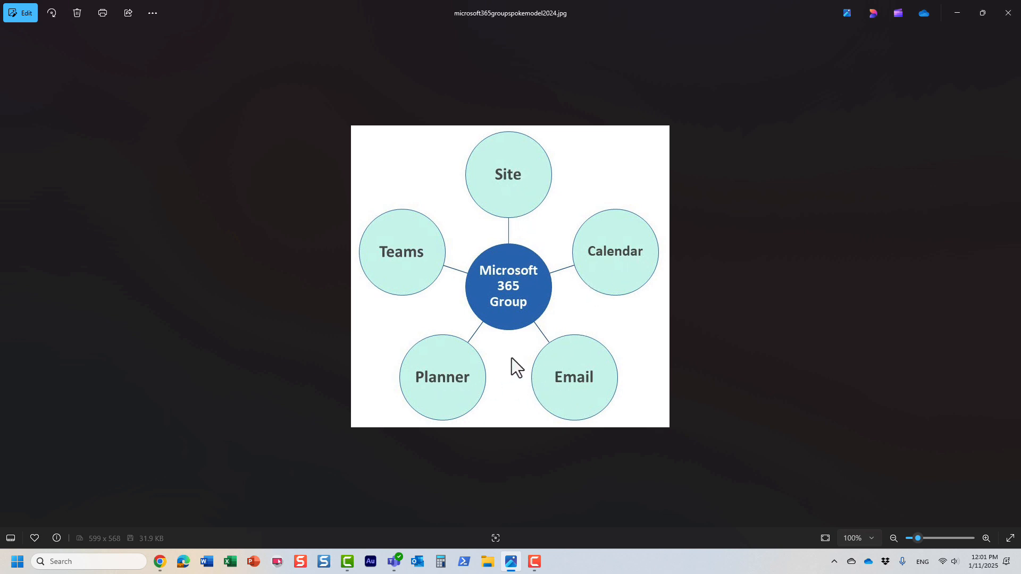
pyautogui.moveTo(481, 231)
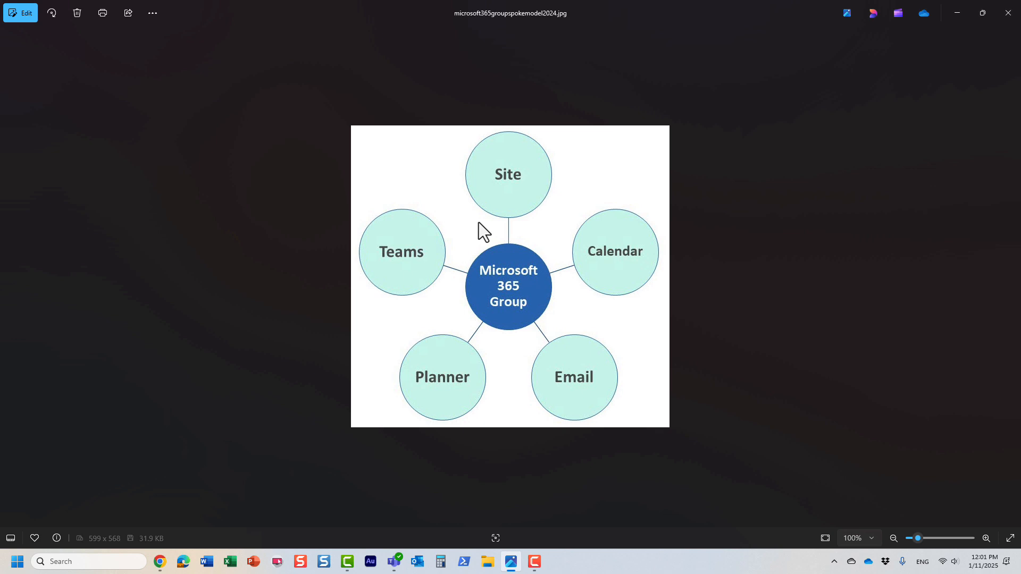
pyautogui.moveTo(518, 218)
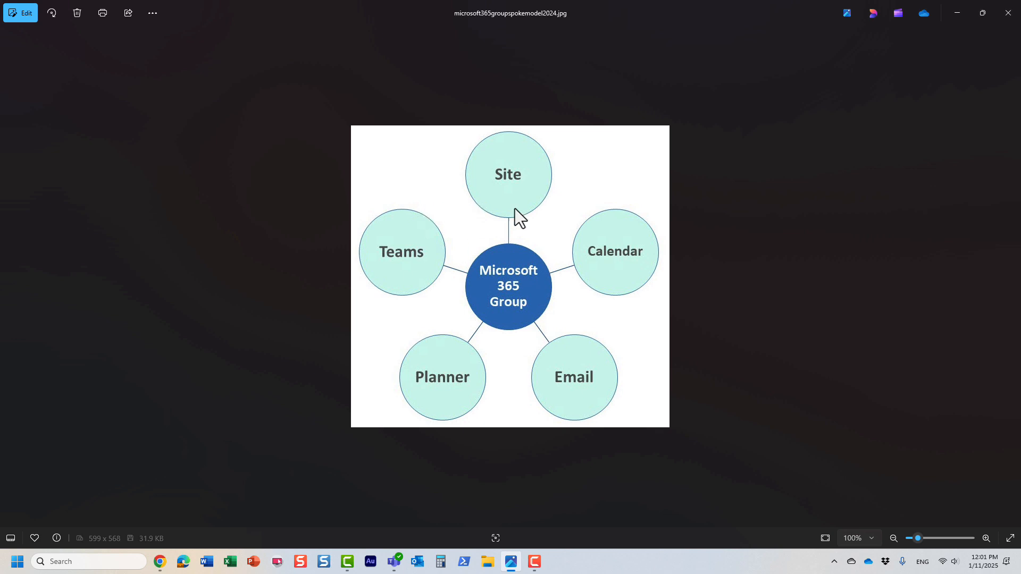
pyautogui.moveTo(501, 224)
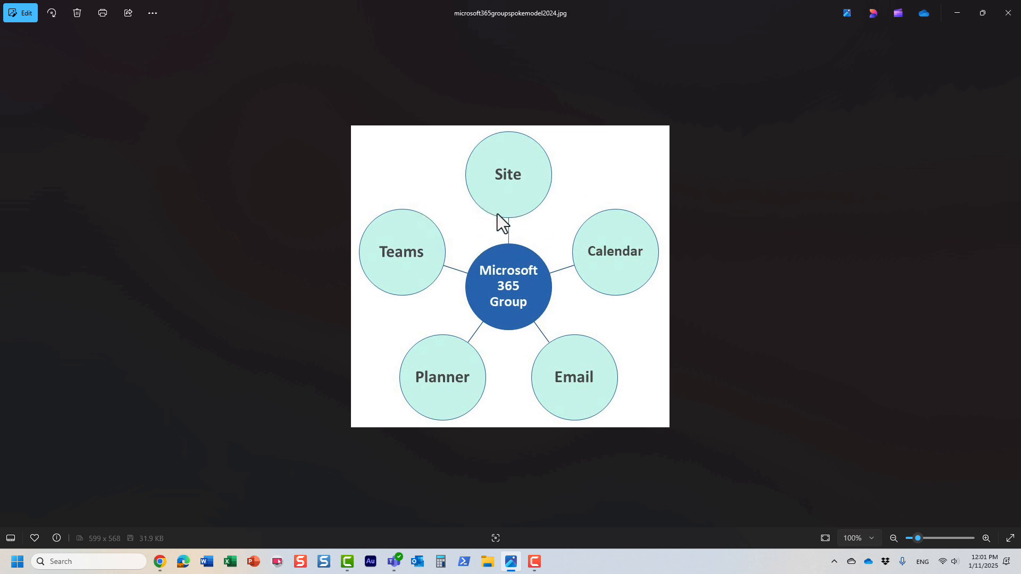
pyautogui.moveTo(496, 313)
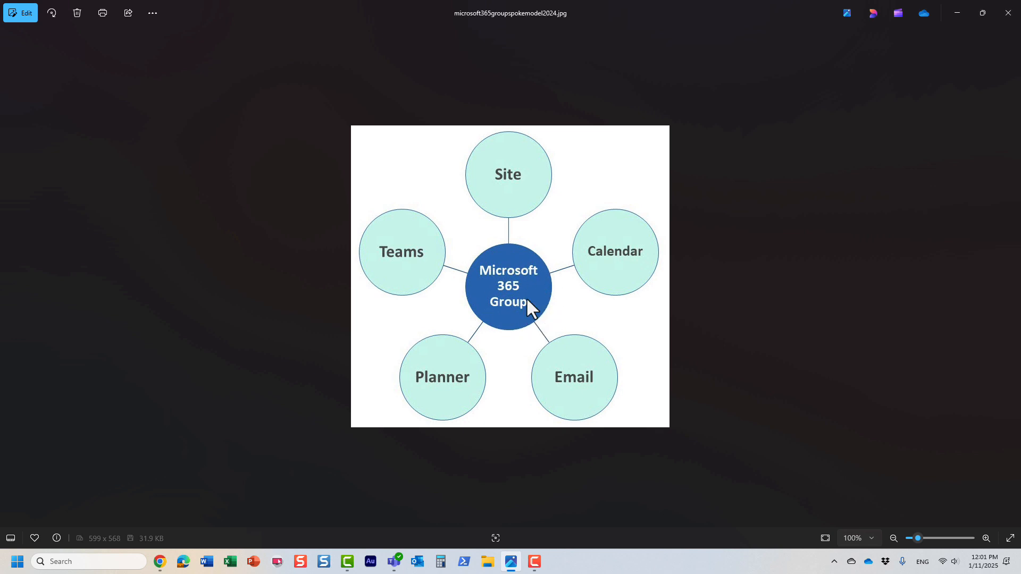
pyautogui.moveTo(567, 203)
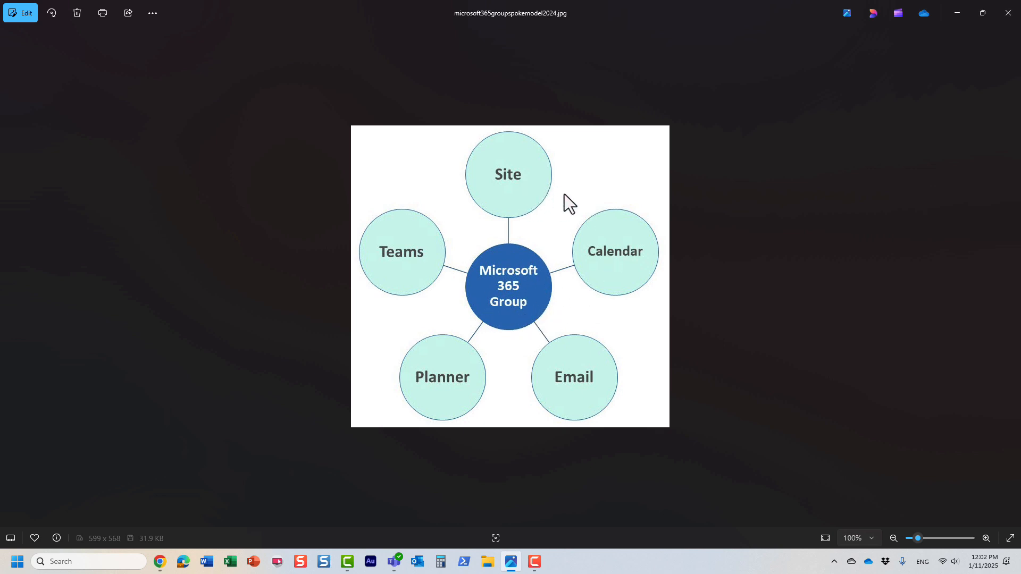
pyautogui.moveTo(541, 246)
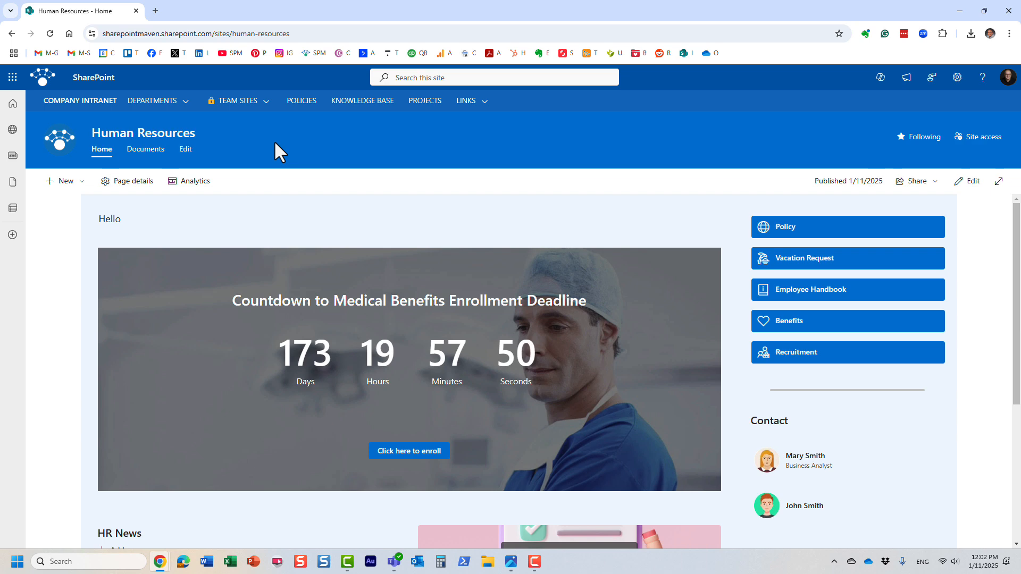
# Go to the HR team site from the TEAM SITES hub navigation menu.
pyautogui.click(237, 101)
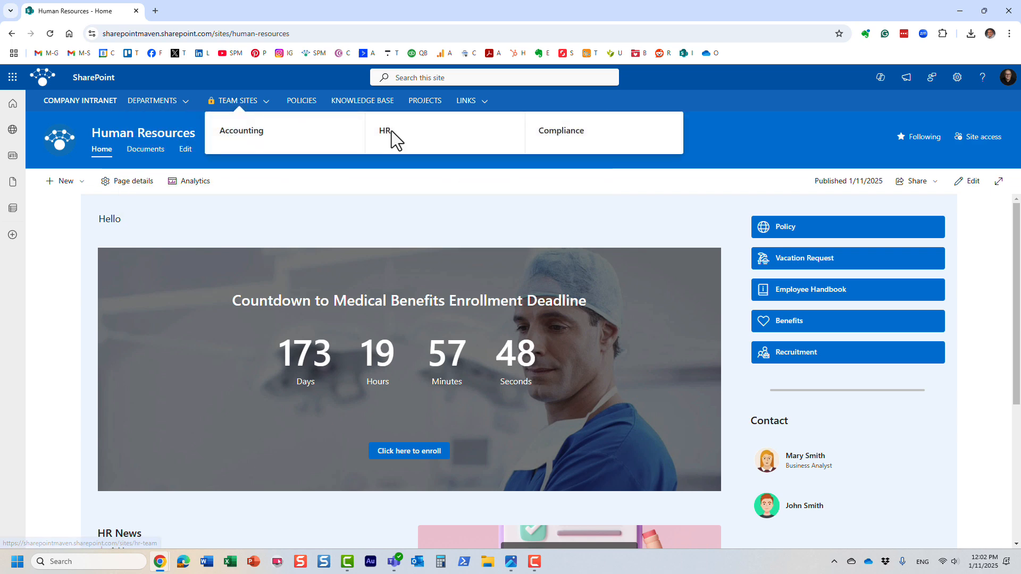
pyautogui.click(385, 130)
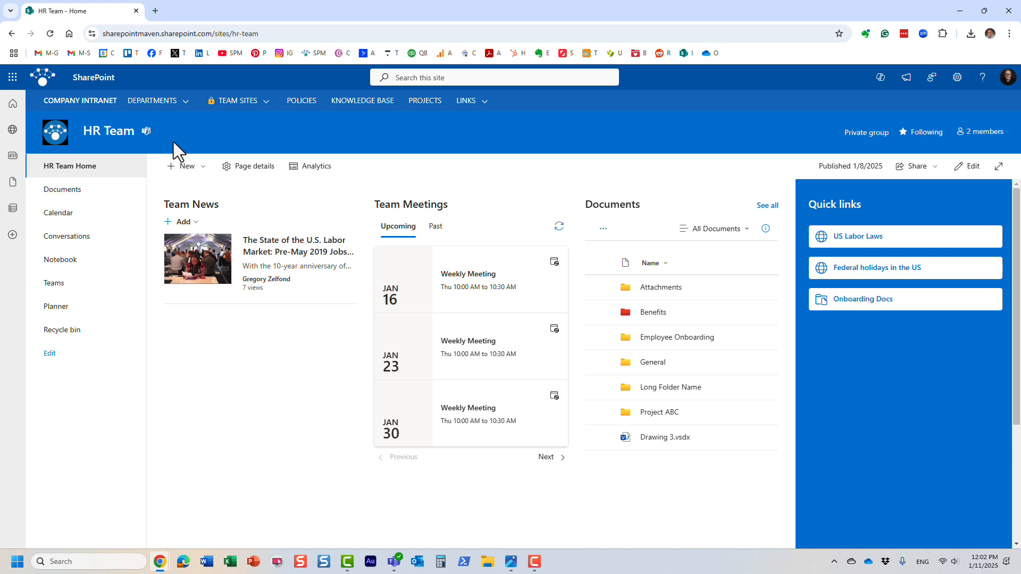
pyautogui.moveTo(594, 149)
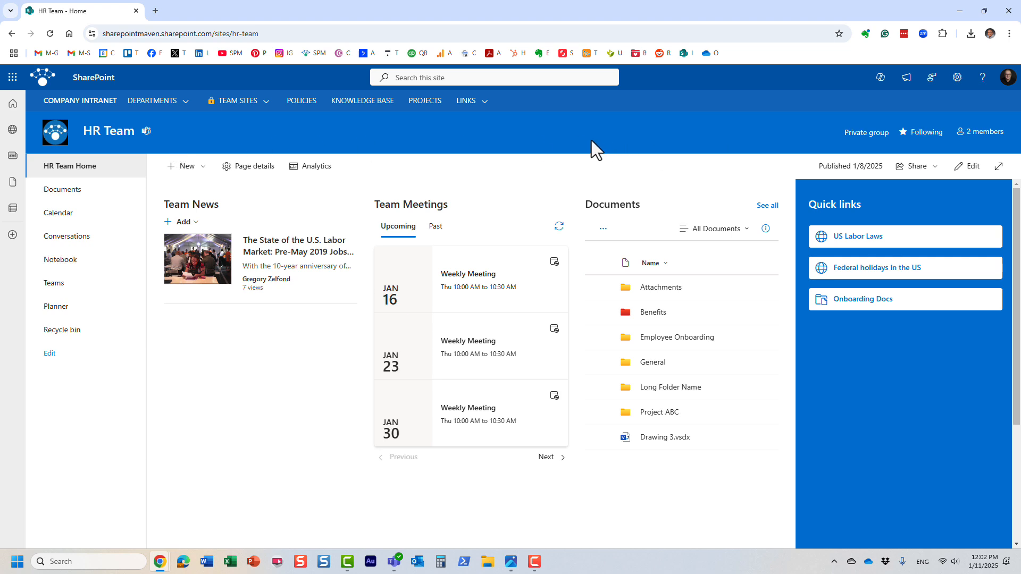
pyautogui.moveTo(995, 151)
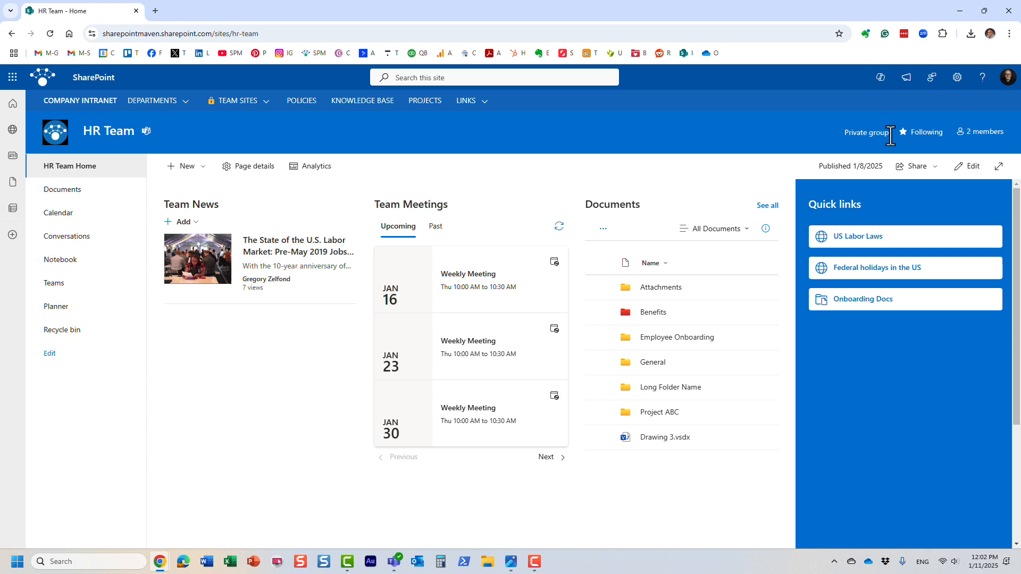
pyautogui.moveTo(893, 149)
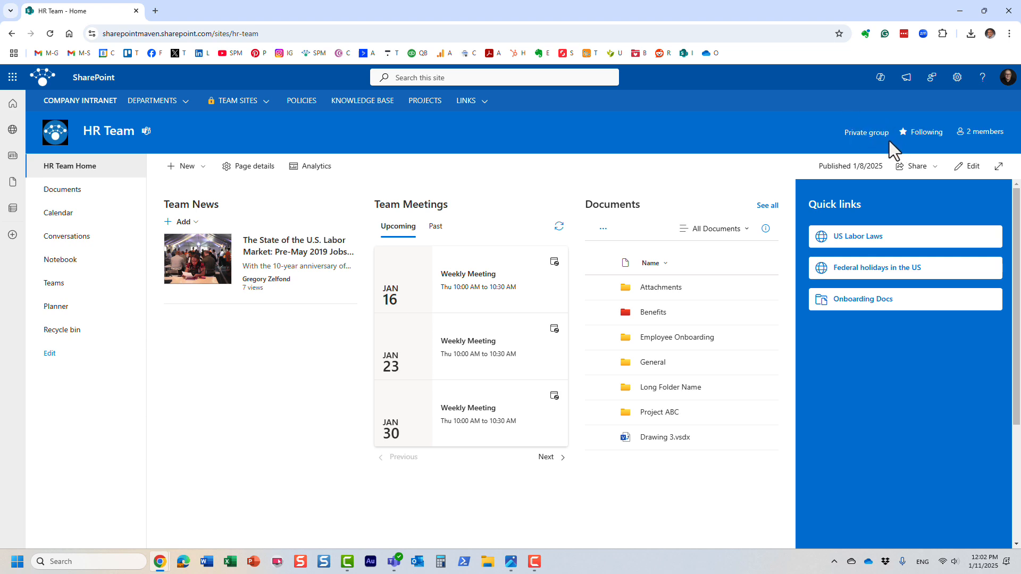
pyautogui.moveTo(605, 147)
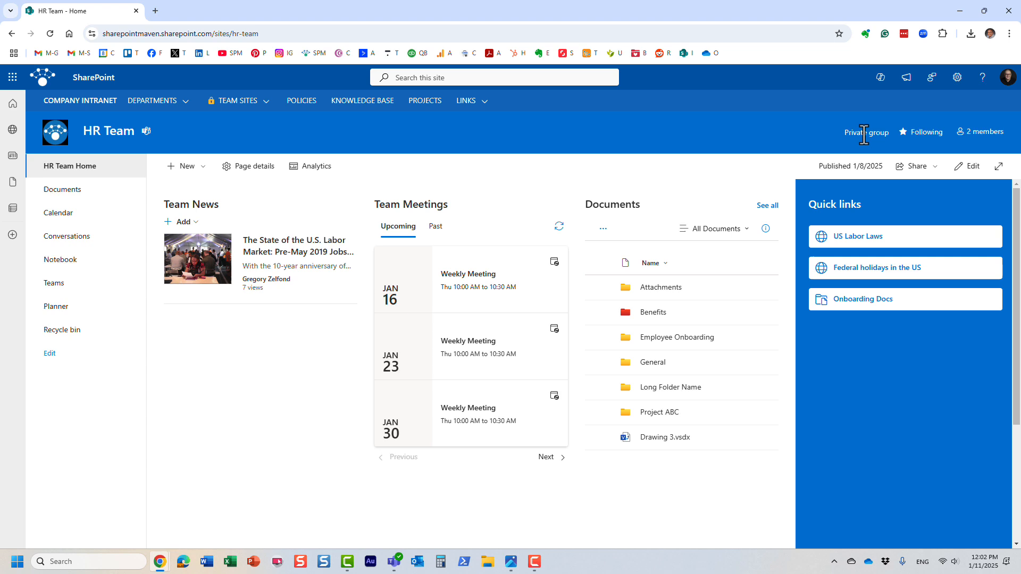
pyautogui.moveTo(874, 133)
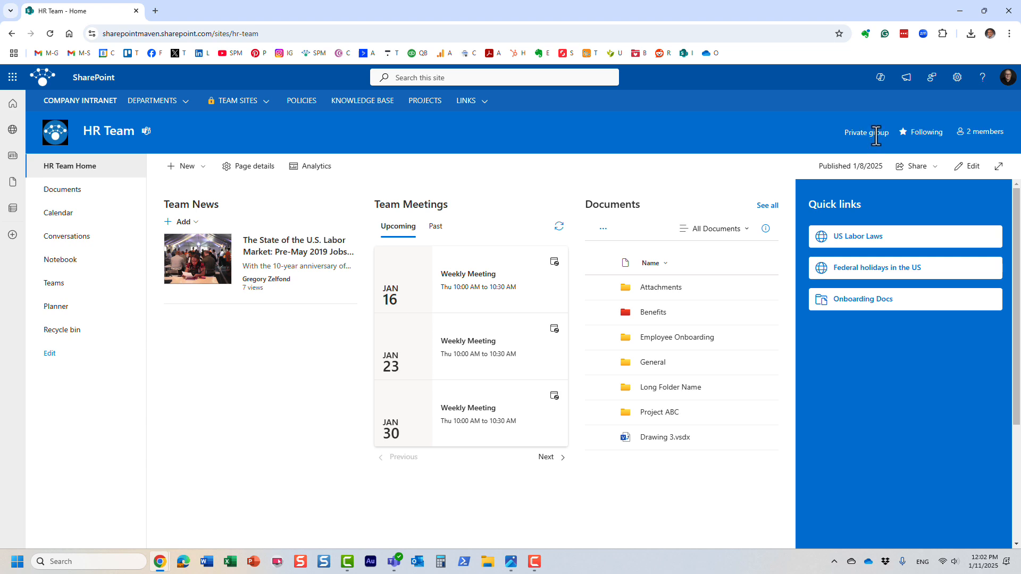
pyautogui.click(980, 131)
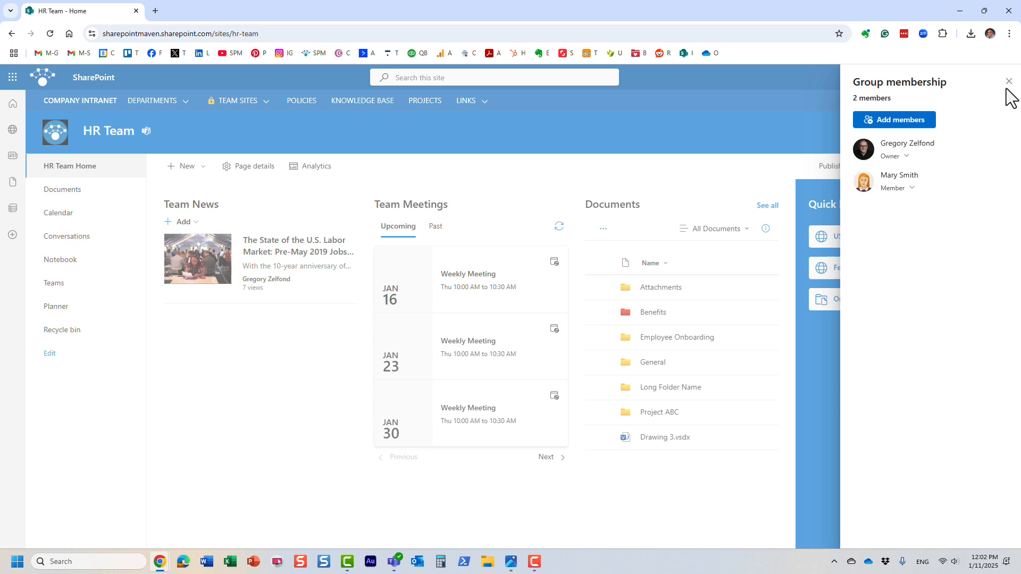
pyautogui.click(1008, 82)
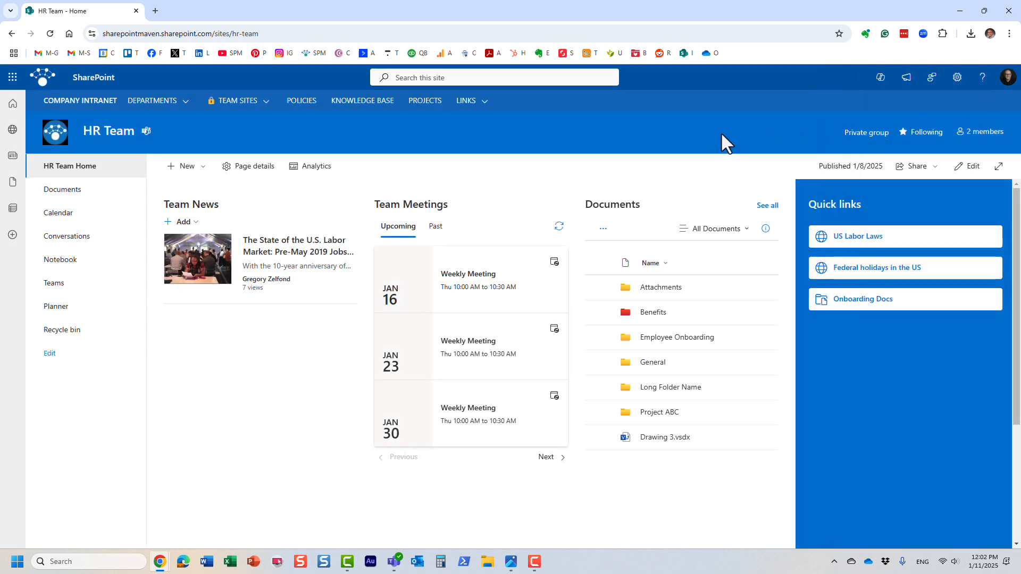
pyautogui.moveTo(706, 141)
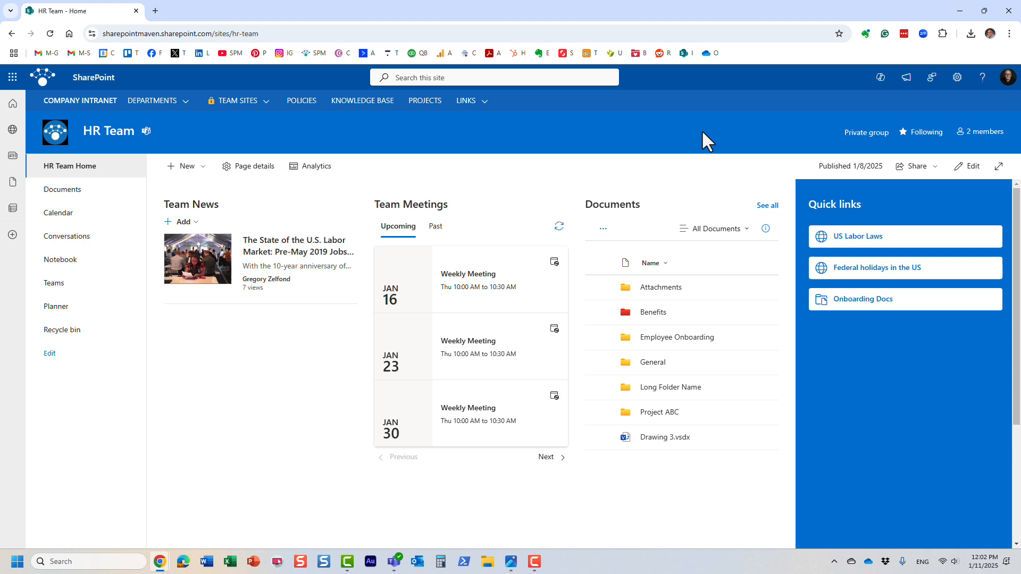
pyautogui.moveTo(341, 140)
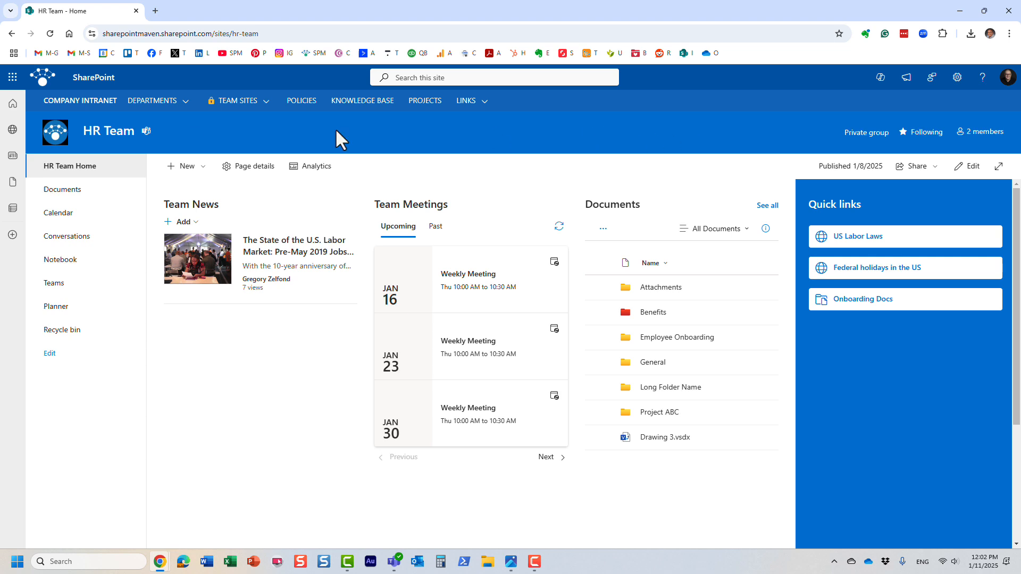
pyautogui.moveTo(276, 140)
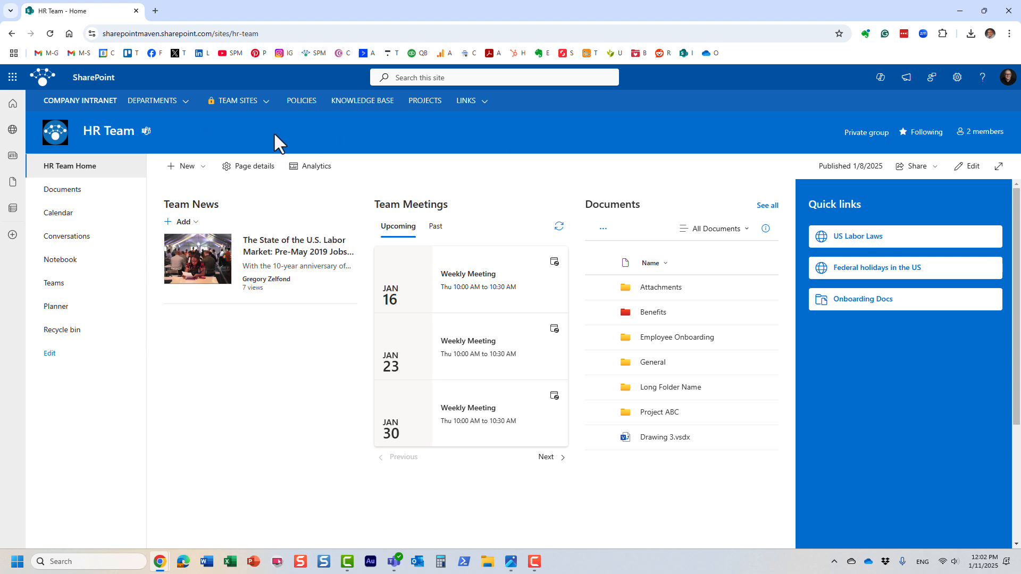
pyautogui.moveTo(312, 135)
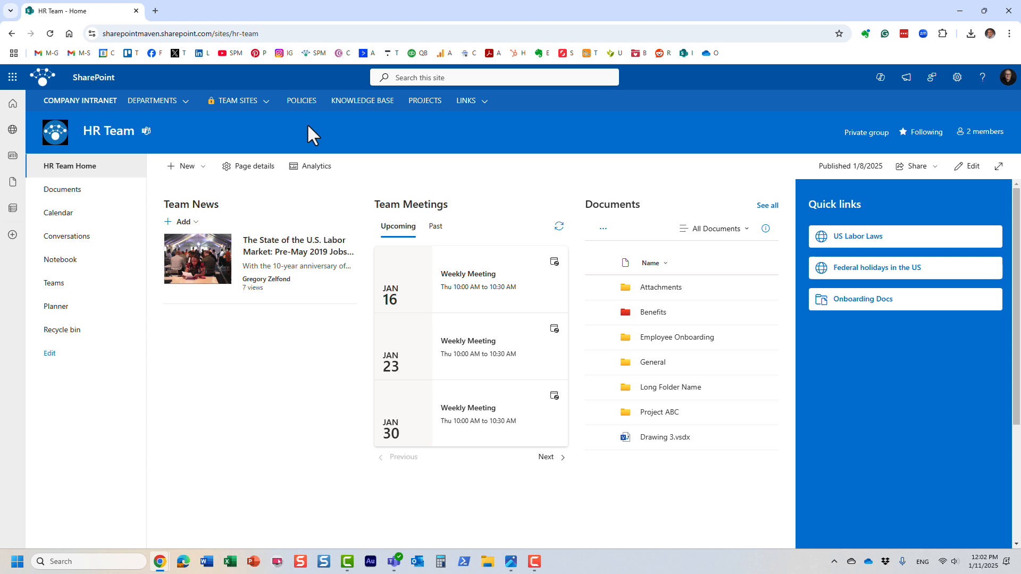
pyautogui.moveTo(524, 150)
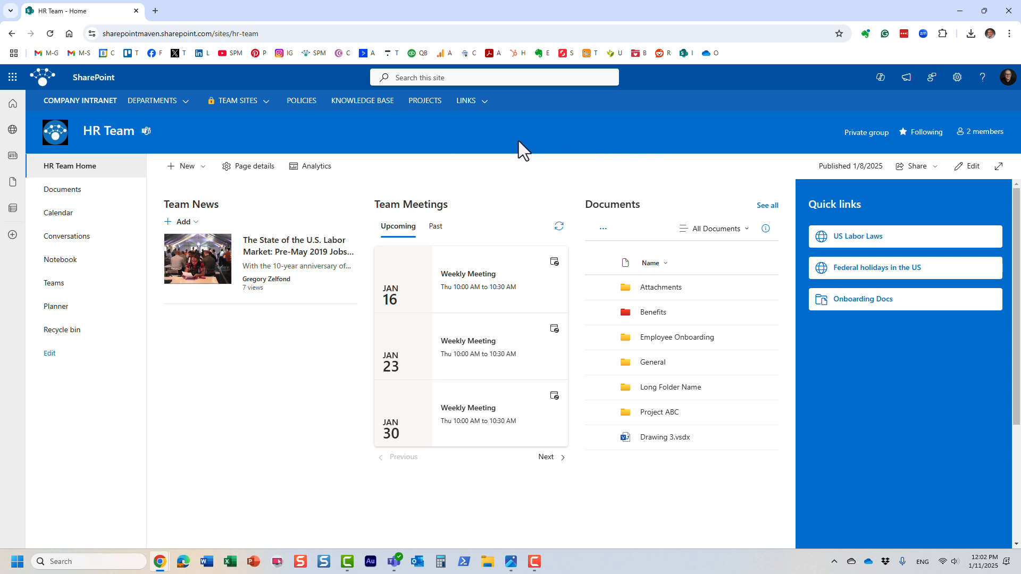
pyautogui.moveTo(318, 132)
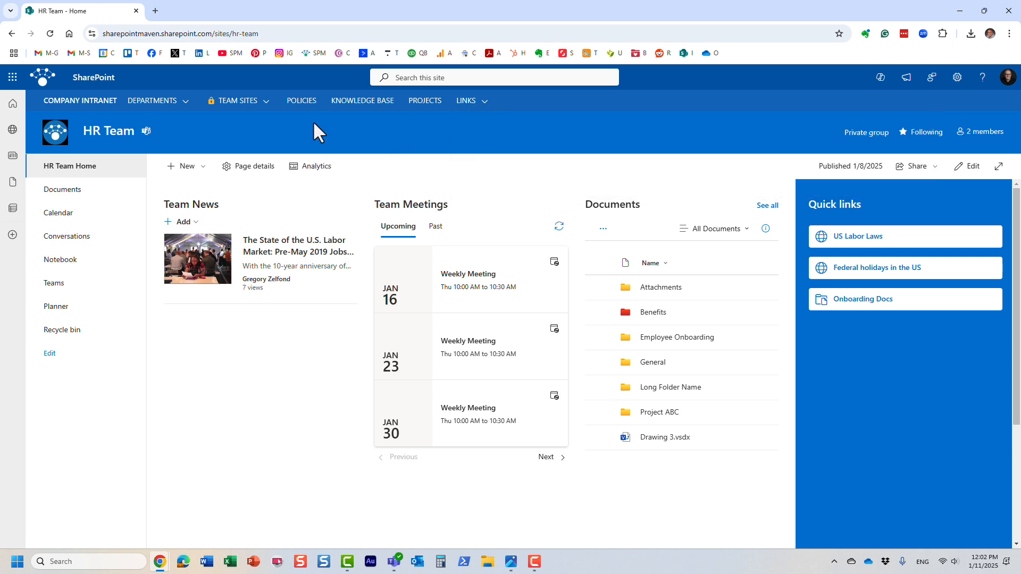
pyautogui.moveTo(146, 132)
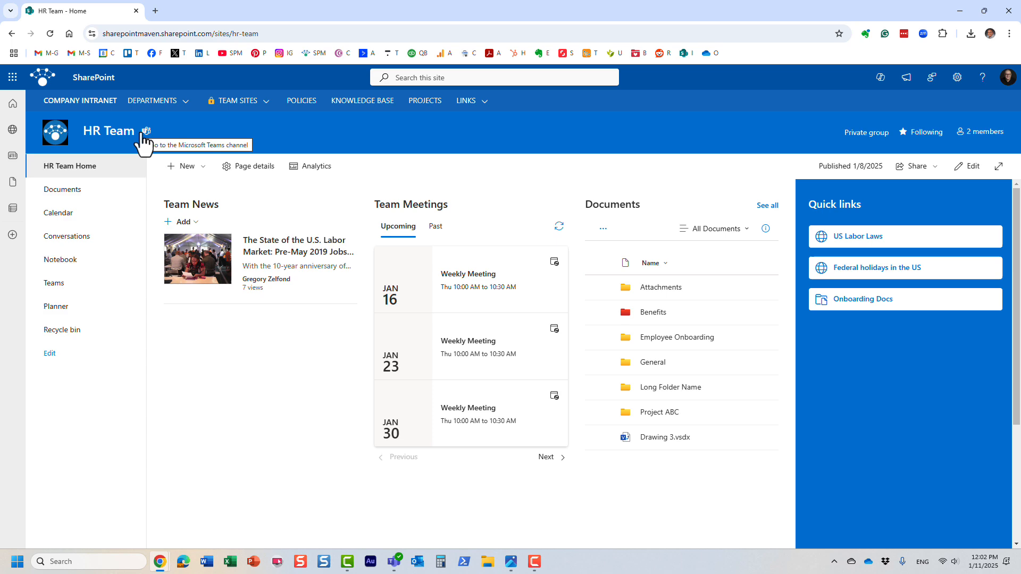
pyautogui.moveTo(405, 133)
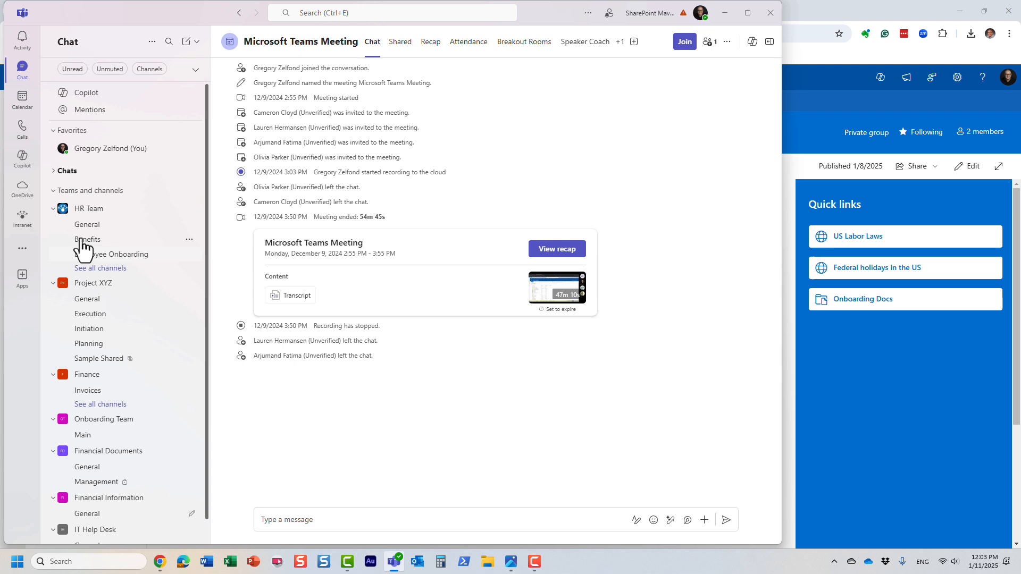
# Show the HR Team's General channel posts and collapse the Project XYZ team.
pyautogui.click(86, 224)
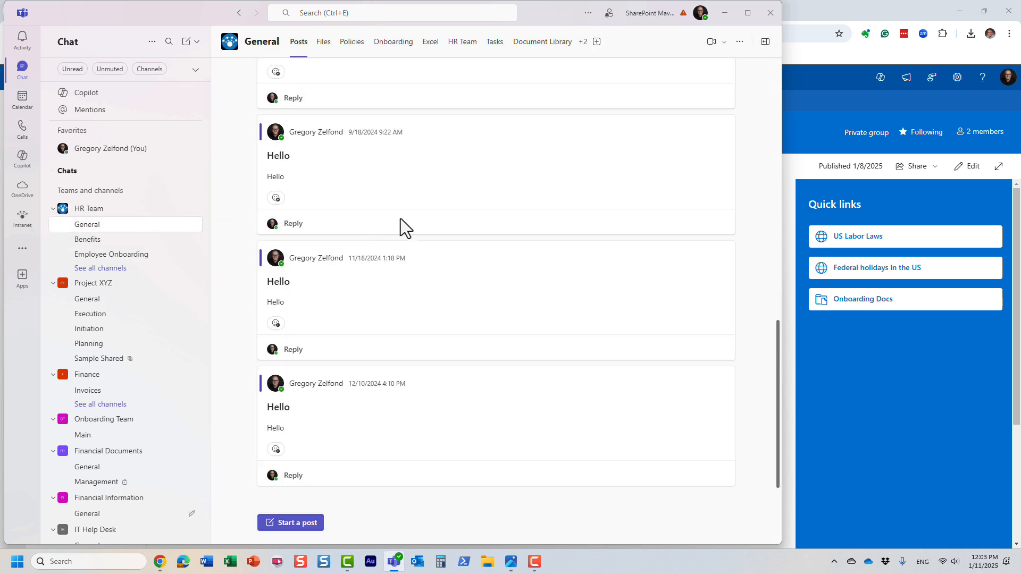
pyautogui.moveTo(126, 208)
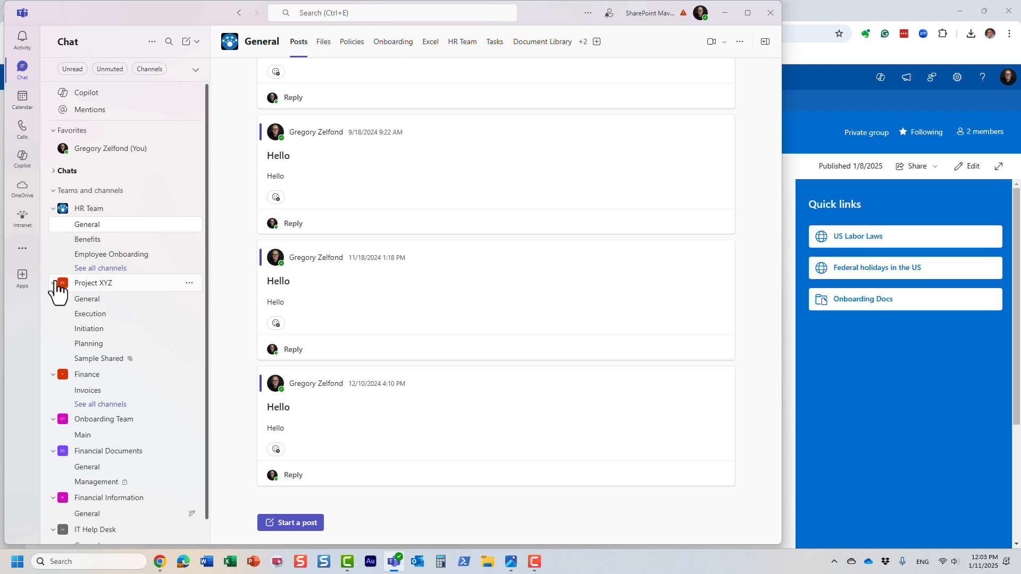
pyautogui.click(54, 283)
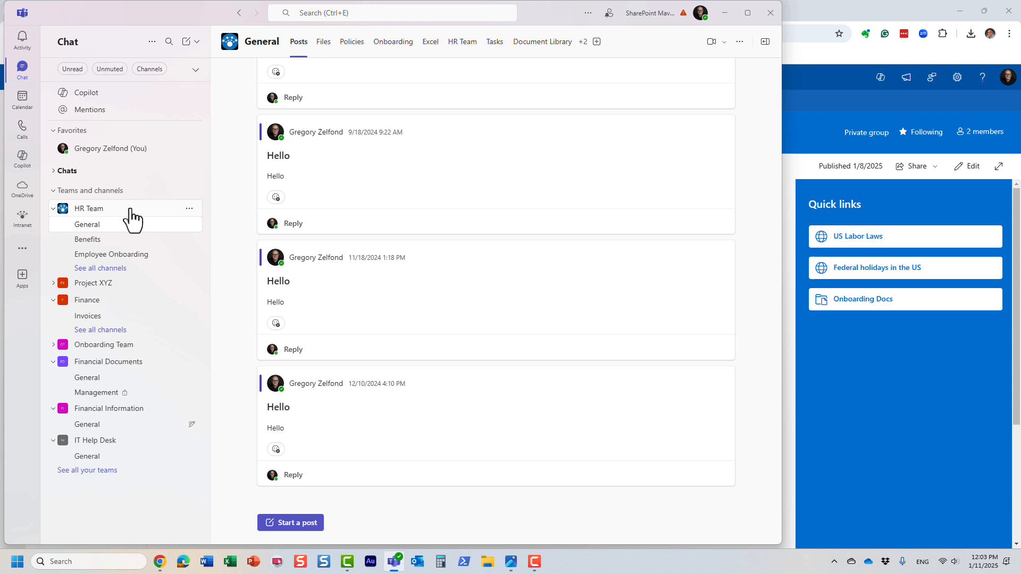
pyautogui.moveTo(189, 208)
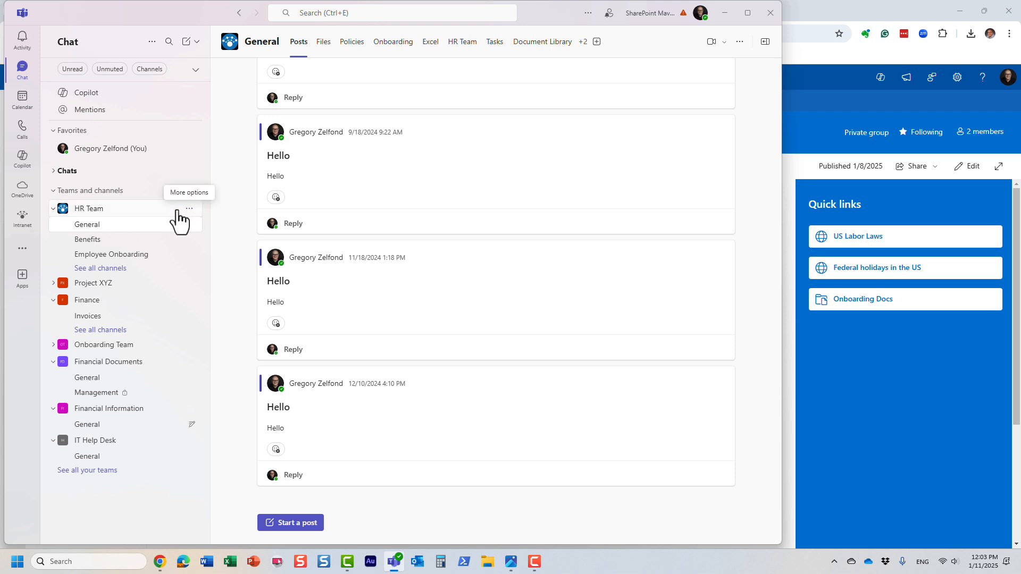
pyautogui.moveTo(111, 254)
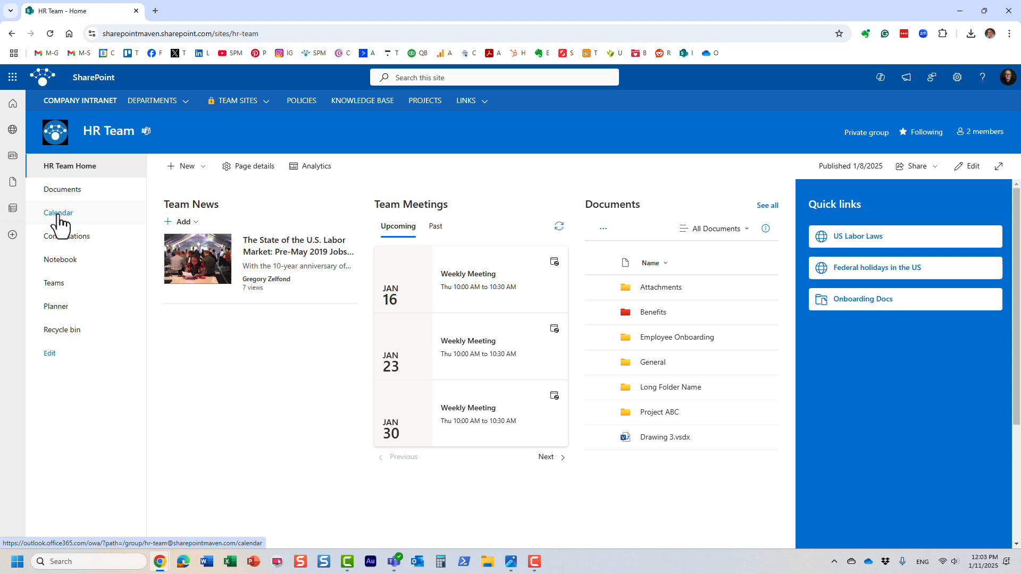
# Open the HR Team group calendar from the site navigation in a new tab.
pyautogui.rightClick(58, 213)
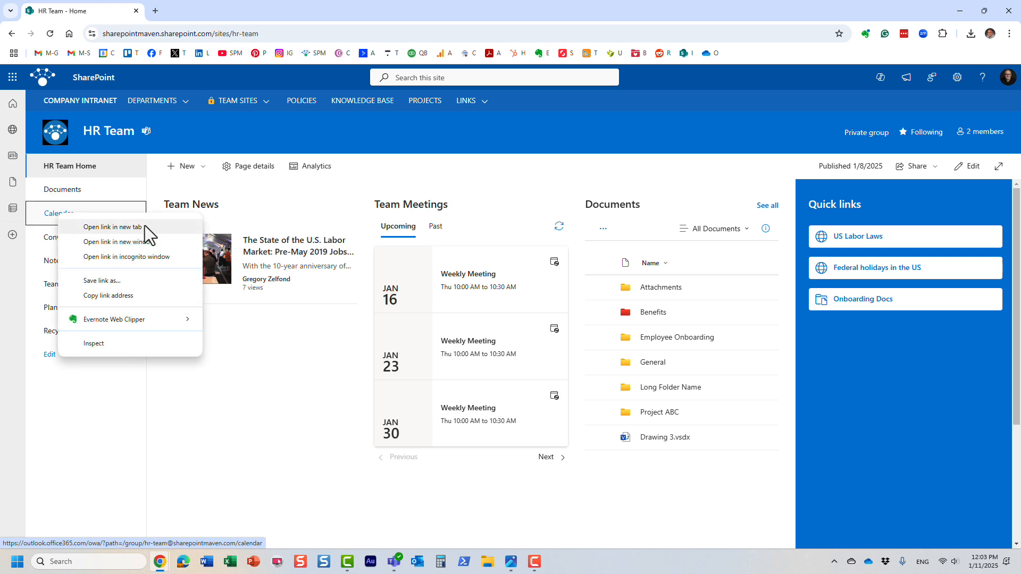
pyautogui.click(114, 226)
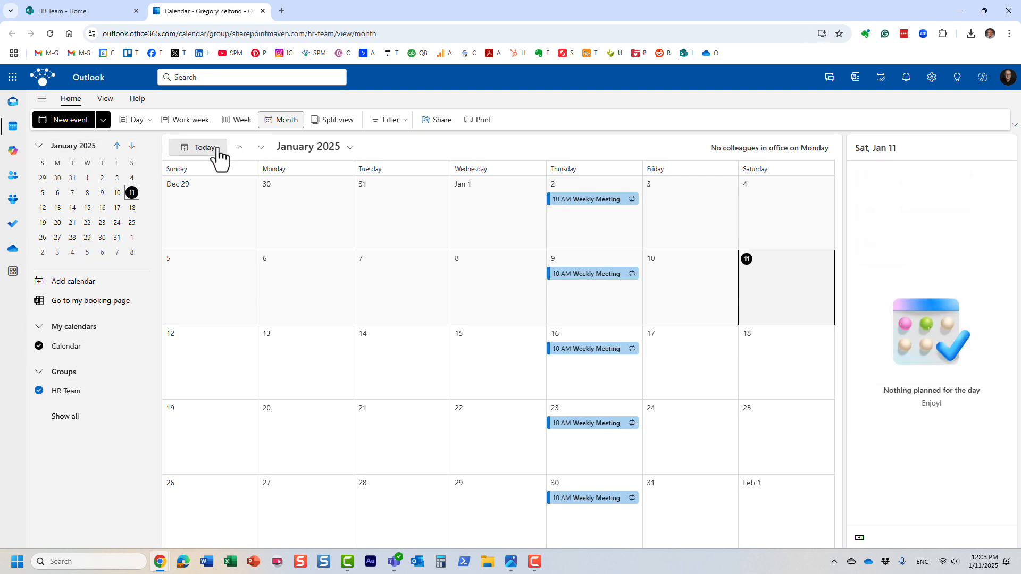
pyautogui.moveTo(66, 346)
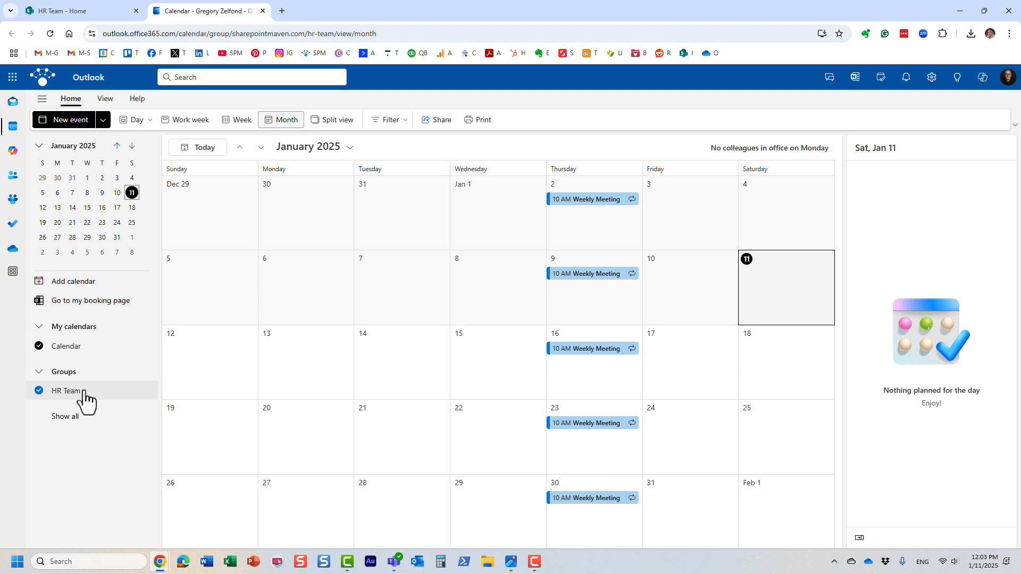
pyautogui.moveTo(70, 399)
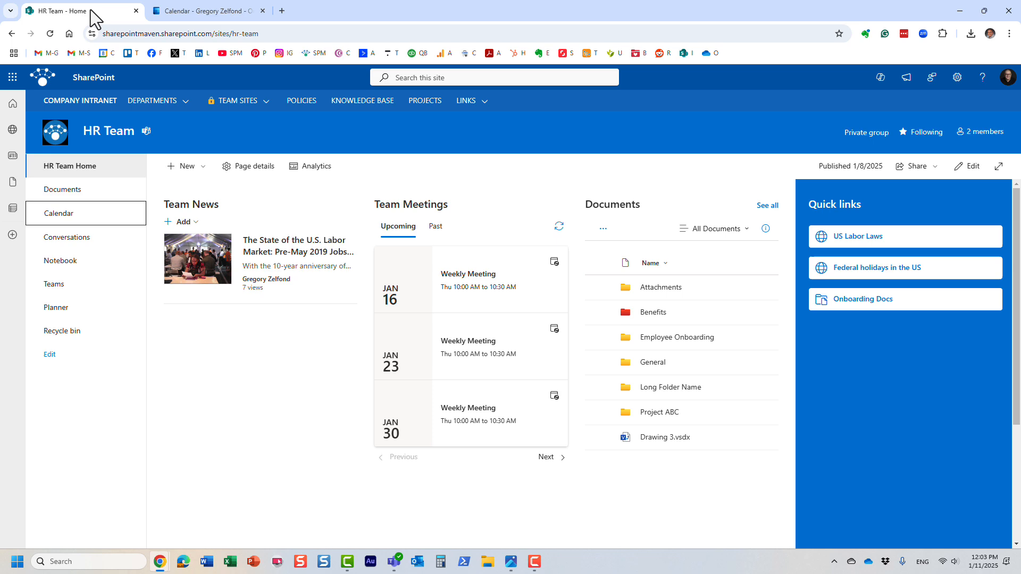
# Switch to Outlook and show the HR Team group's mailbox, dismissing the browser prompt.
pyautogui.click(208, 10)
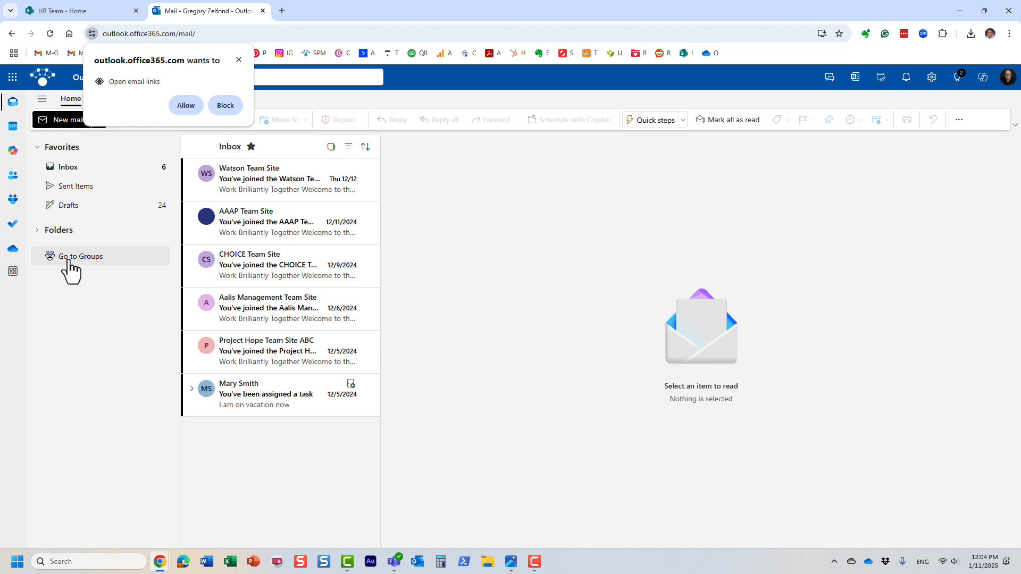
pyautogui.click(81, 257)
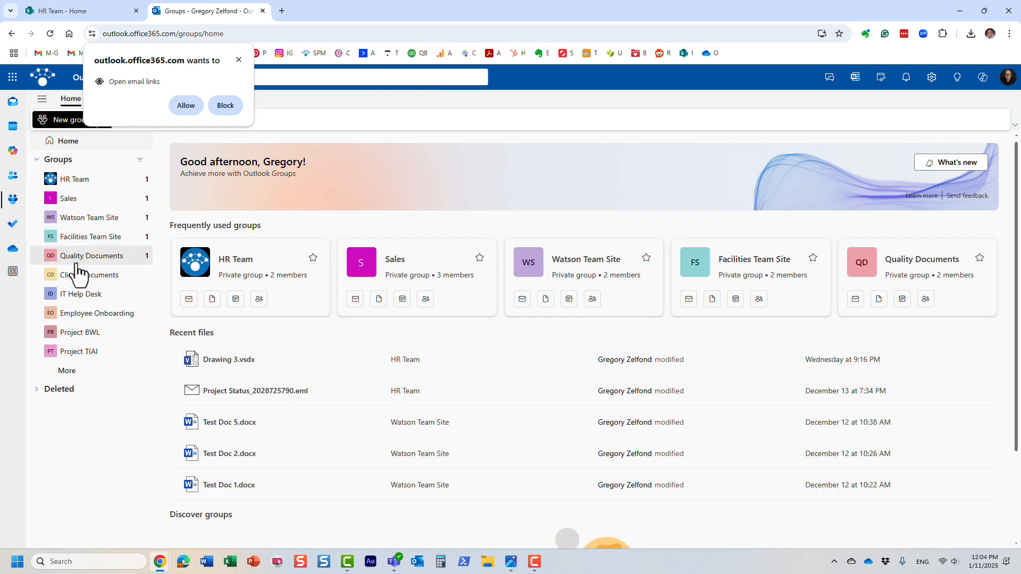
pyautogui.click(75, 179)
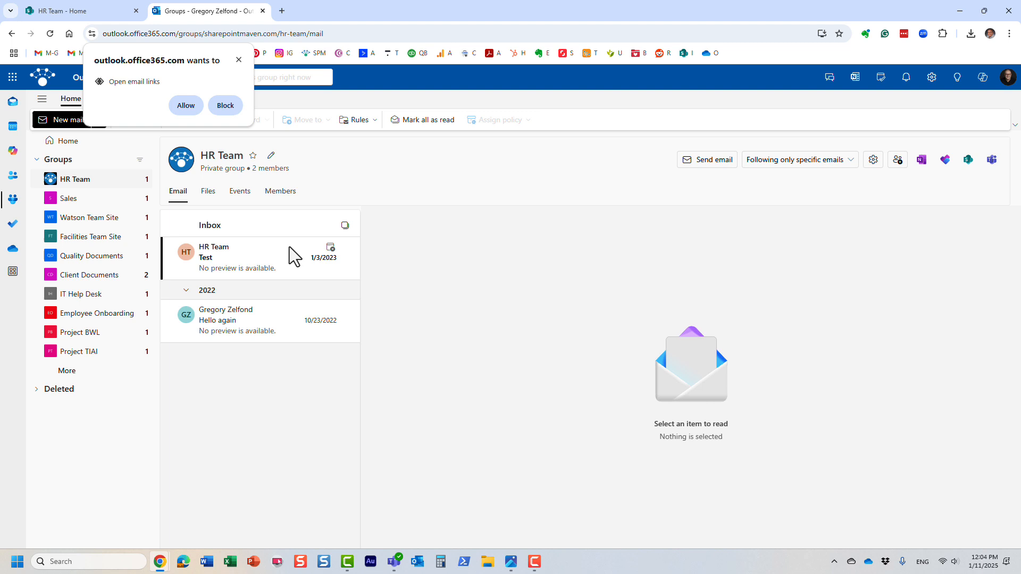
pyautogui.moveTo(251, 319)
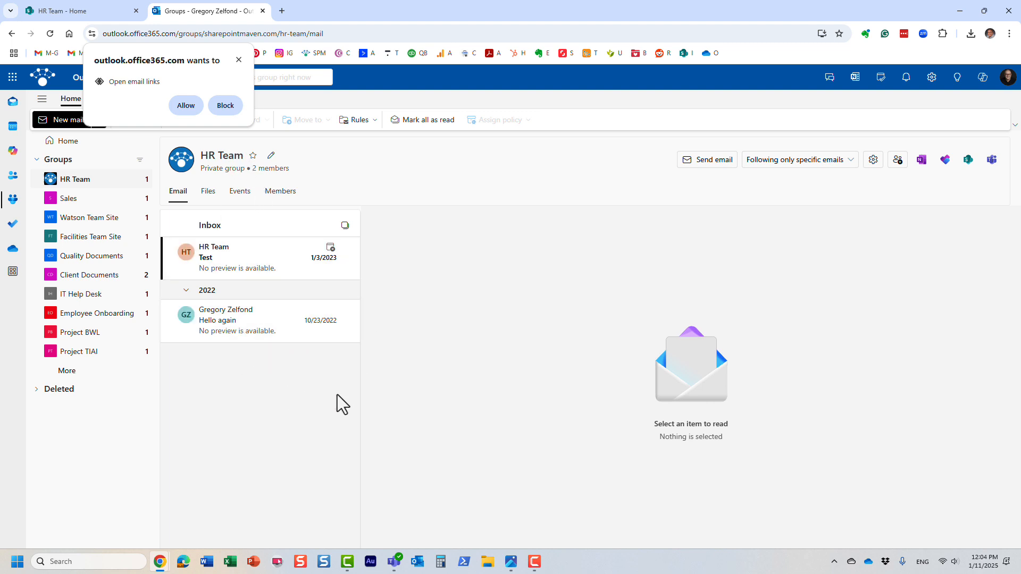
pyautogui.moveTo(239, 61)
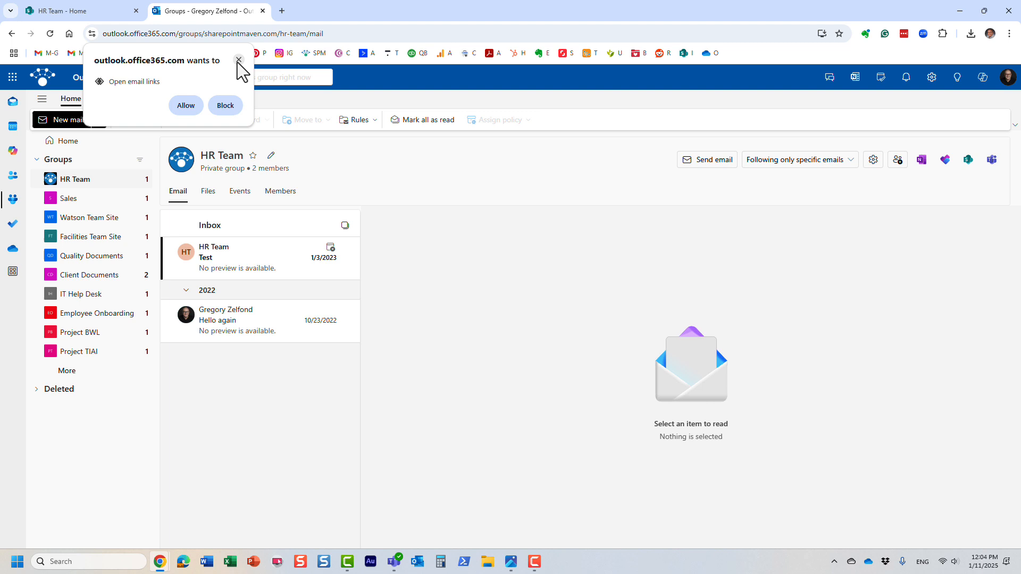
pyautogui.click(239, 61)
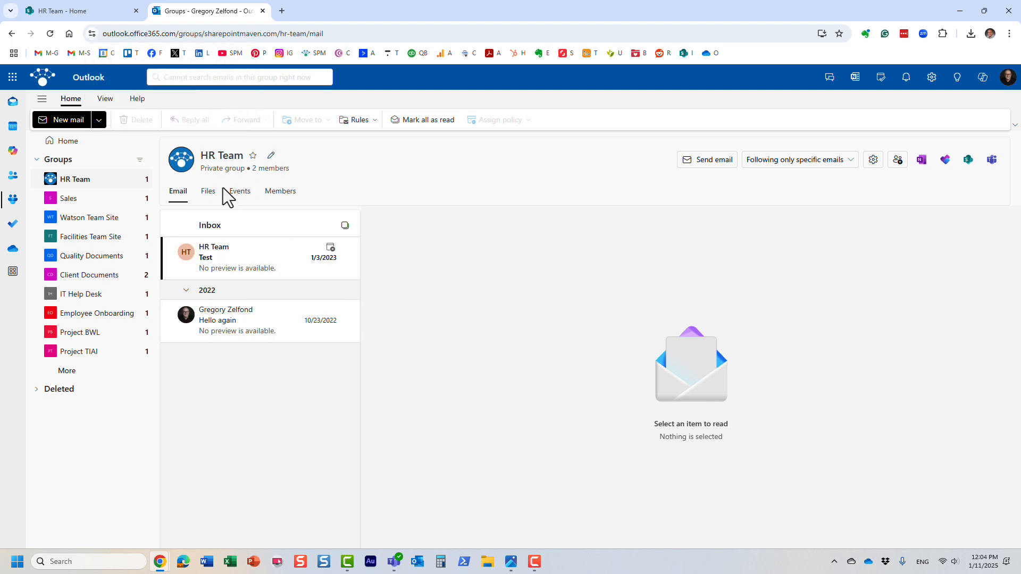
# View the HR Team group's overview card, then return to the HR Team SharePoint site.
pyautogui.click(244, 168)
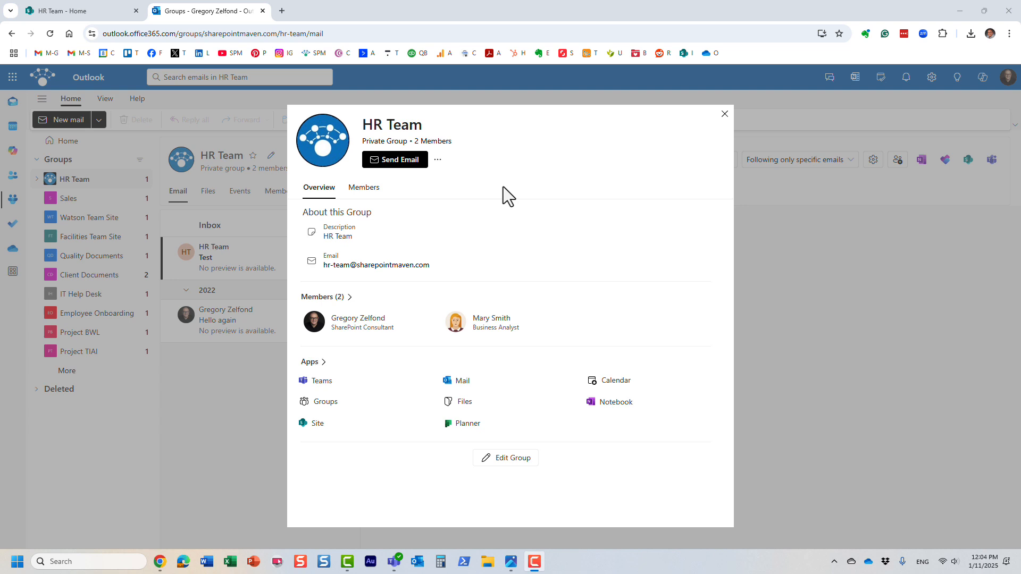
pyautogui.moveTo(489, 328)
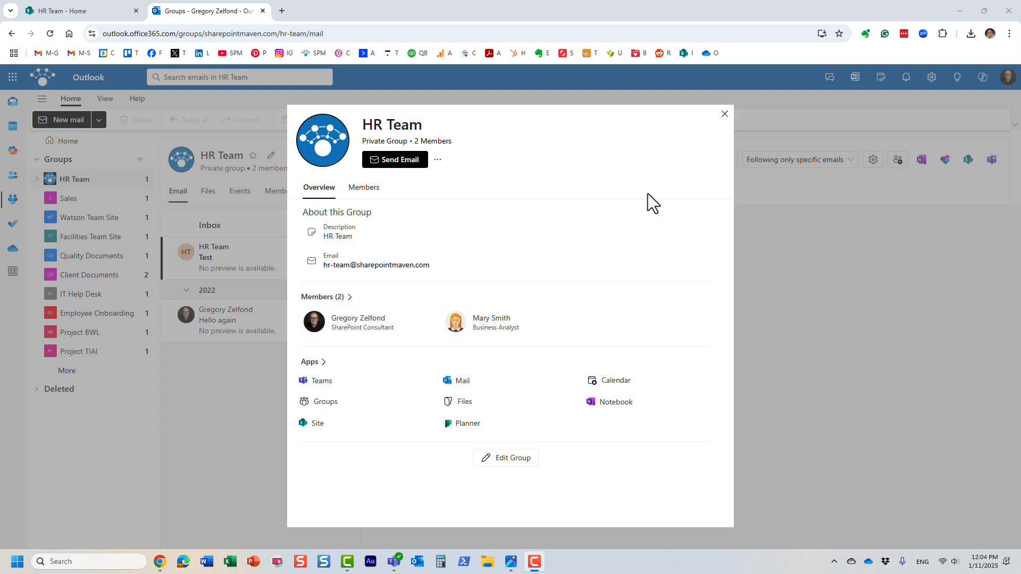
pyautogui.click(724, 114)
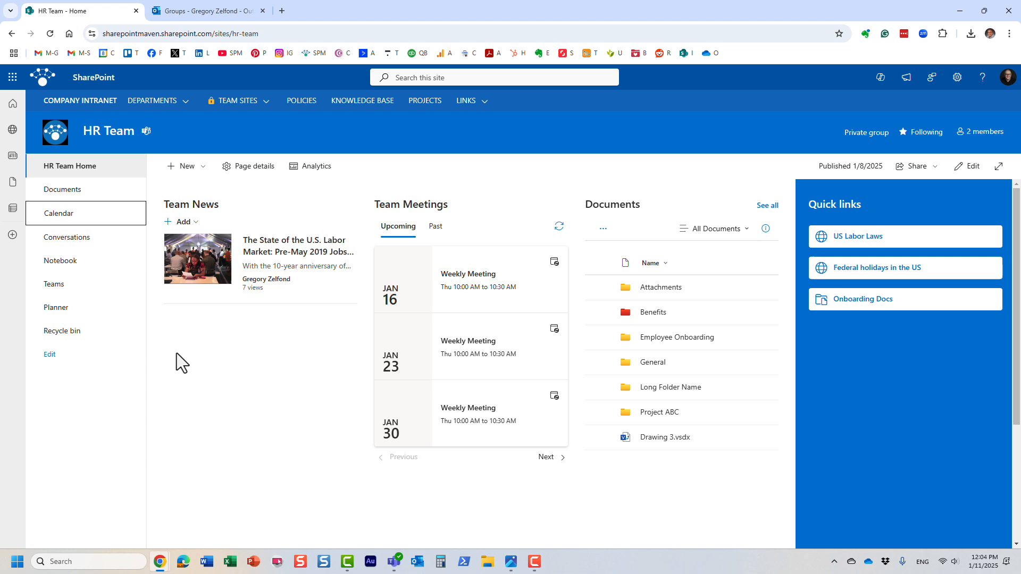
# Open the HR Team plan in Planner in a new tab and check its linked content dropdown.
pyautogui.rightClick(57, 306)
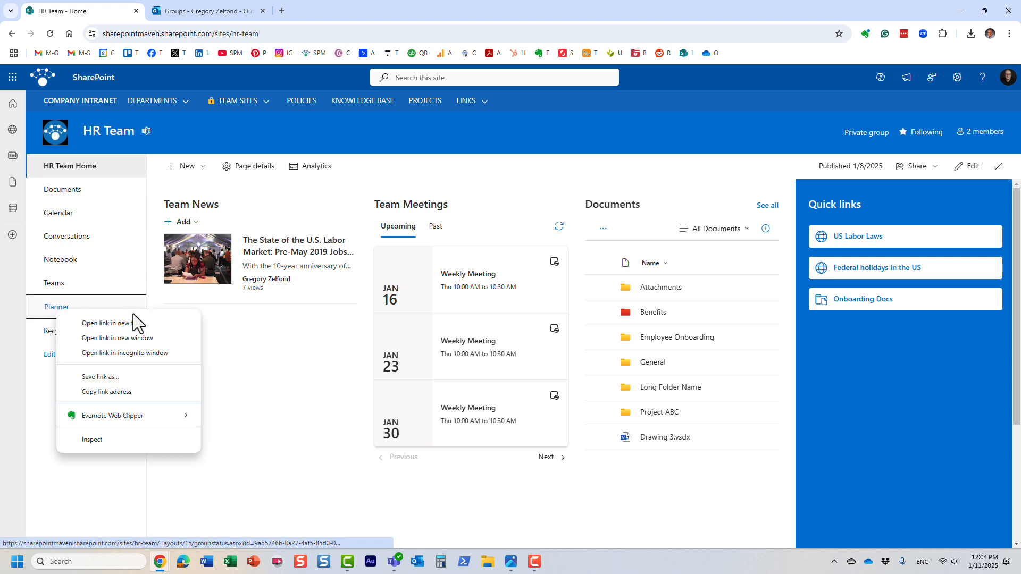
pyautogui.click(107, 323)
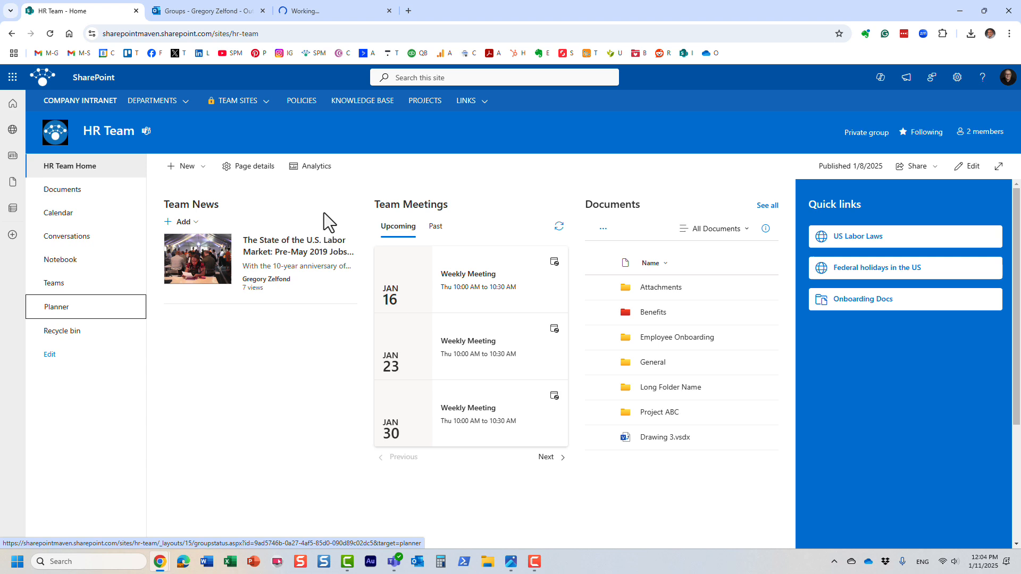
pyautogui.click(56, 306)
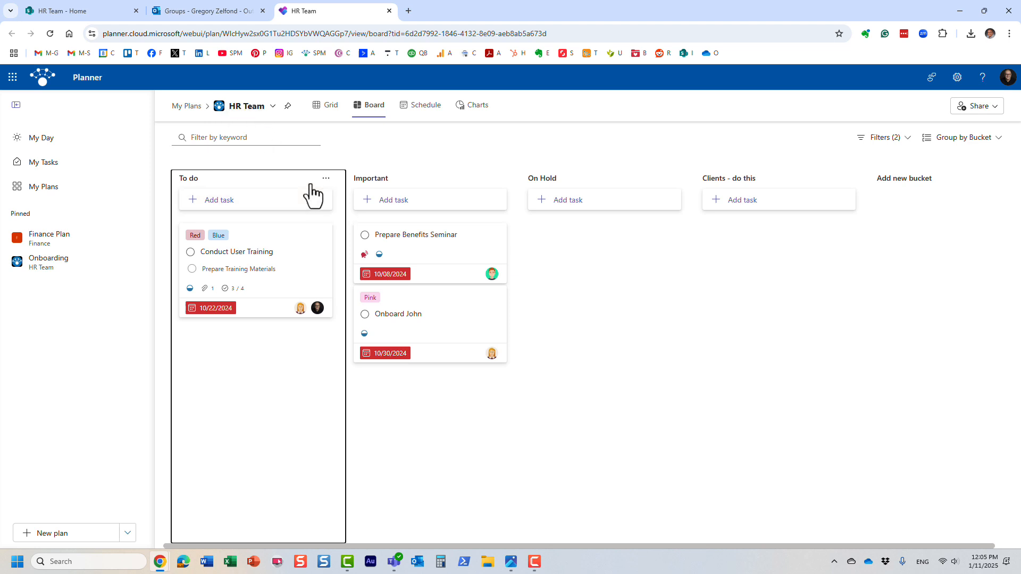
pyautogui.click(274, 106)
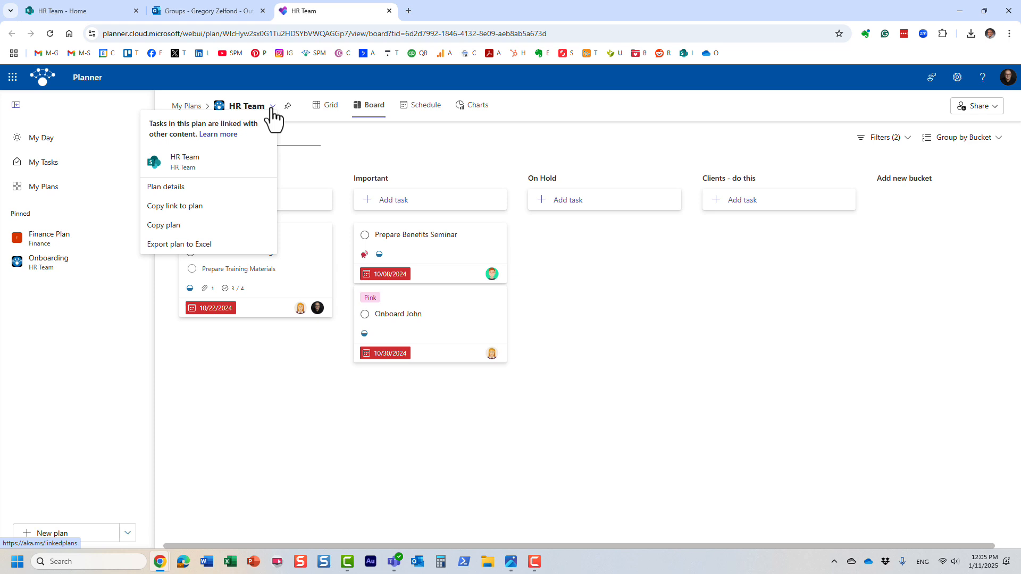
pyautogui.moveTo(208, 162)
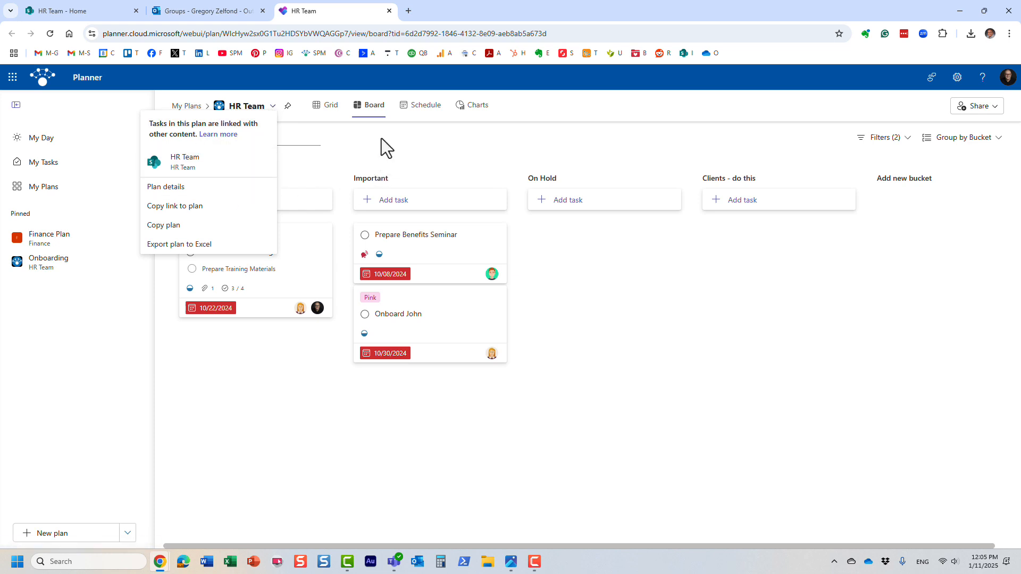
pyautogui.moveTo(482, 153)
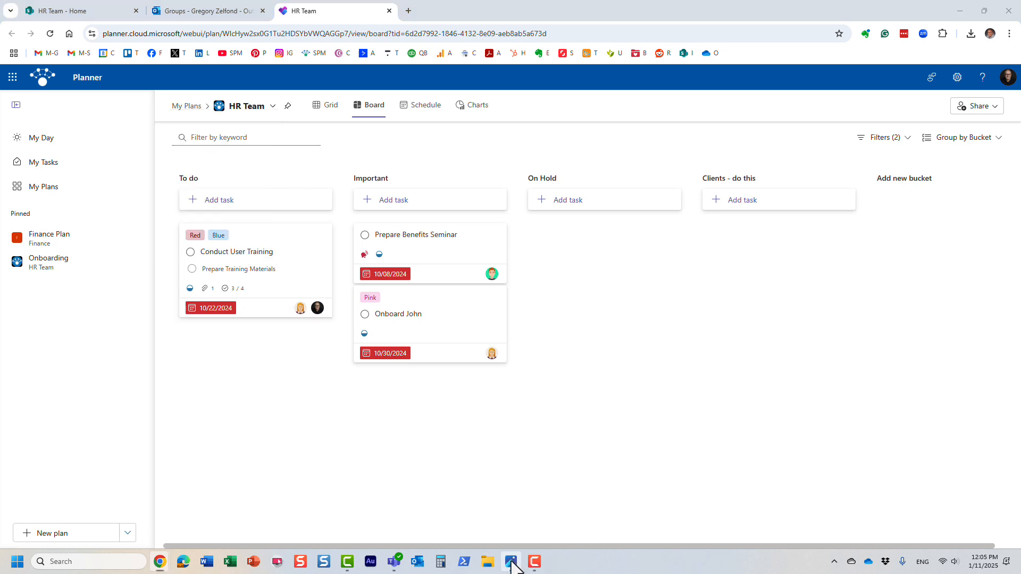
# View the Microsoft 365 group diagram in Photos, then return to the browser.
pyautogui.click(511, 562)
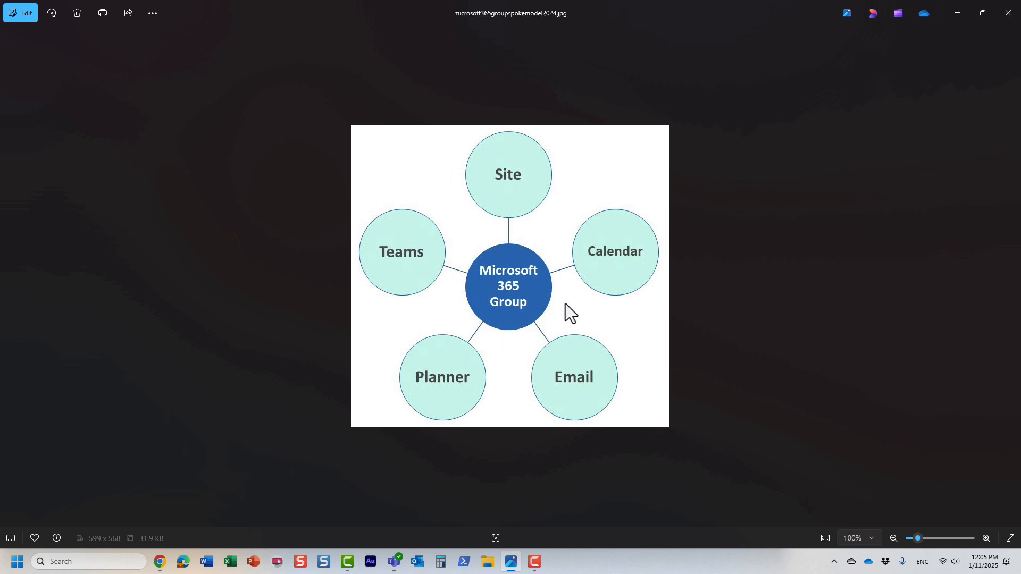
pyautogui.moveTo(514, 318)
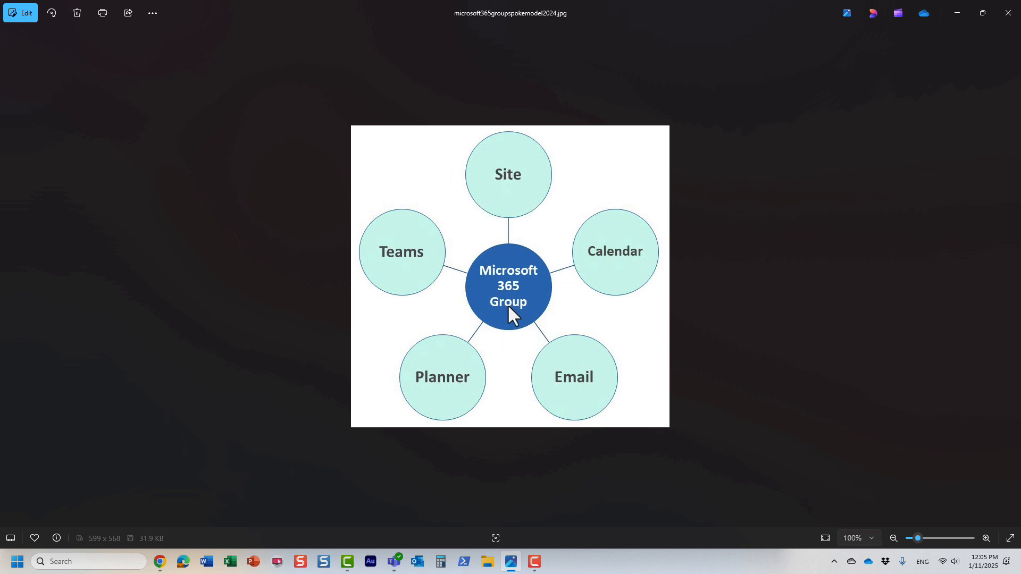
pyautogui.moveTo(412, 275)
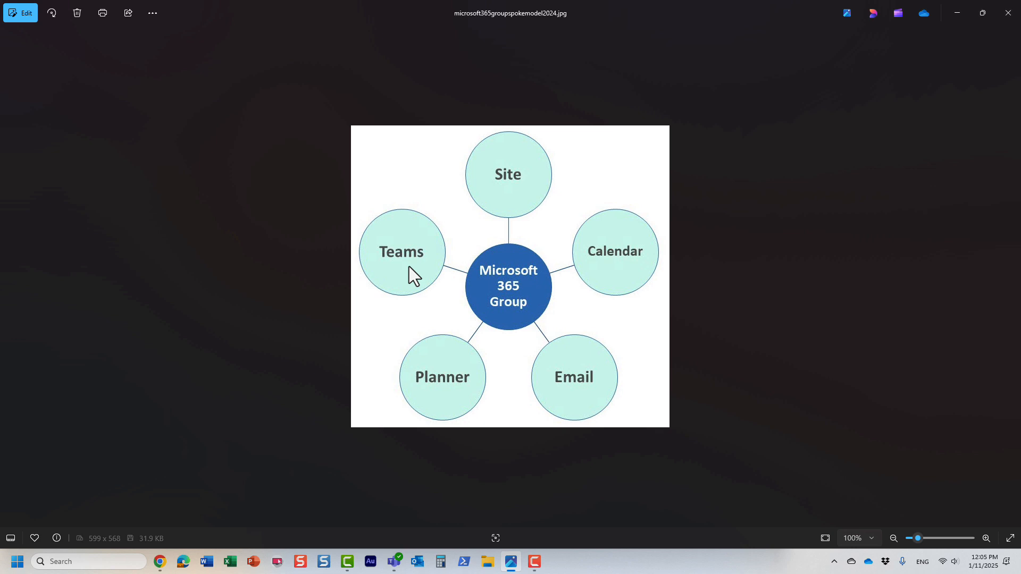
pyautogui.moveTo(605, 321)
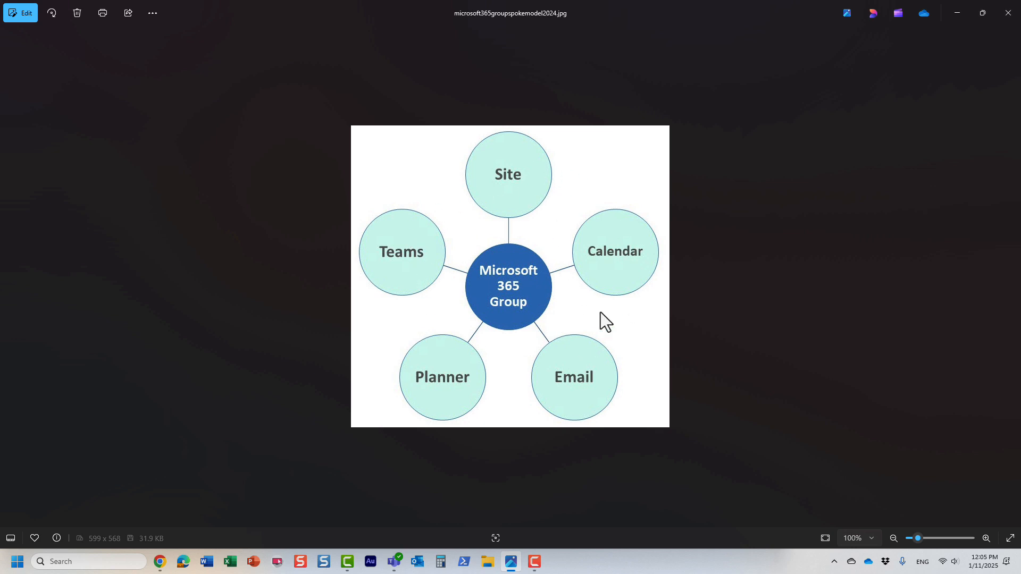
pyautogui.moveTo(513, 385)
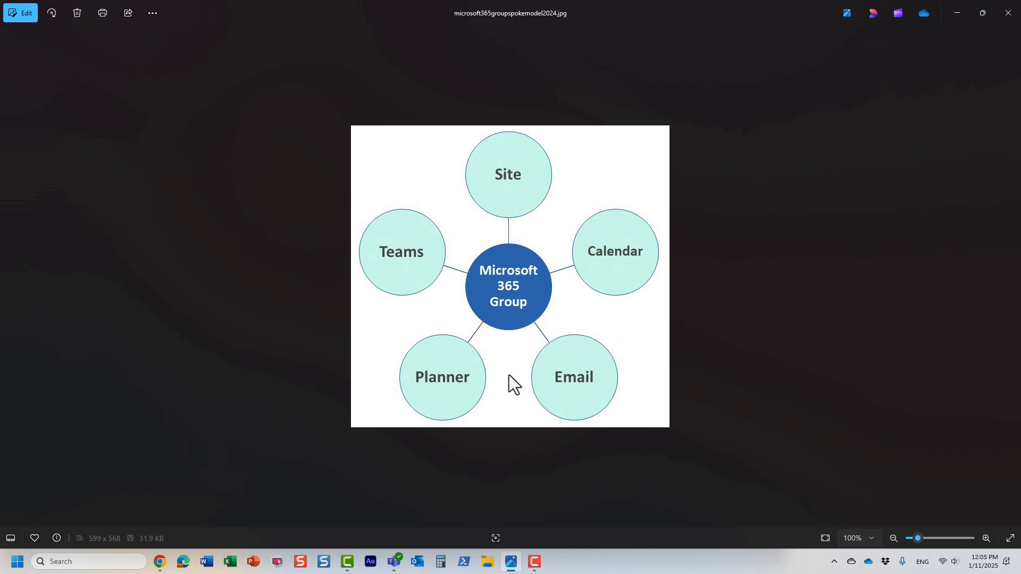
pyautogui.moveTo(534, 306)
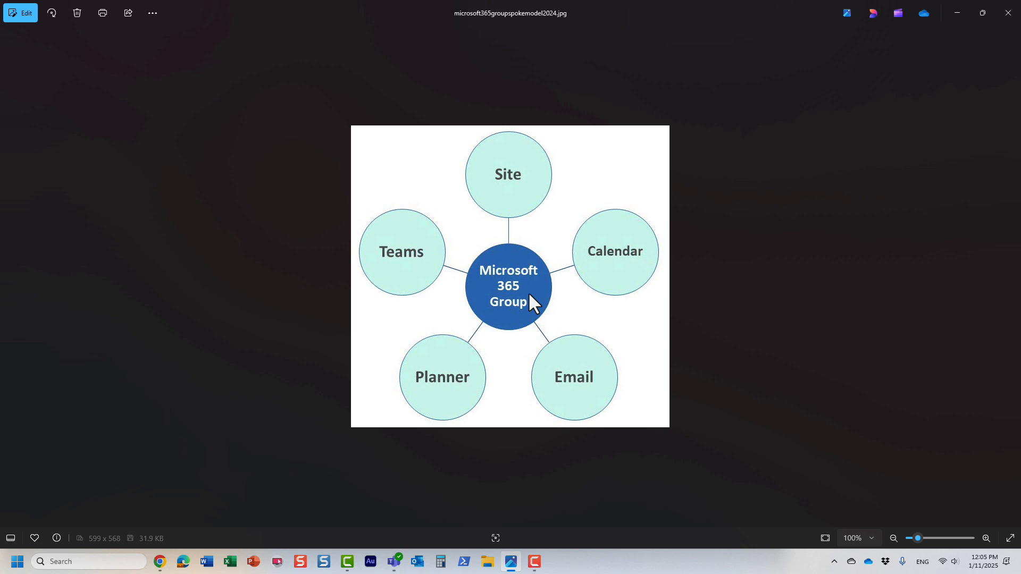
pyautogui.moveTo(451, 389)
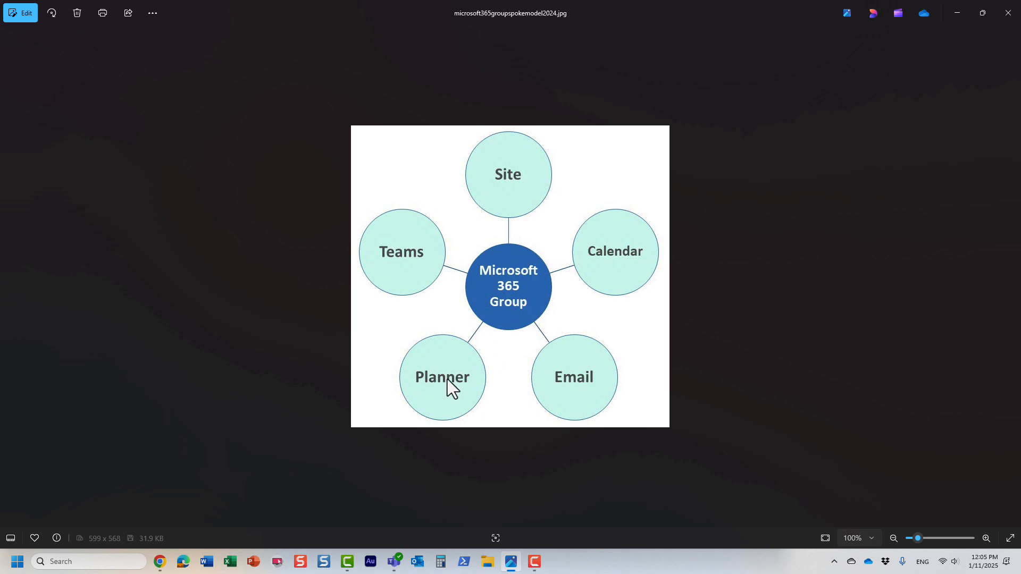
pyautogui.moveTo(525, 274)
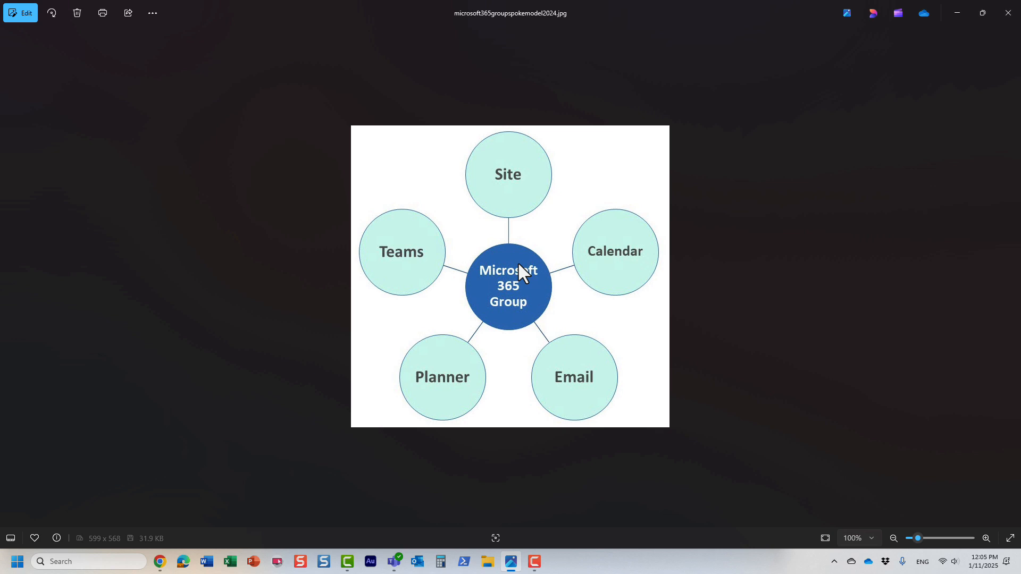
pyautogui.moveTo(521, 309)
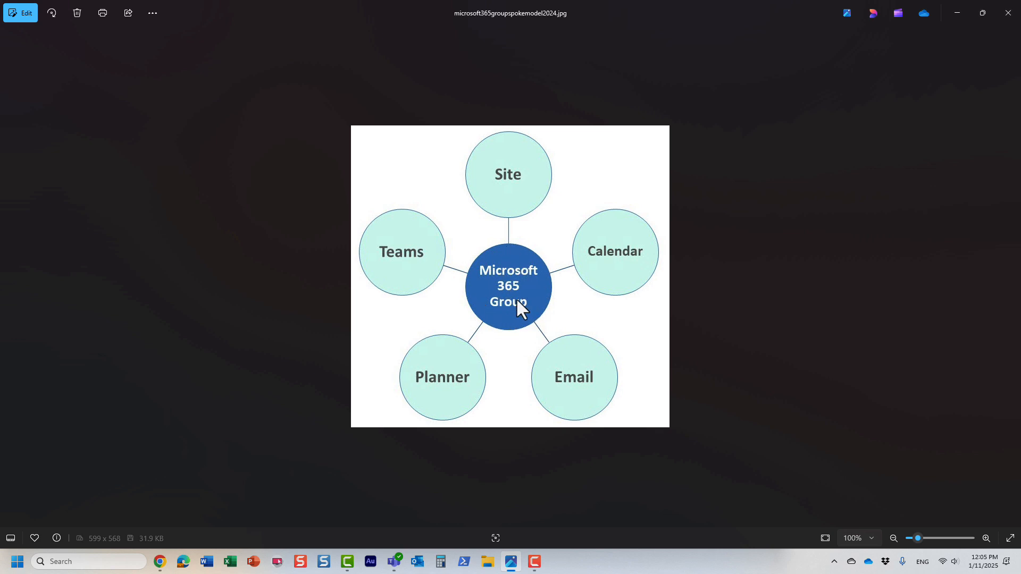
pyautogui.moveTo(489, 256)
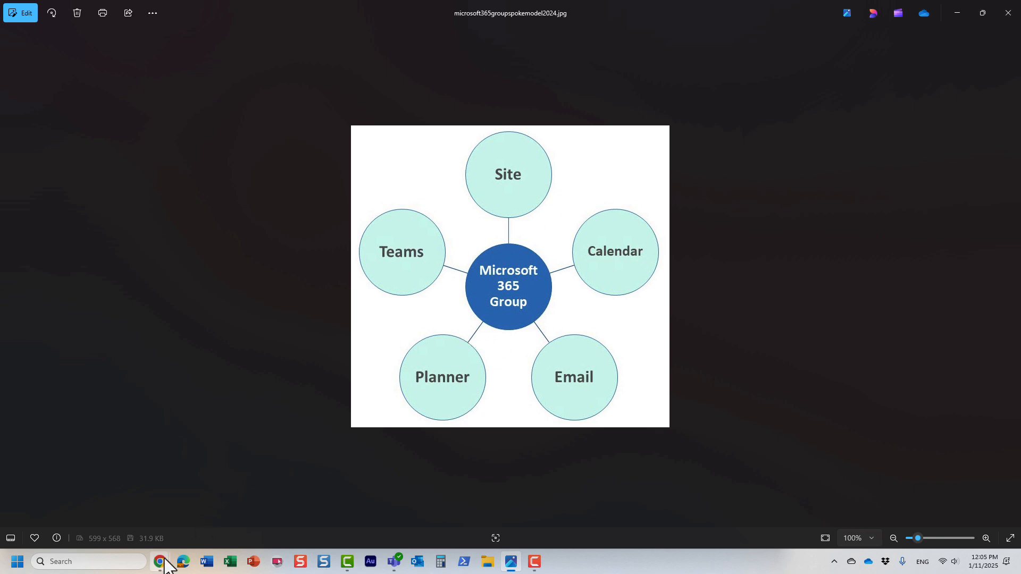
pyautogui.click(159, 560)
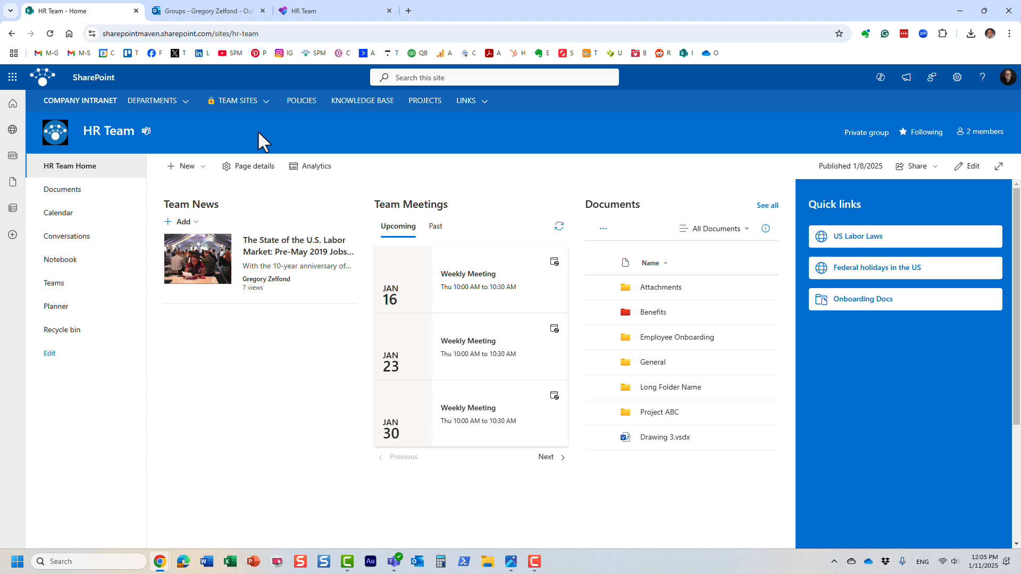
pyautogui.moveTo(169, 134)
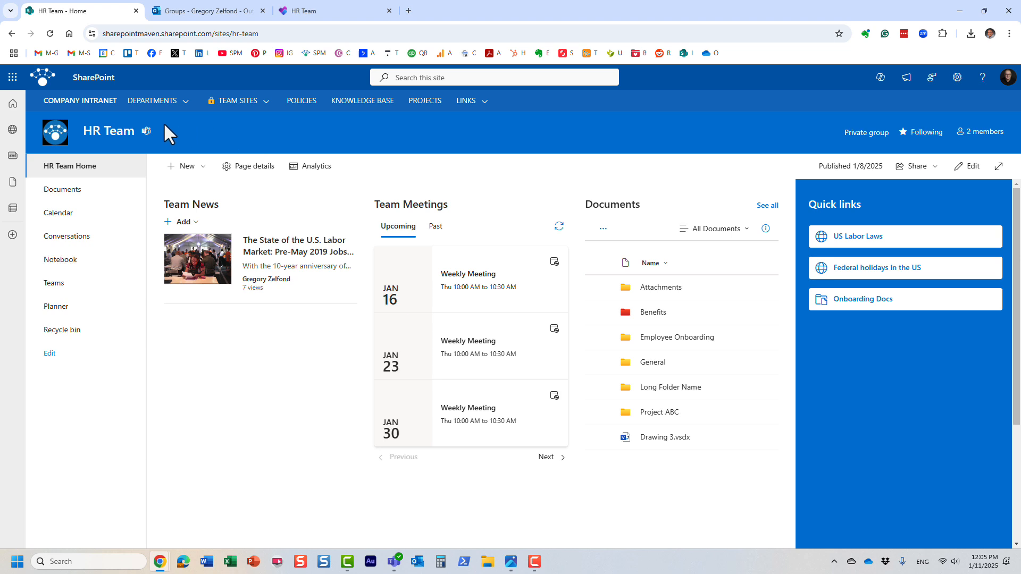
# Review the HR Team site permissions panel and close it.
pyautogui.click(956, 76)
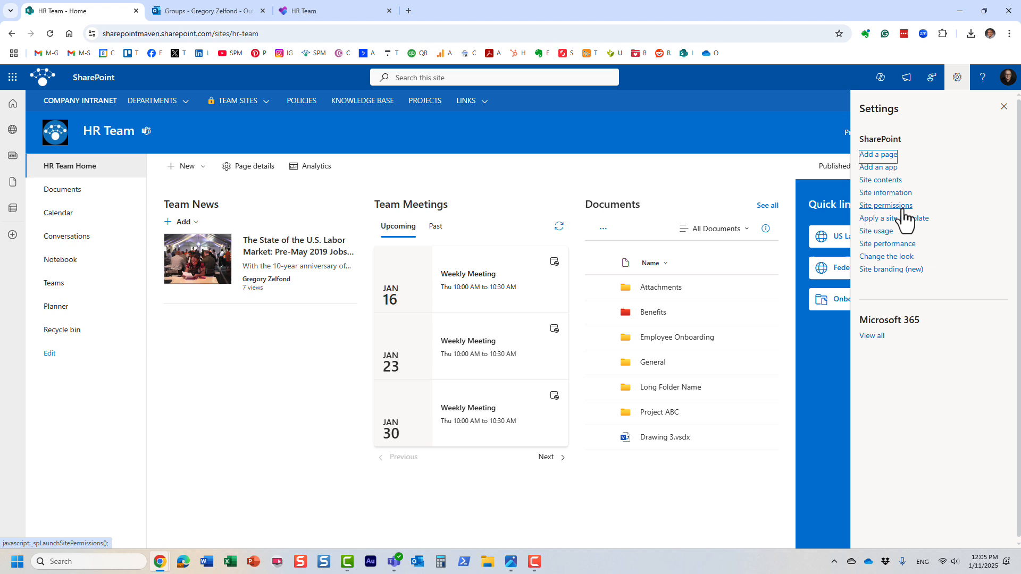
pyautogui.click(886, 205)
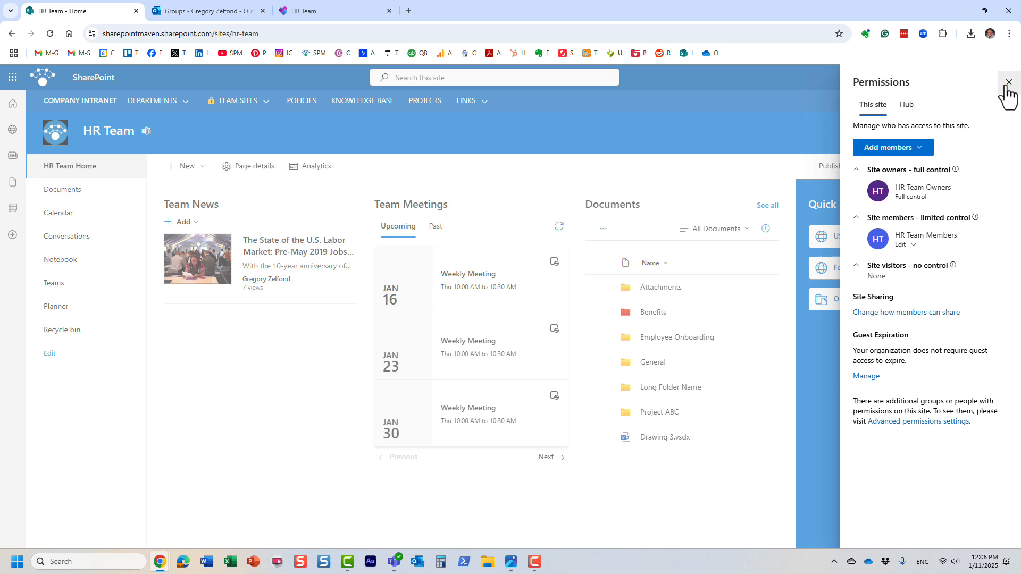
pyautogui.click(1008, 83)
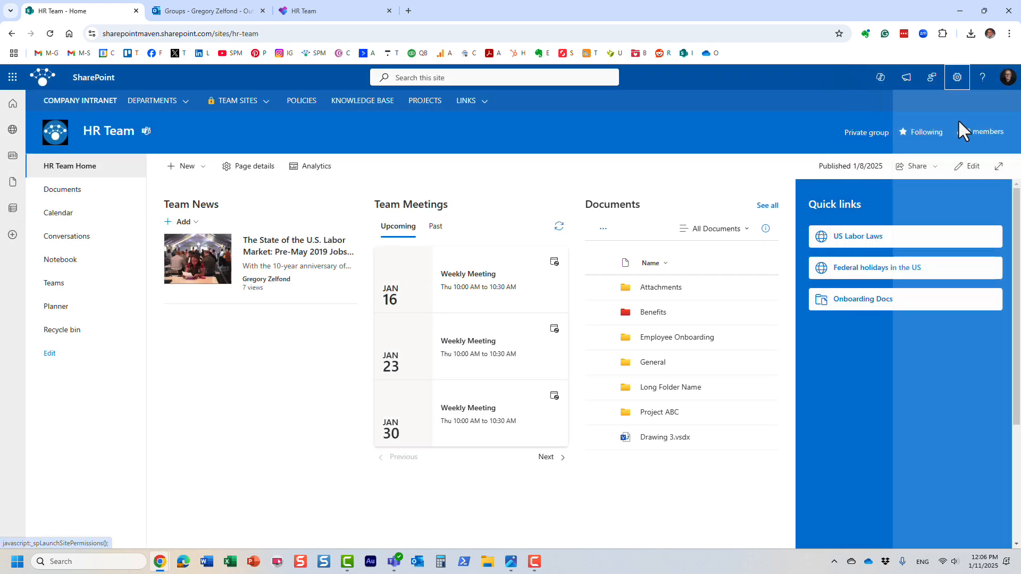
pyautogui.click(956, 77)
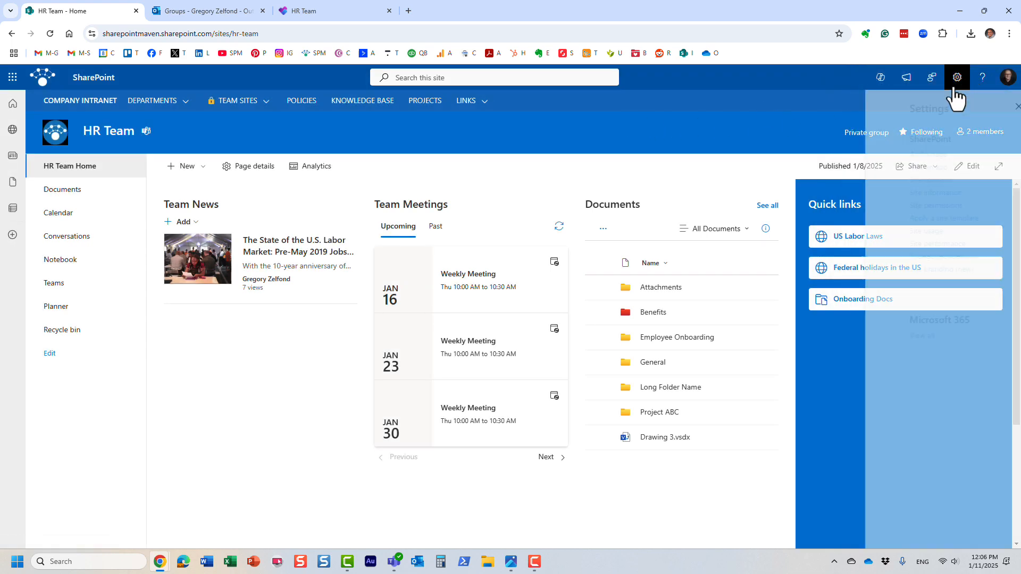
# Reopen and close the site settings panels, leaving the HR Team home page clear.
pyautogui.click(930, 77)
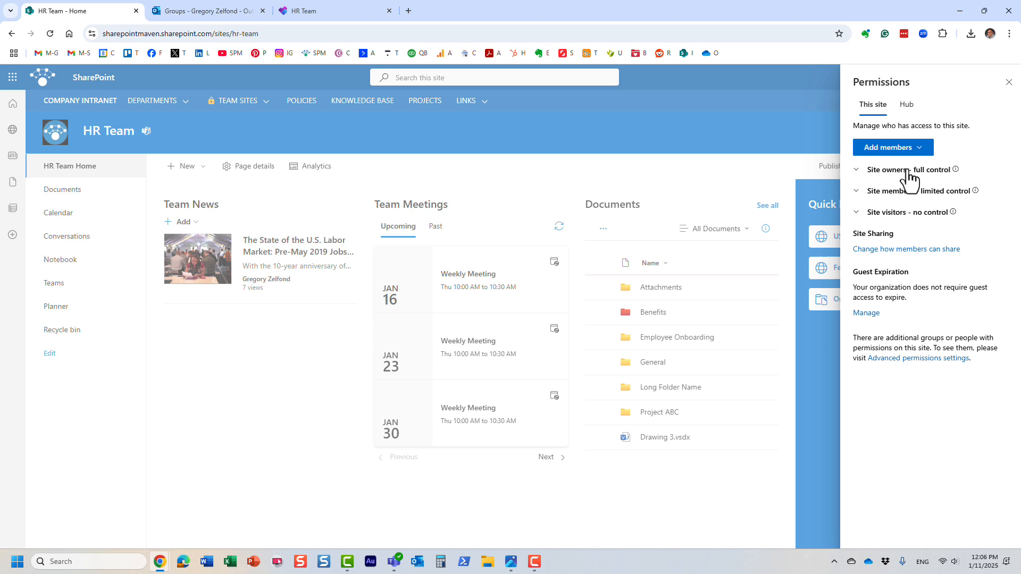
pyautogui.moveTo(918, 182)
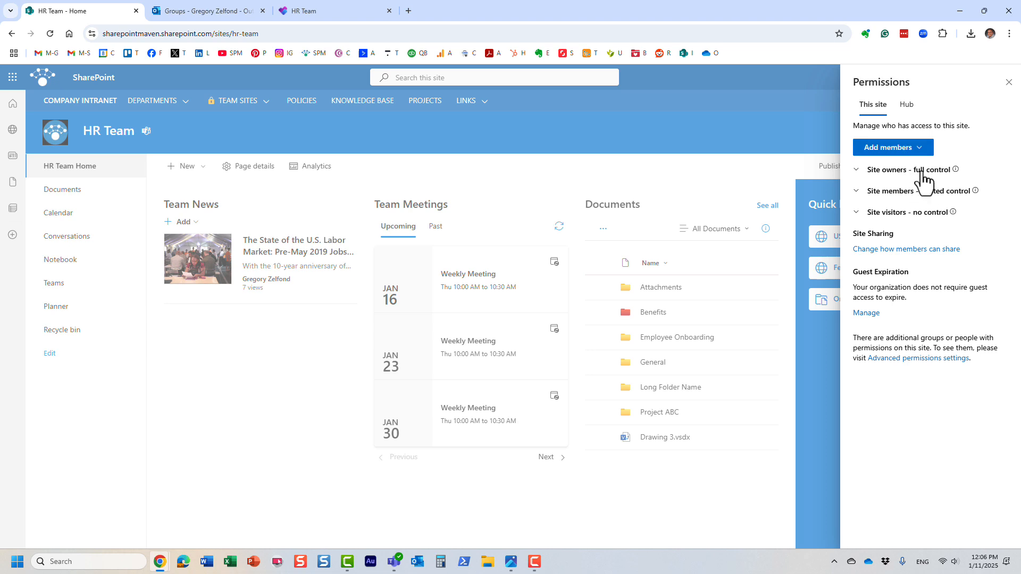
pyautogui.moveTo(938, 196)
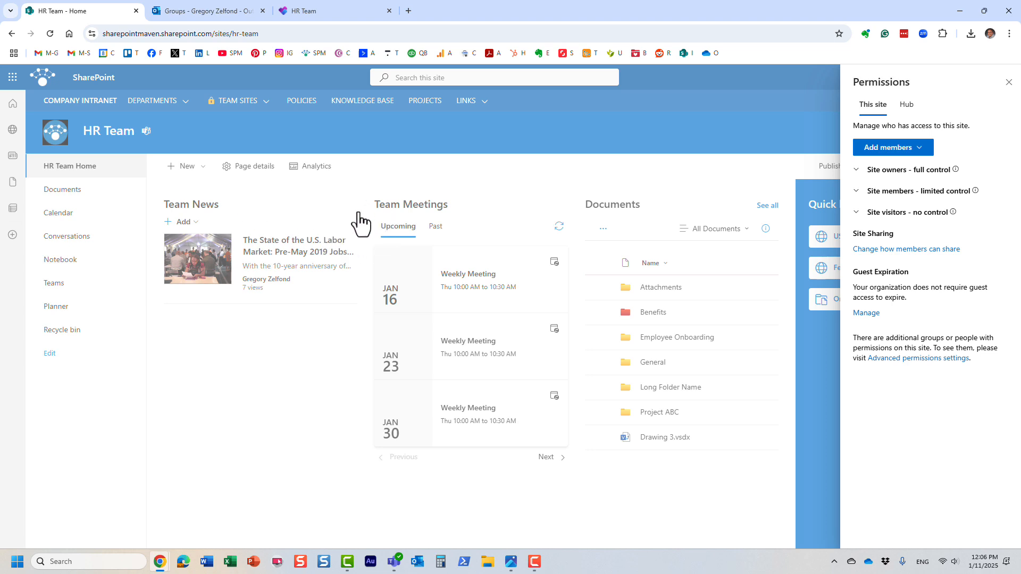
pyautogui.moveTo(358, 225)
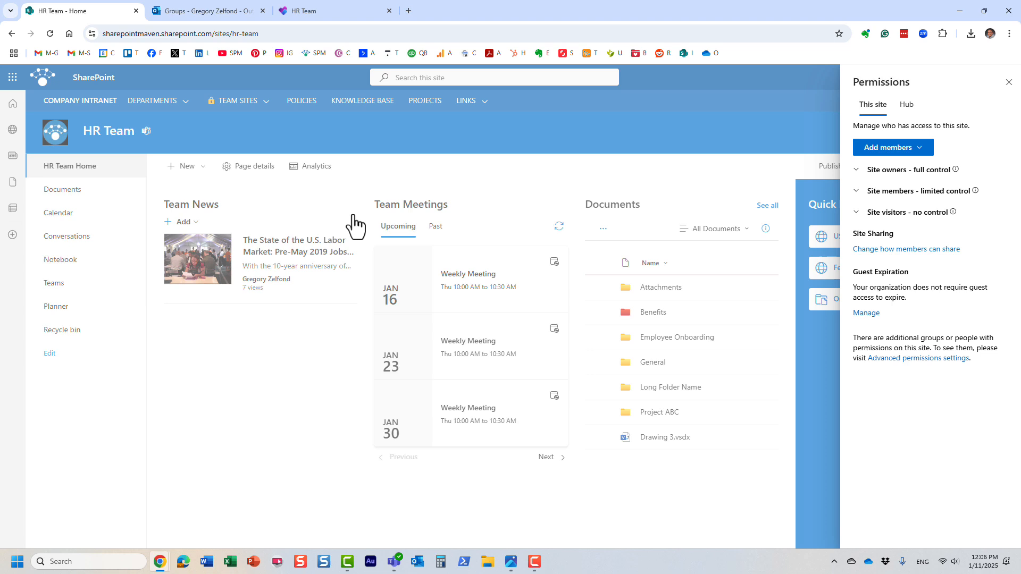
pyautogui.moveTo(290, 254)
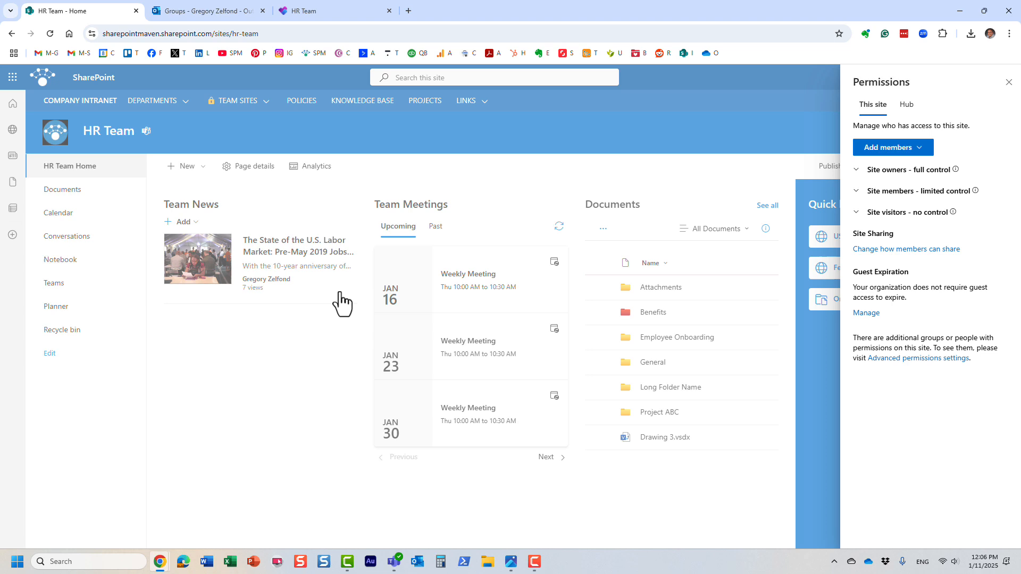
pyautogui.click(957, 78)
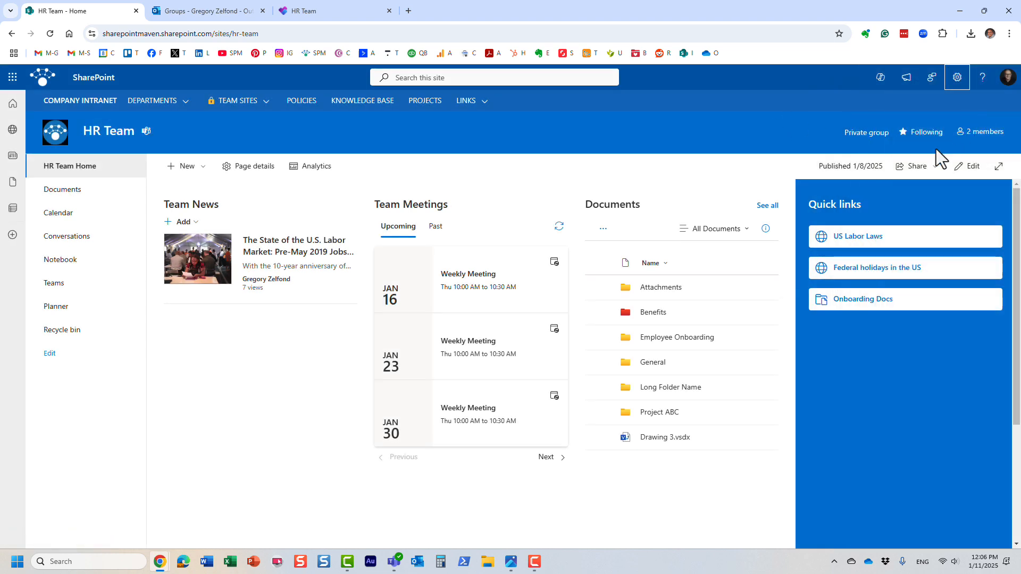
pyautogui.click(956, 77)
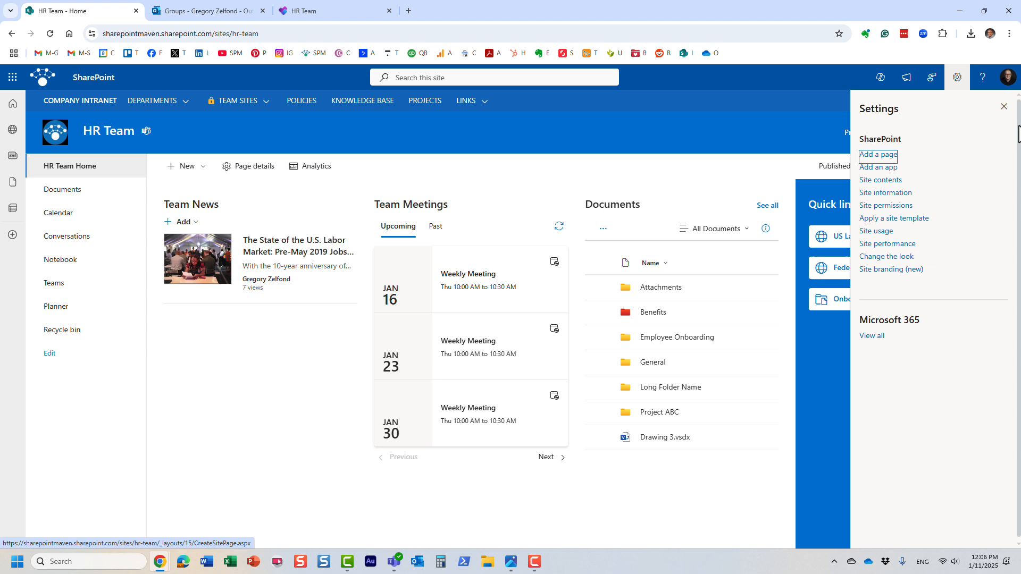
pyautogui.click(1002, 106)
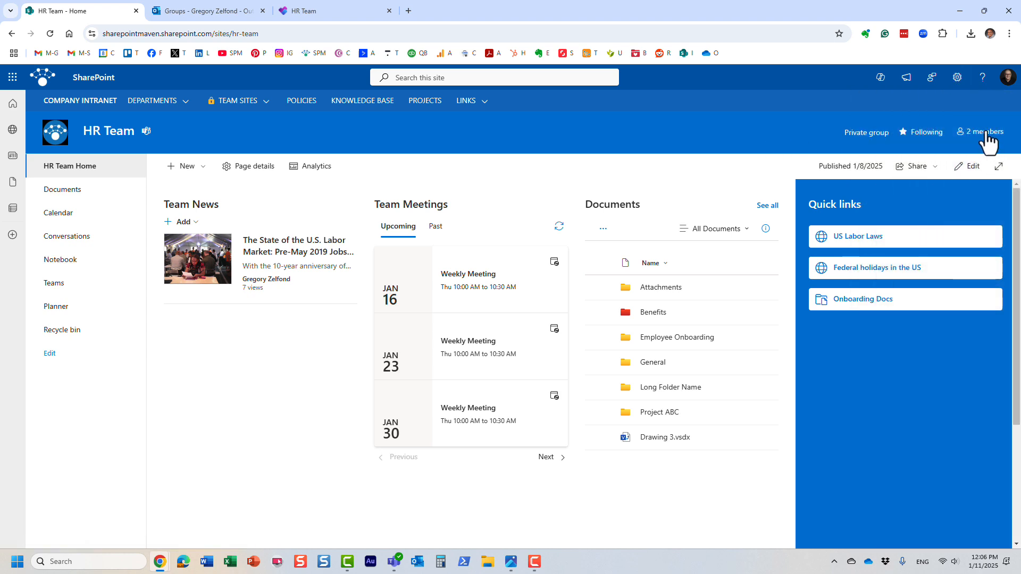
pyautogui.moveTo(987, 144)
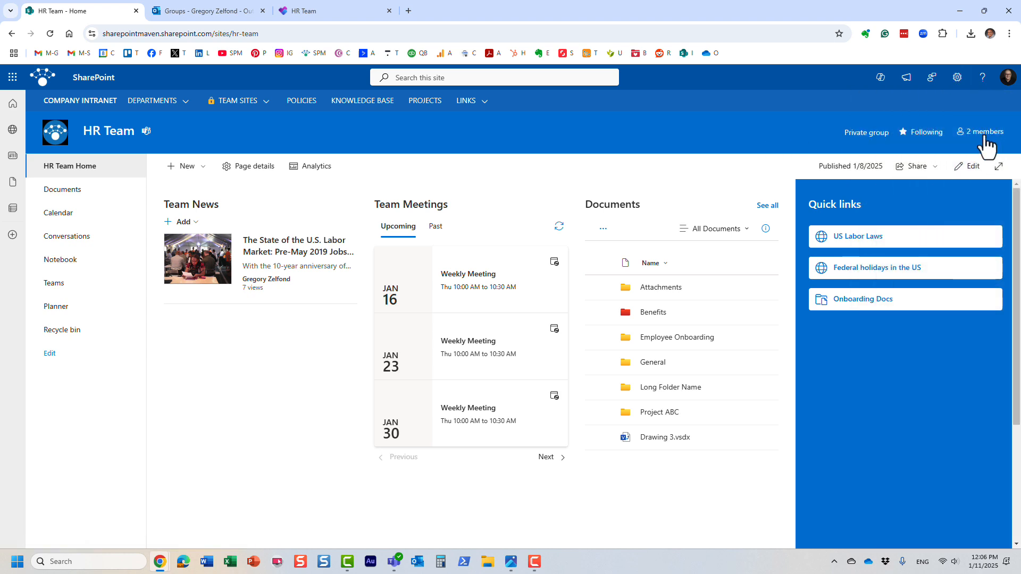
pyautogui.moveTo(223, 138)
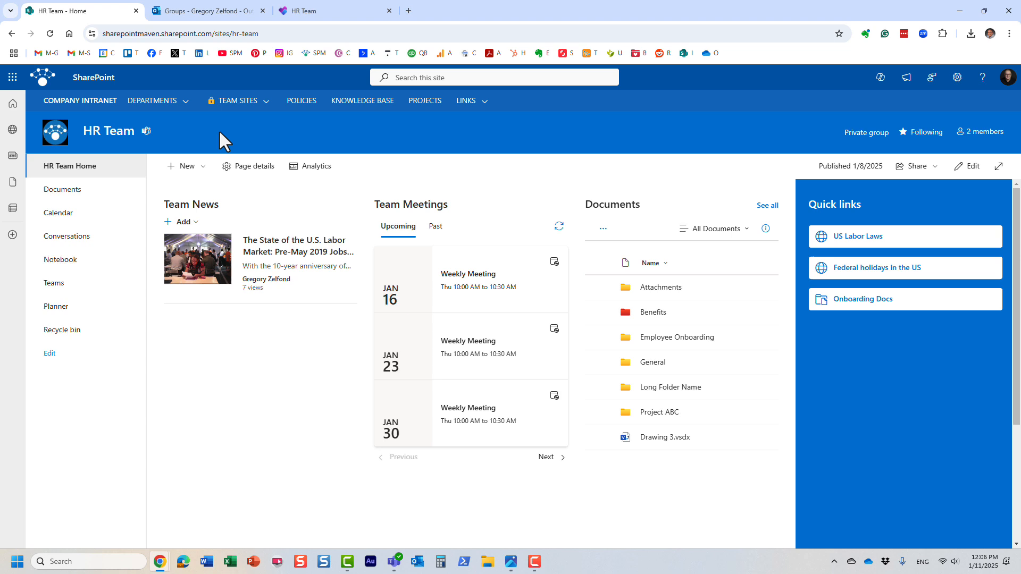
pyautogui.moveTo(312, 138)
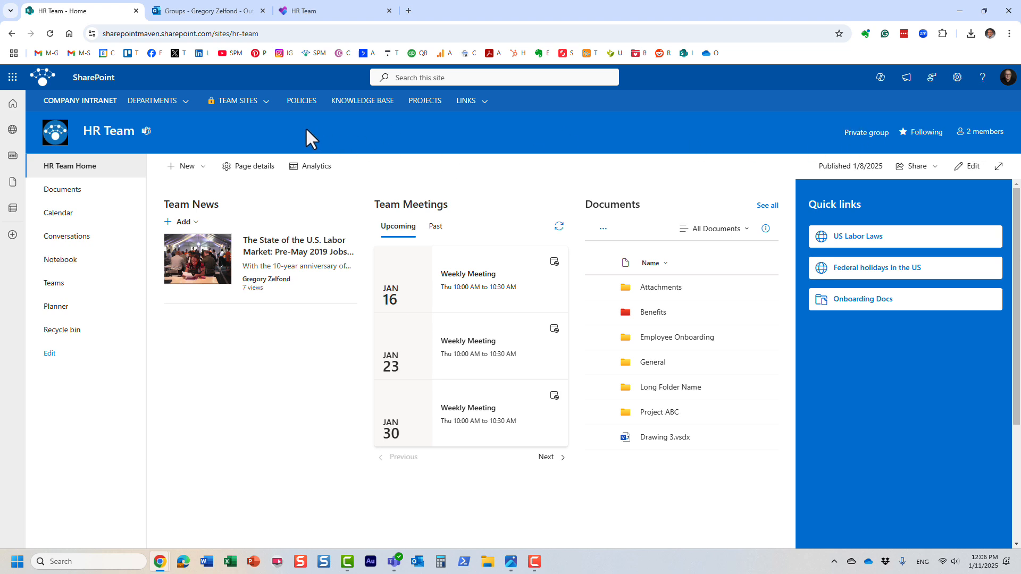
pyautogui.moveTo(984, 147)
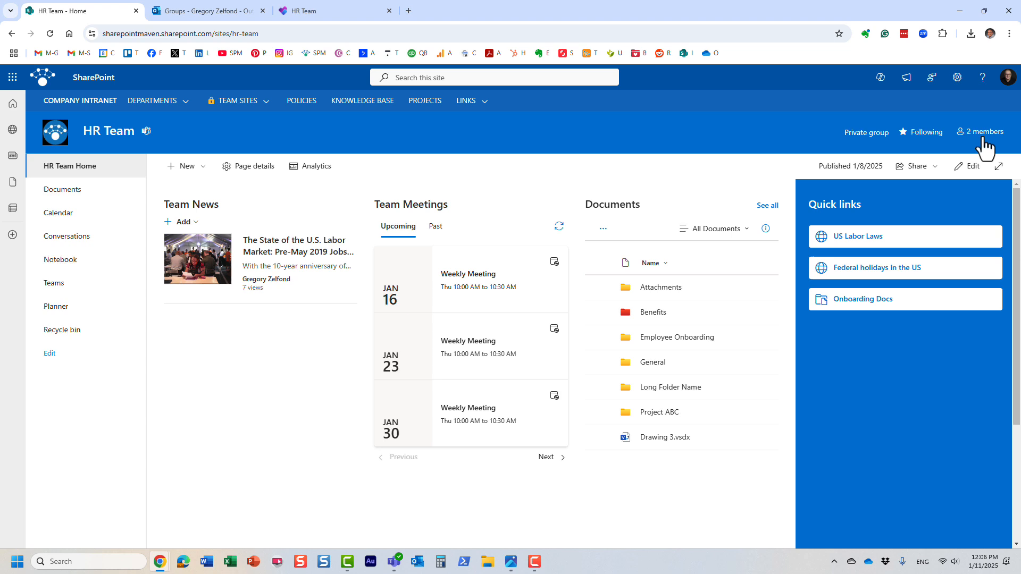
pyautogui.moveTo(807, 151)
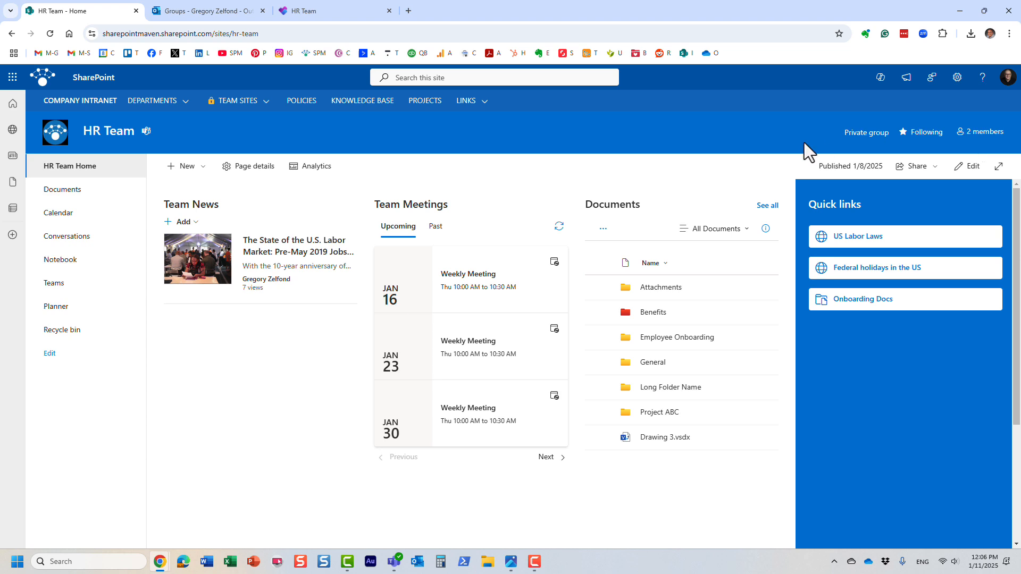
pyautogui.moveTo(990, 153)
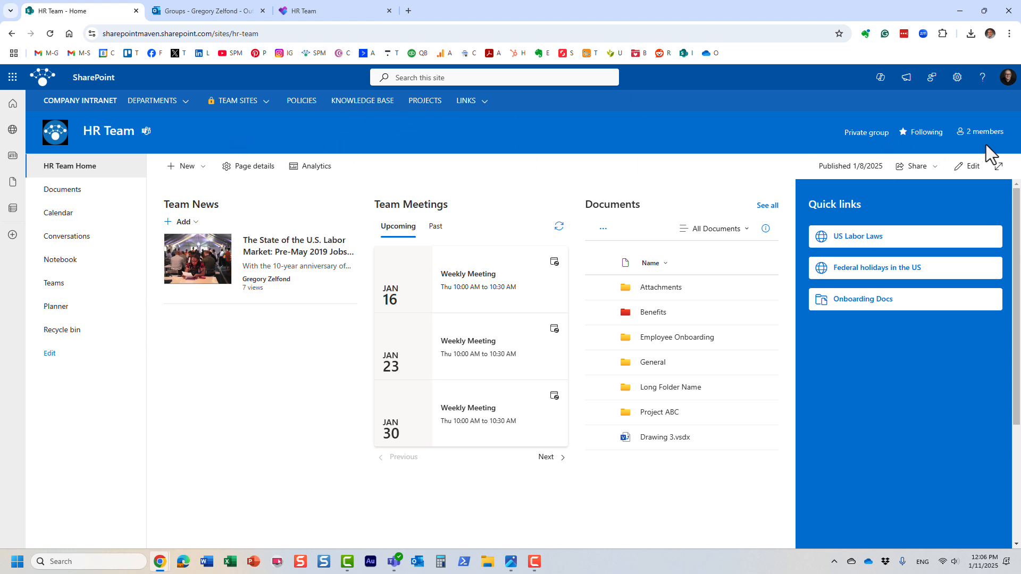
# Add John Smith to the HR Team group as a Member and save.
pyautogui.click(982, 132)
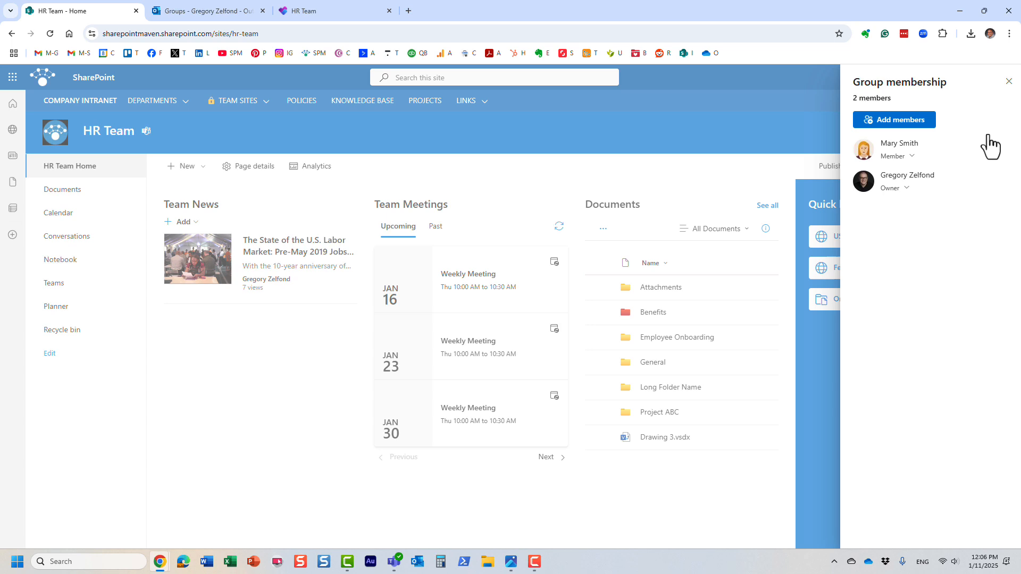
pyautogui.click(895, 119)
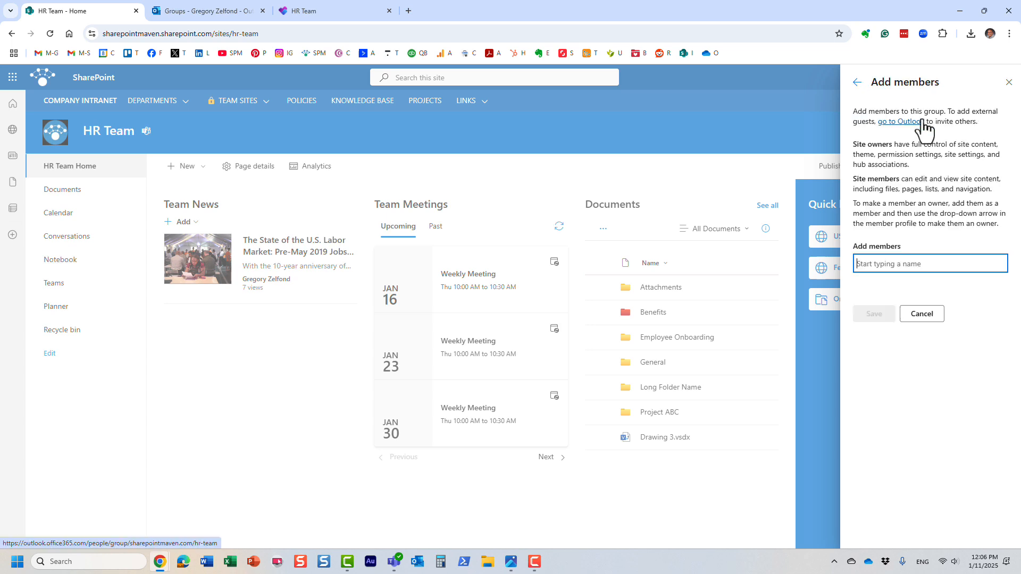
pyautogui.click(928, 263)
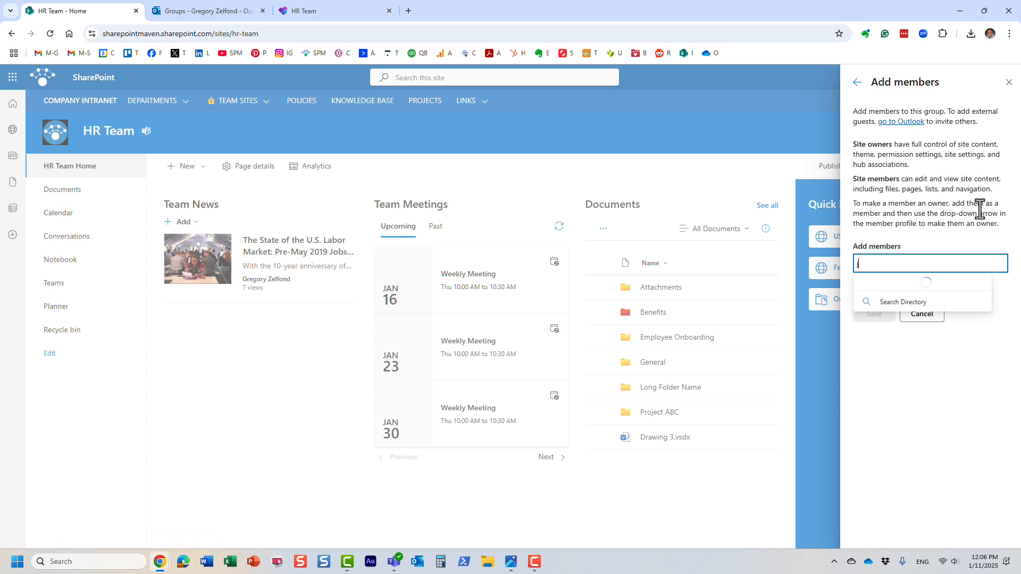
pyautogui.write('john')
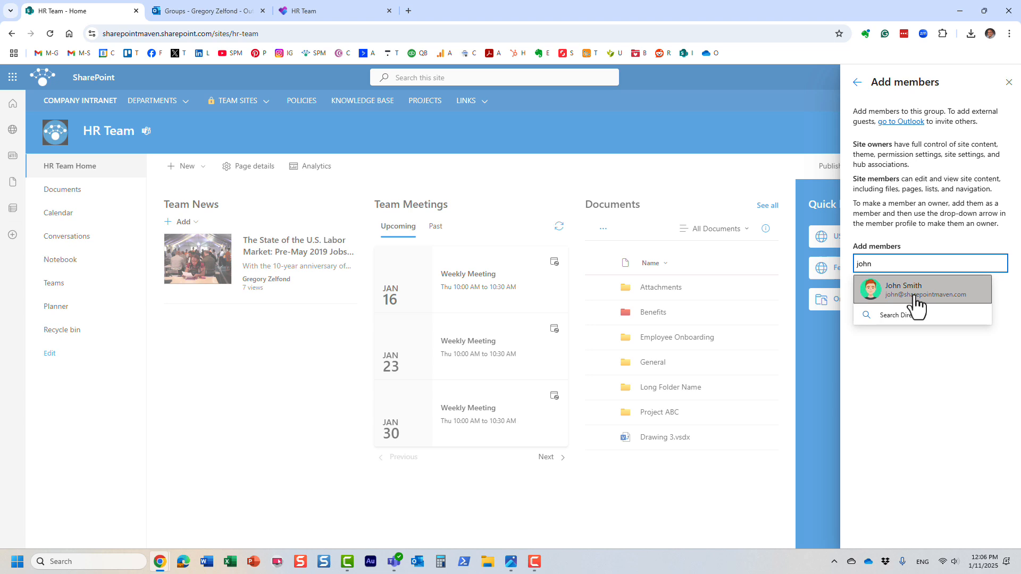
pyautogui.click(903, 288)
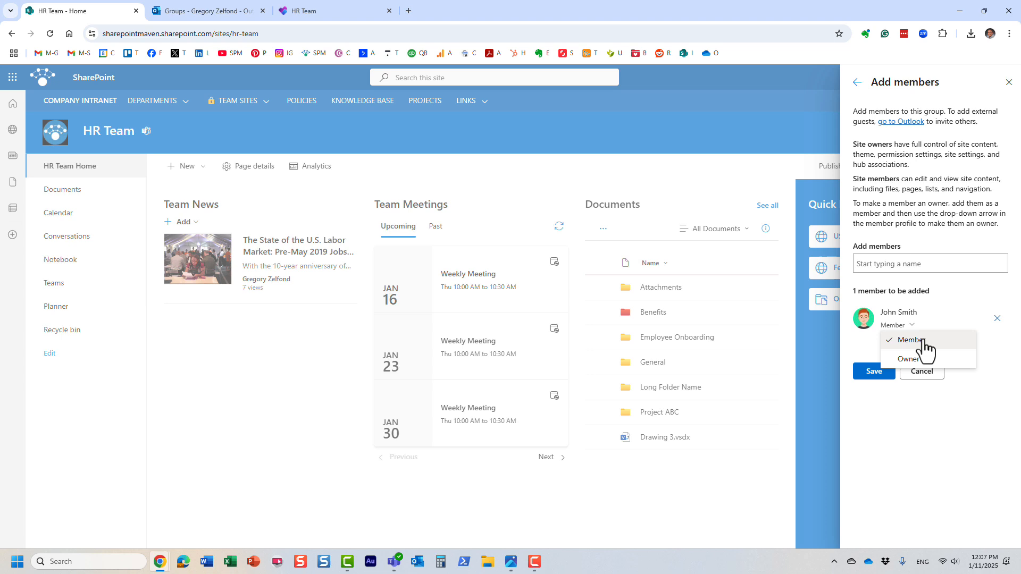
pyautogui.moveTo(900, 357)
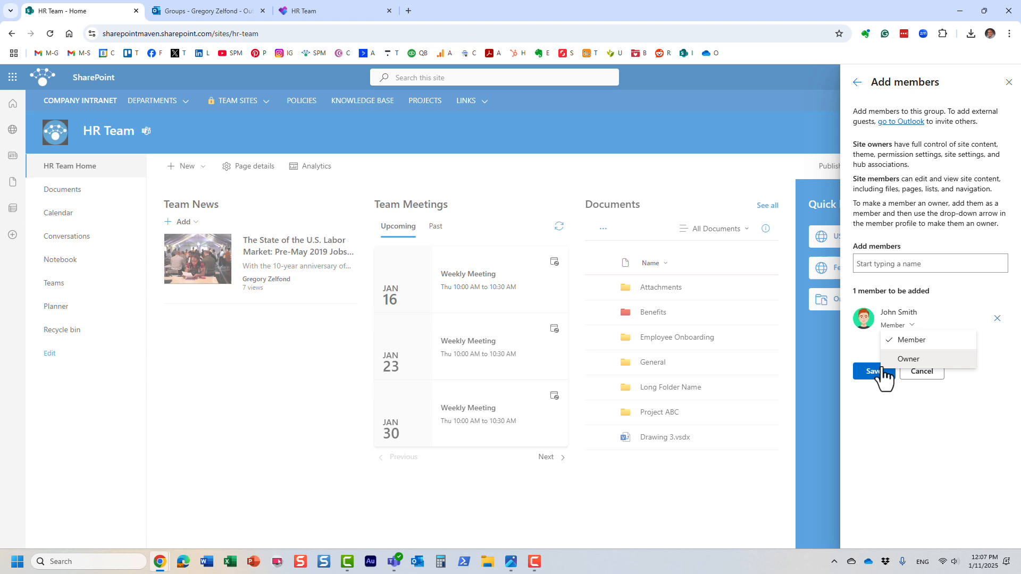
pyautogui.click(872, 371)
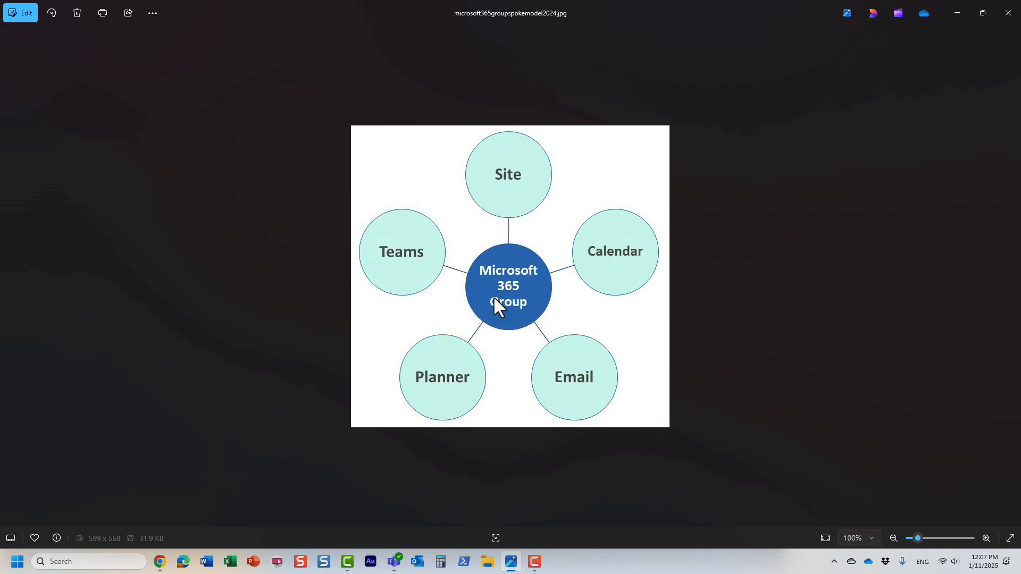
pyautogui.moveTo(515, 402)
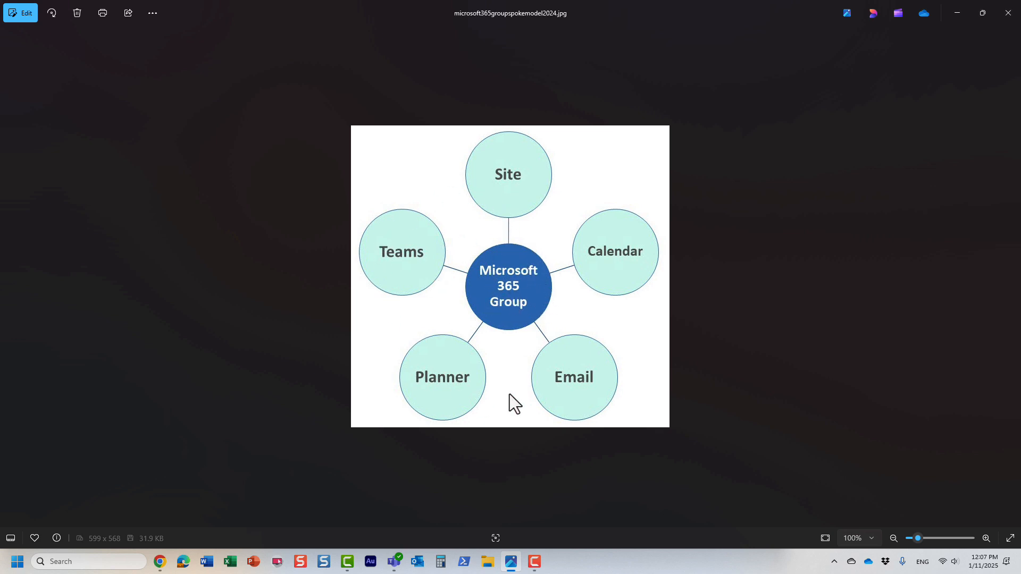
pyautogui.moveTo(560, 417)
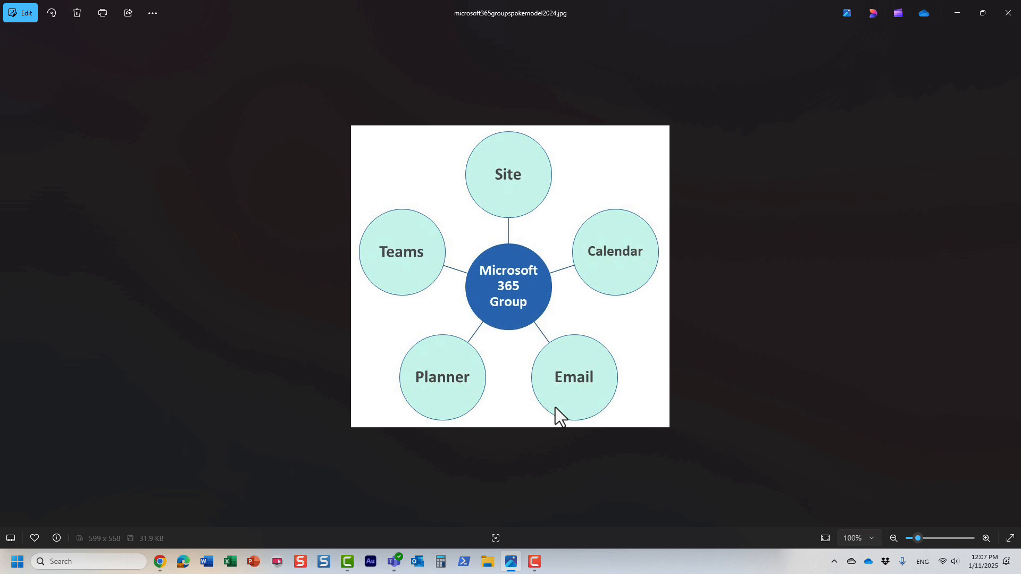
pyautogui.moveTo(517, 418)
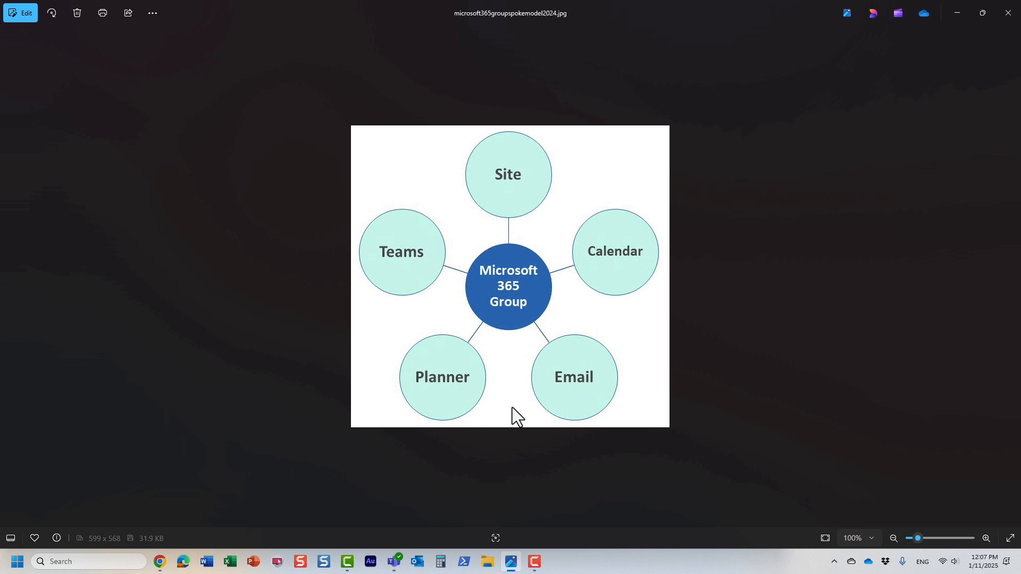
pyautogui.moveTo(490, 43)
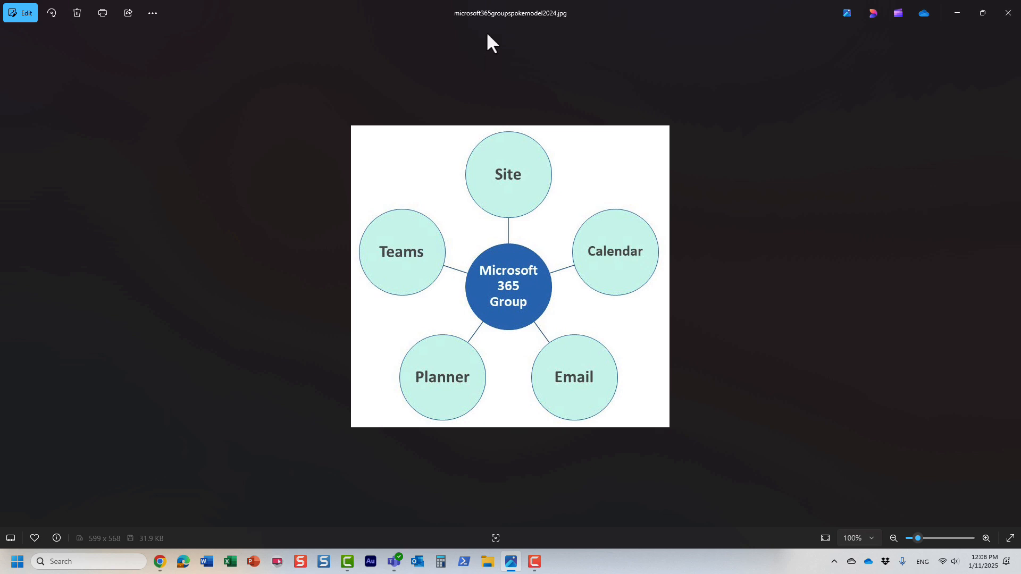
pyautogui.moveTo(510, 187)
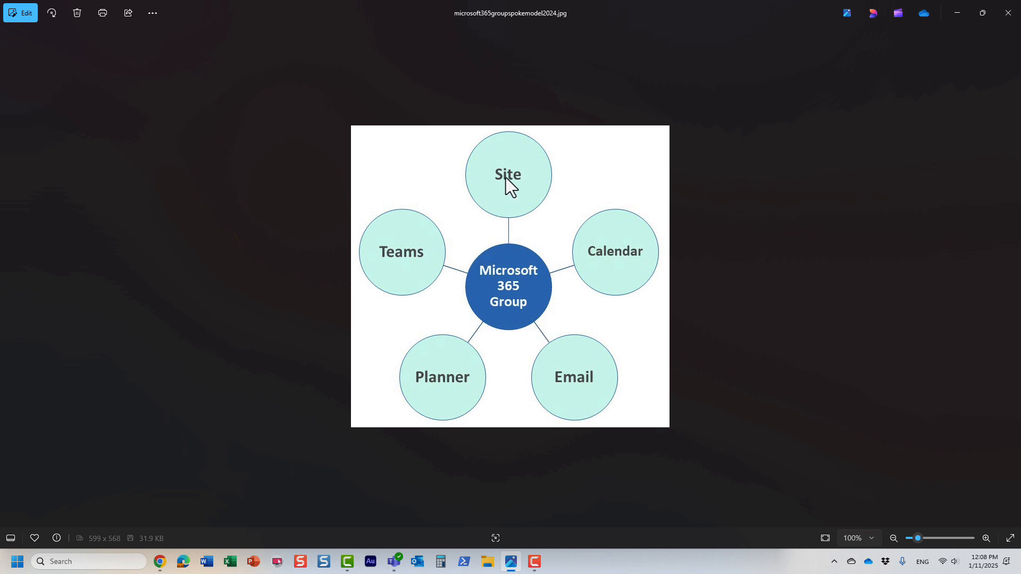
pyautogui.moveTo(443, 347)
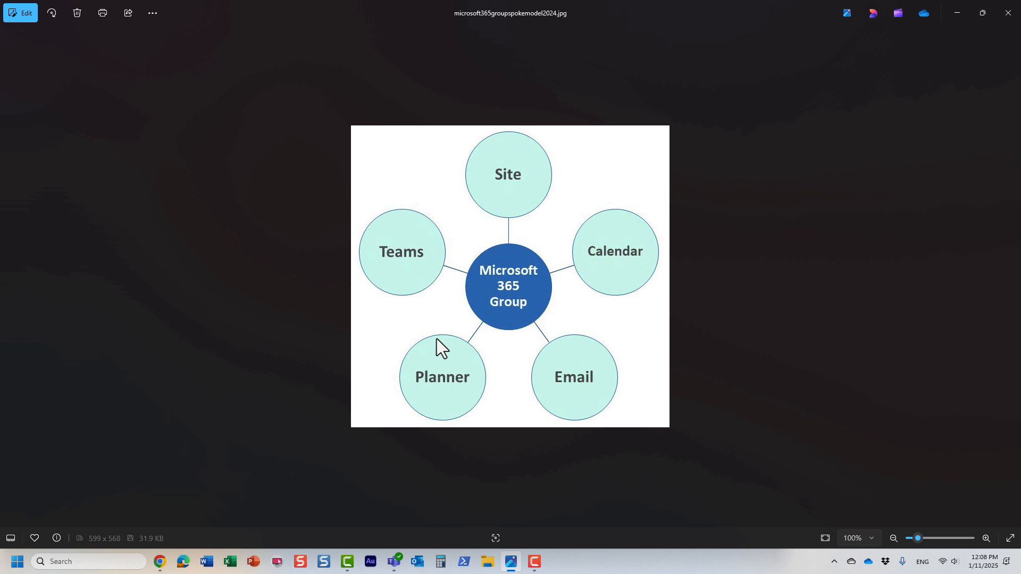
pyautogui.moveTo(539, 357)
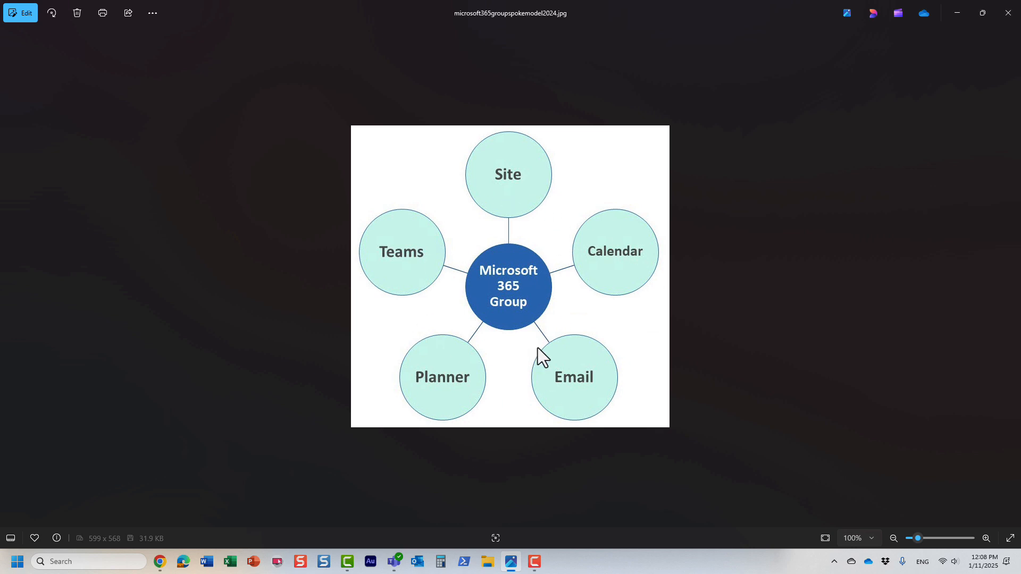
pyautogui.moveTo(676, 333)
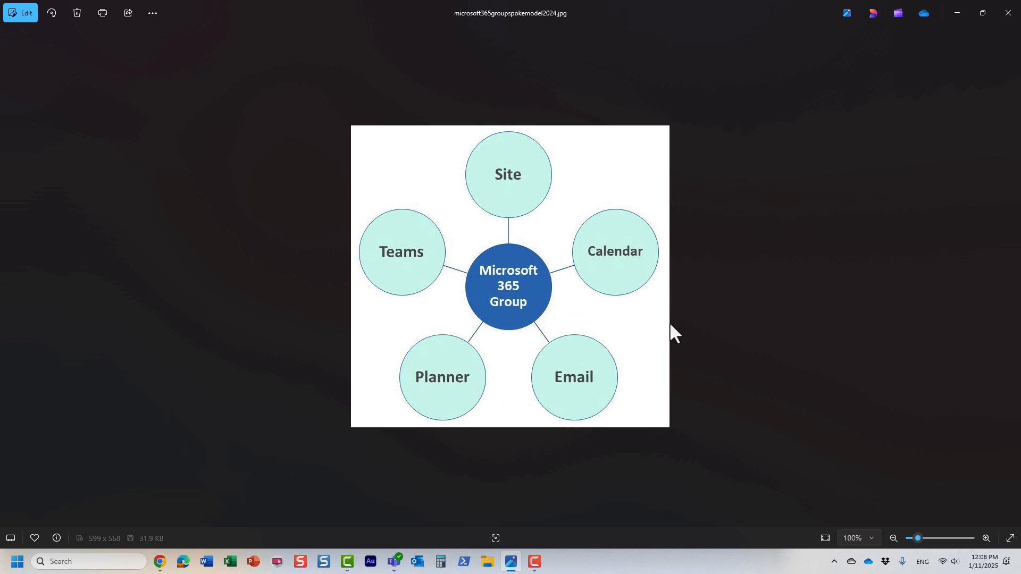
pyautogui.moveTo(689, 335)
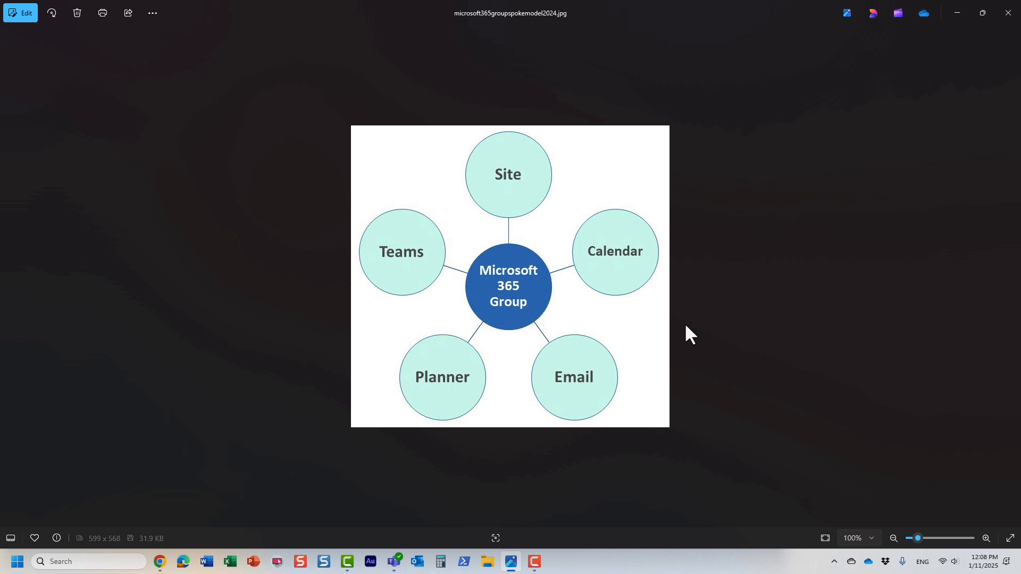